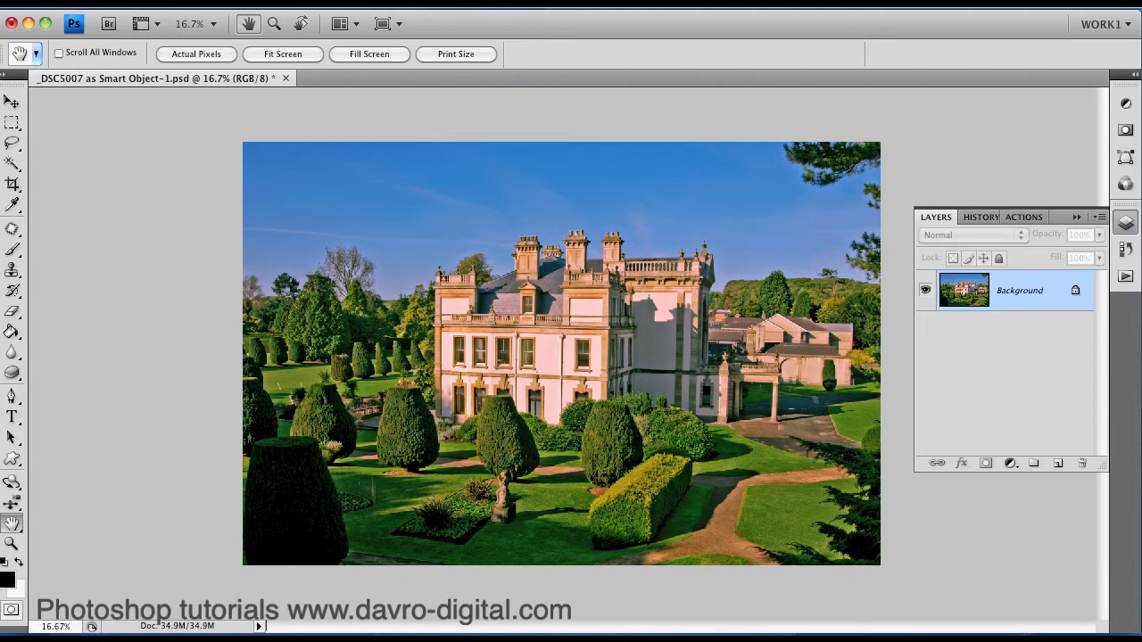
pyautogui.moveTo(1071, 305)
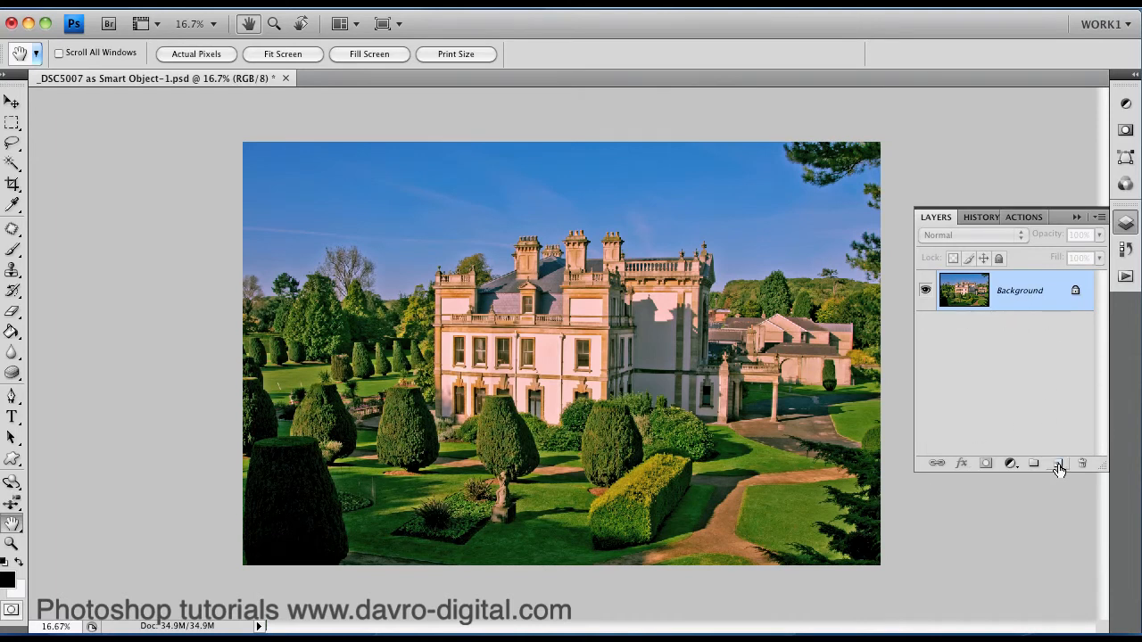
# Add an empty Layer 1 above the stately-home Background photo
pyautogui.click(1058, 463)
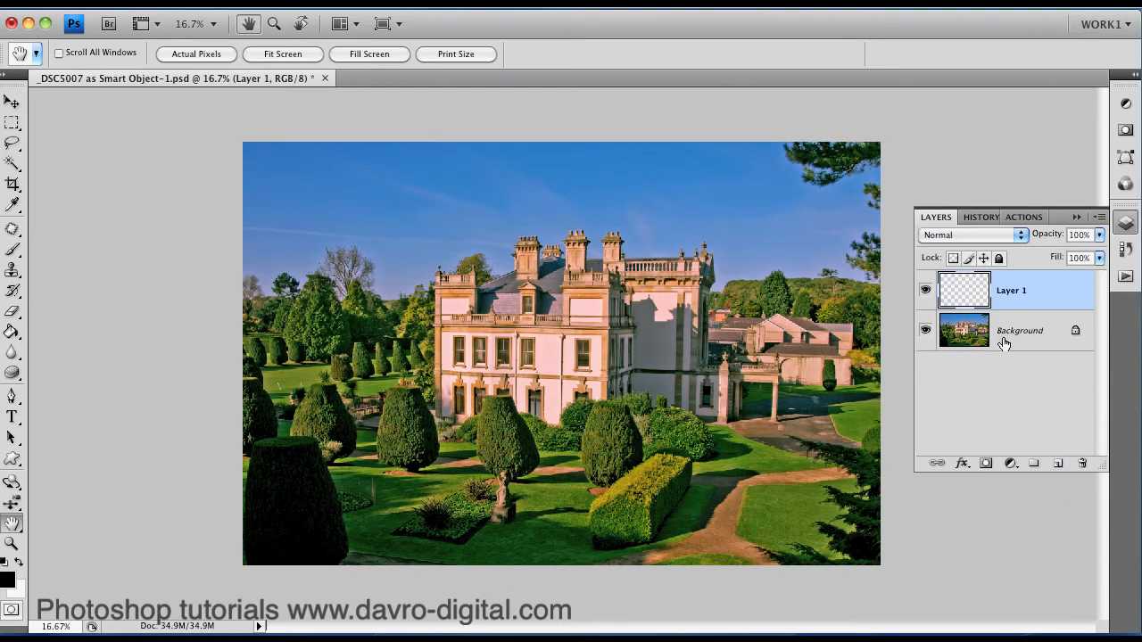
pyautogui.moveTo(1059, 463)
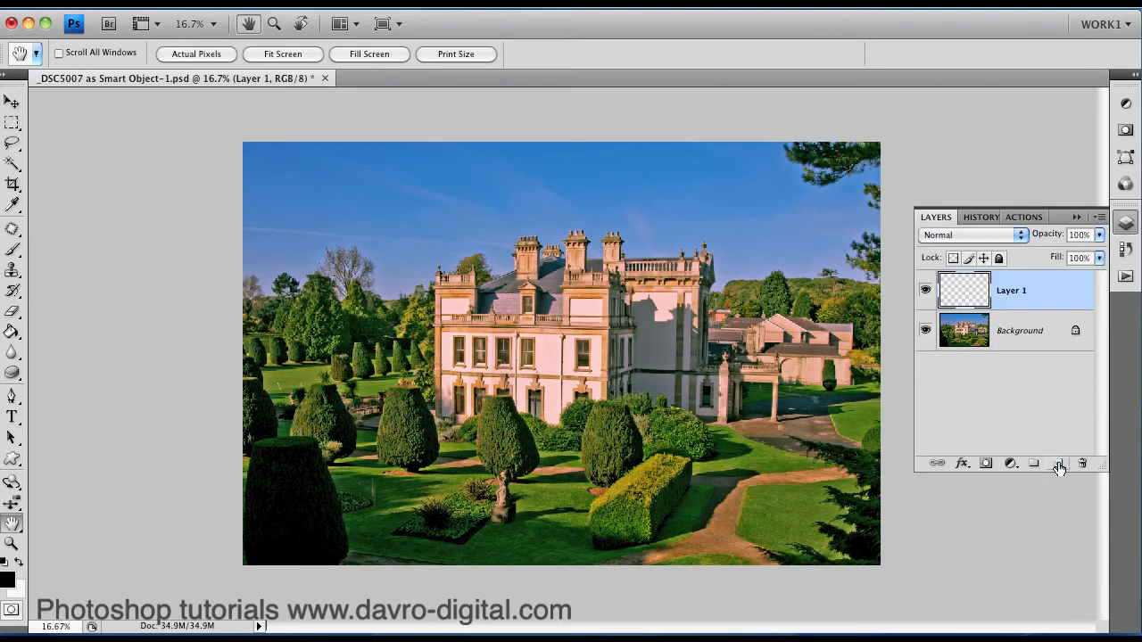
pyautogui.moveTo(954, 457)
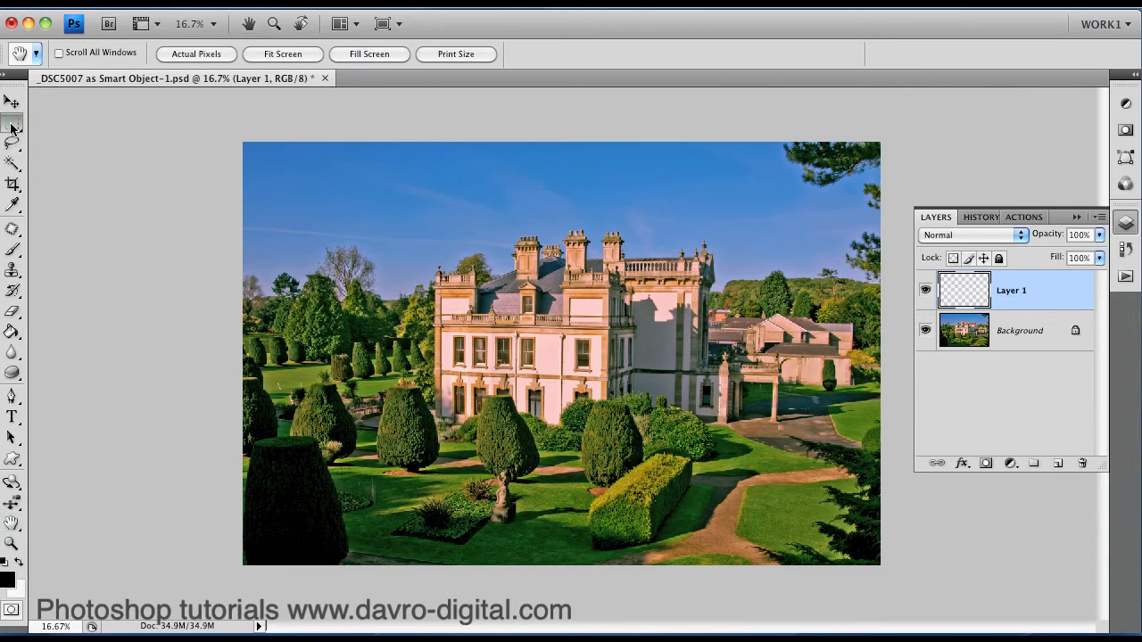
# Draw a rectangular marquee selection inset just inside the photo's edges
pyautogui.click(12, 123)
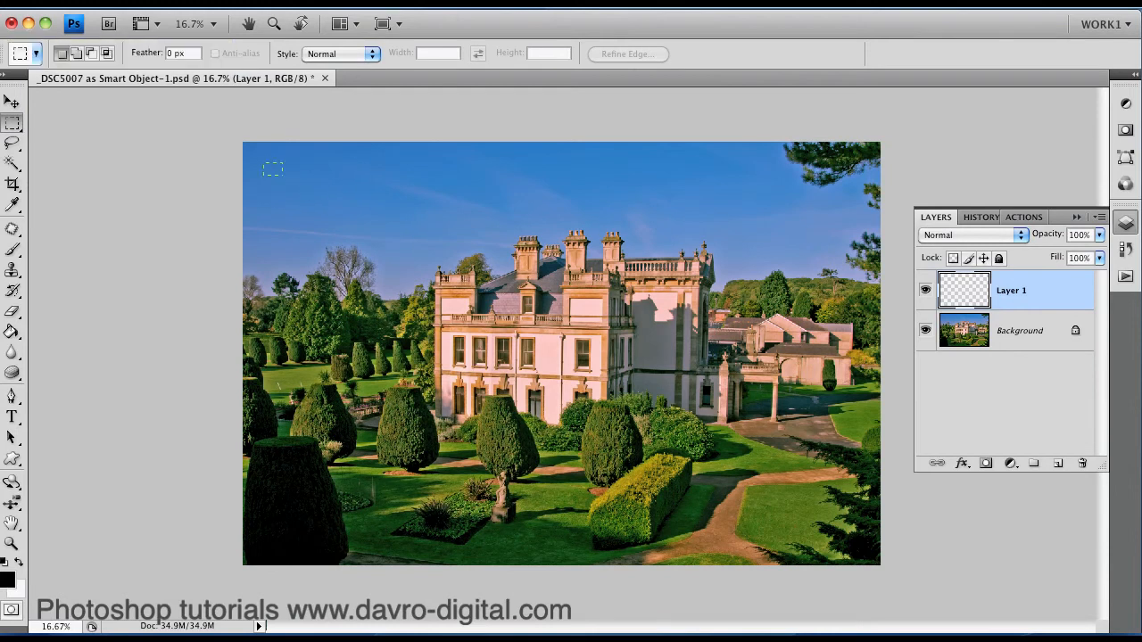
pyautogui.moveTo(272, 170); pyautogui.dragTo(847, 508)
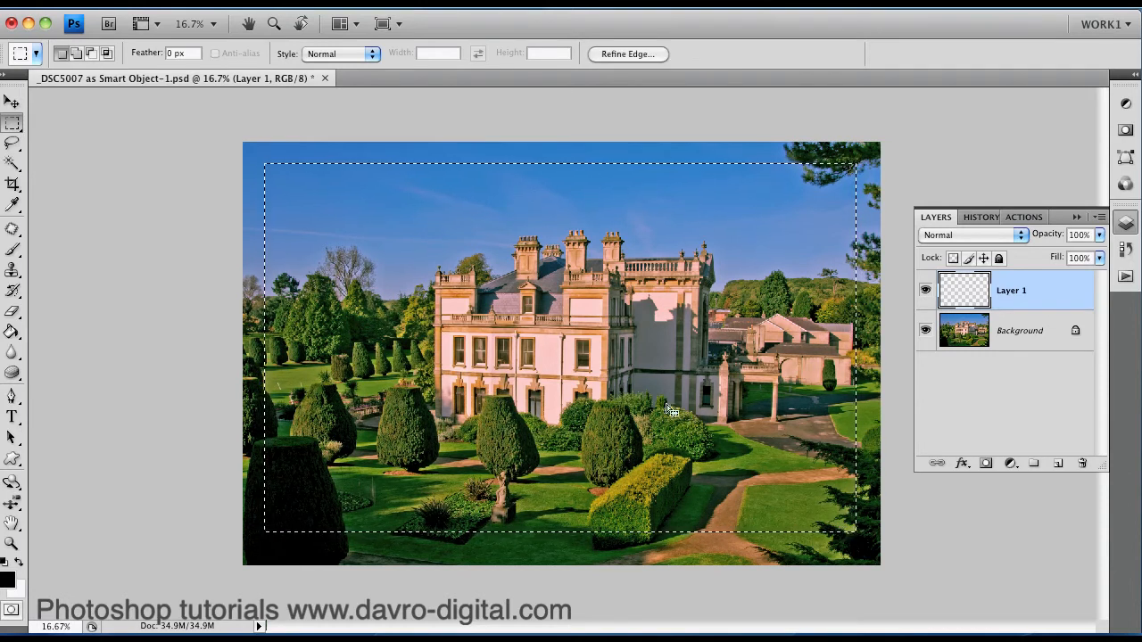
pyautogui.moveTo(573, 385)
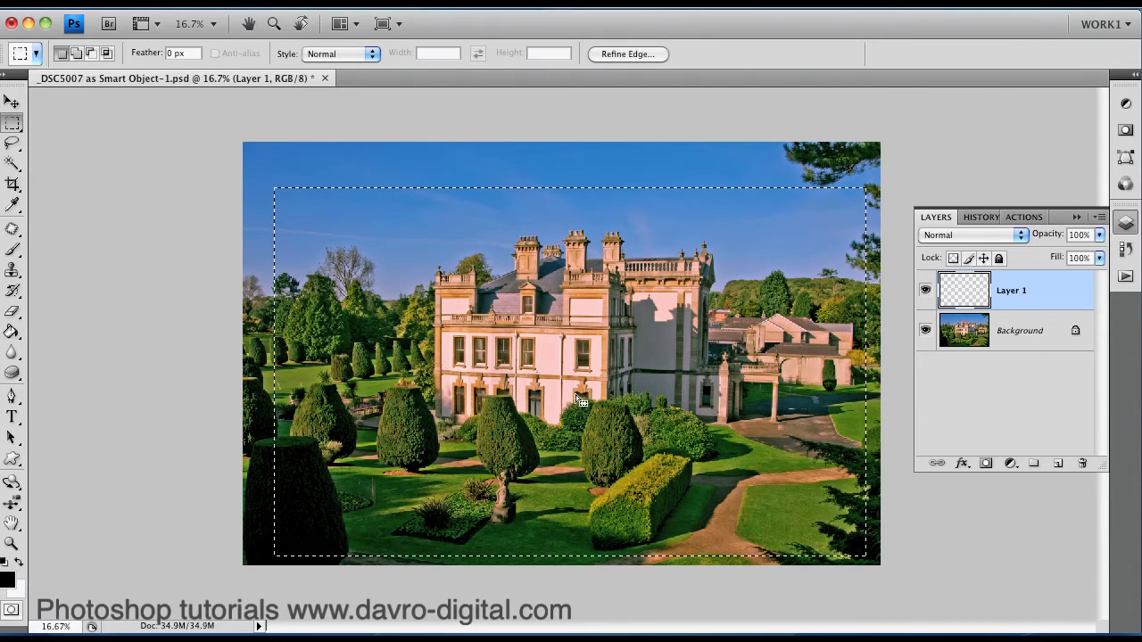
pyautogui.moveTo(446, 347)
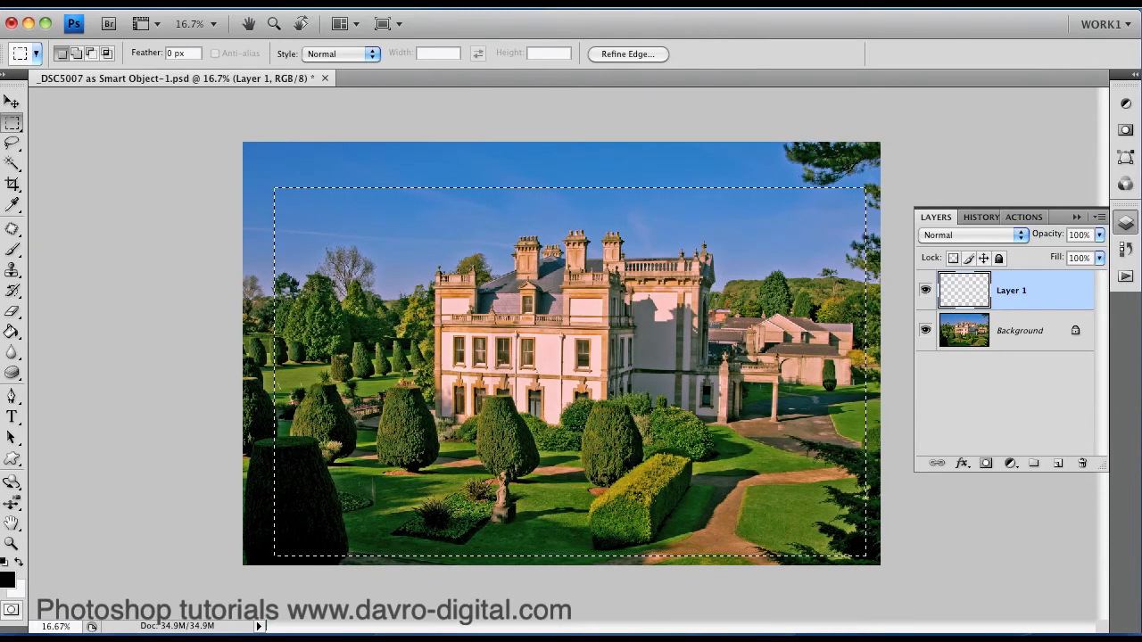
# Fill the inset rectangle on Layer 1 with black, then select all
pyautogui.click(13, 331)
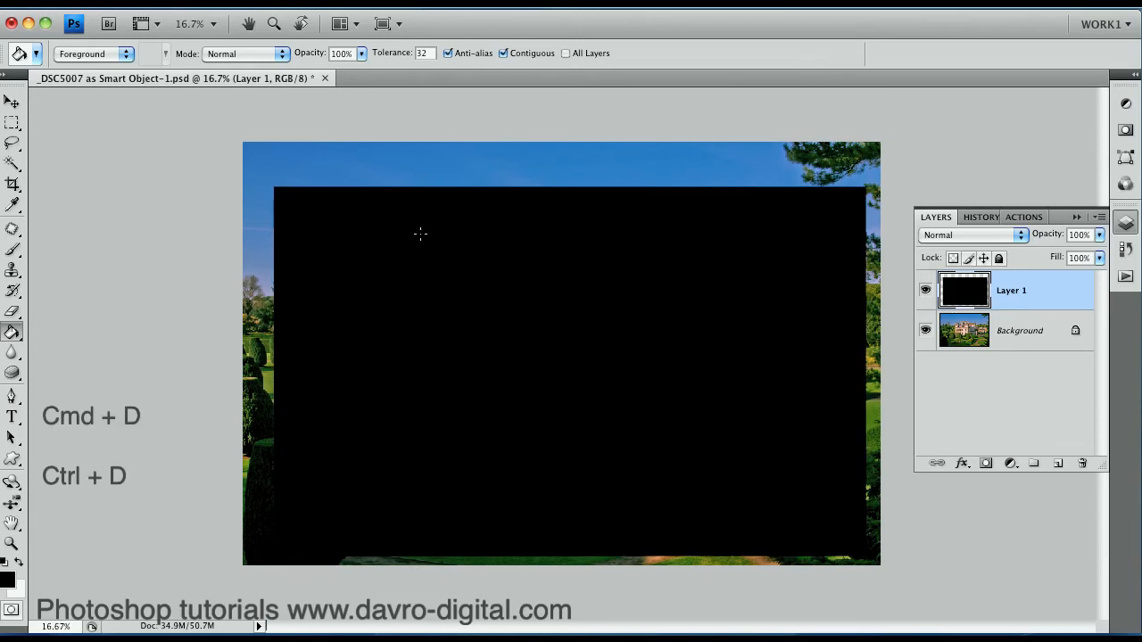
pyautogui.moveTo(413, 236)
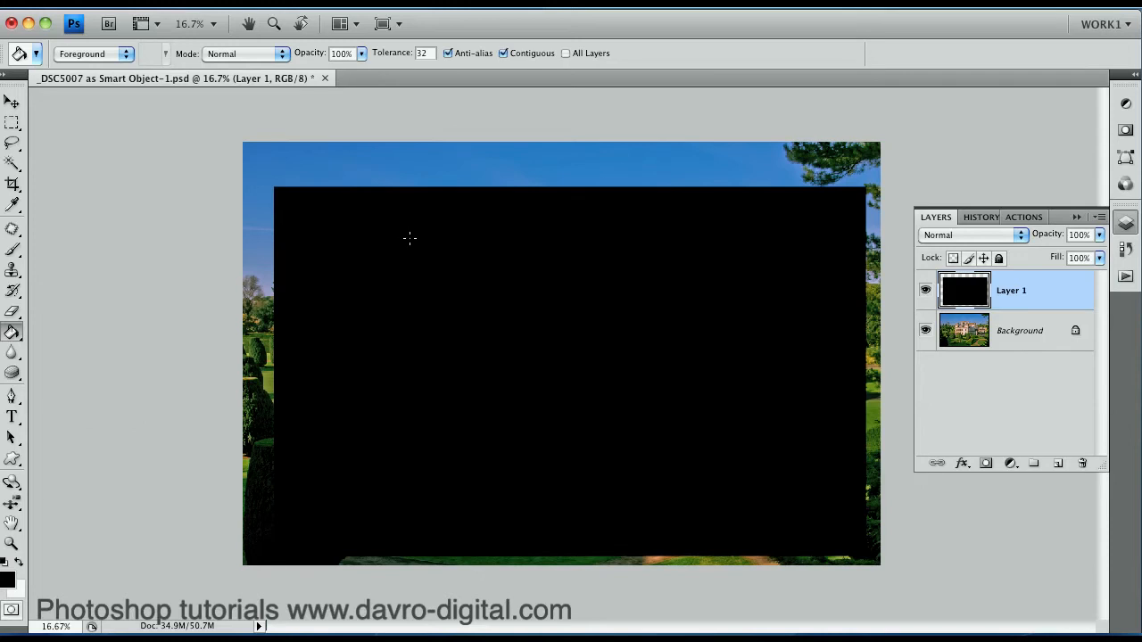
pyautogui.moveTo(415, 251)
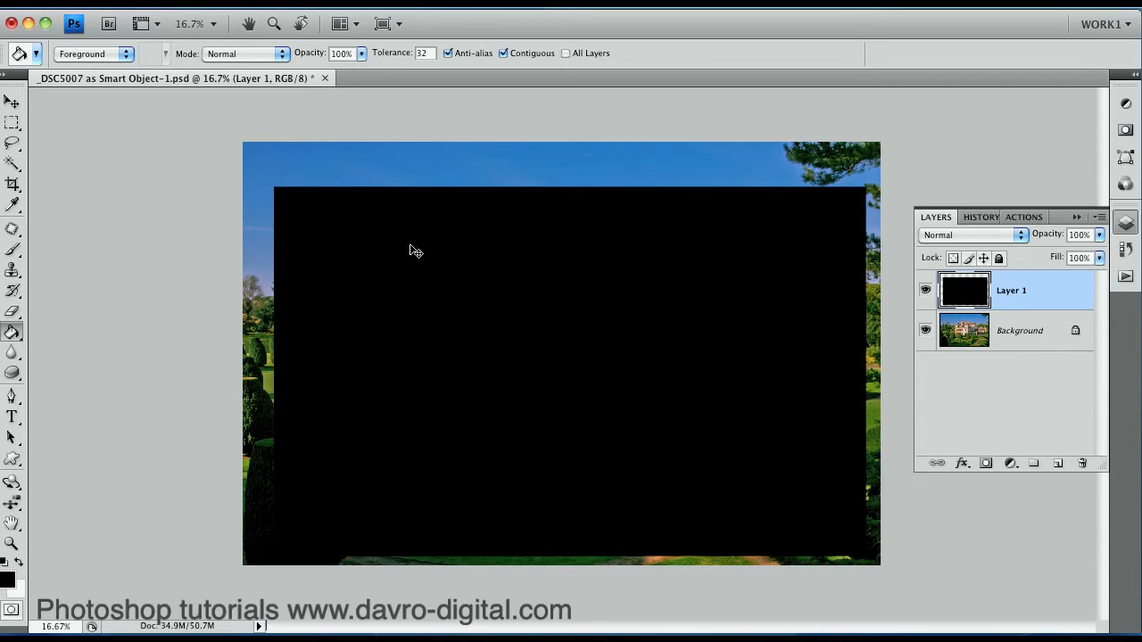
pyautogui.press('ctrl+a')
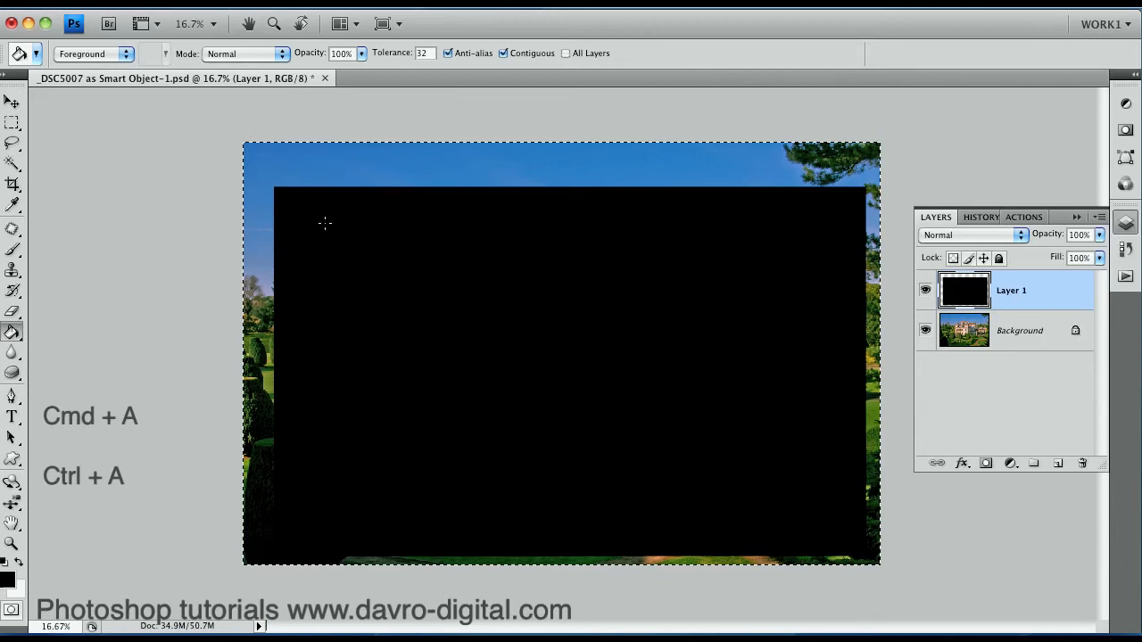
pyautogui.moveTo(677, 516)
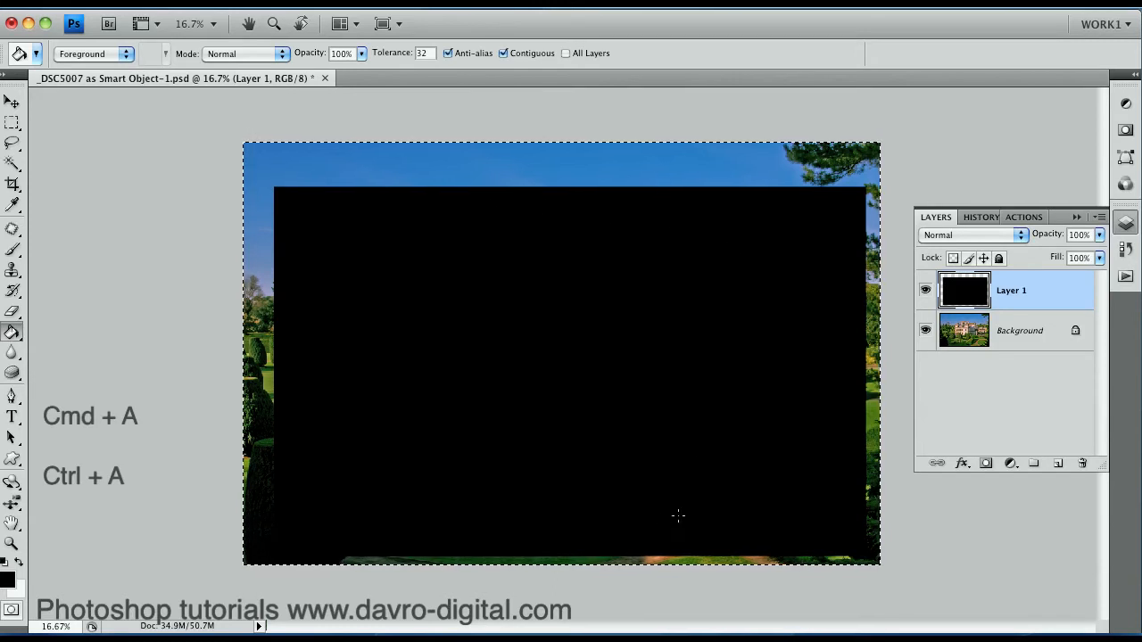
pyautogui.moveTo(411, 529)
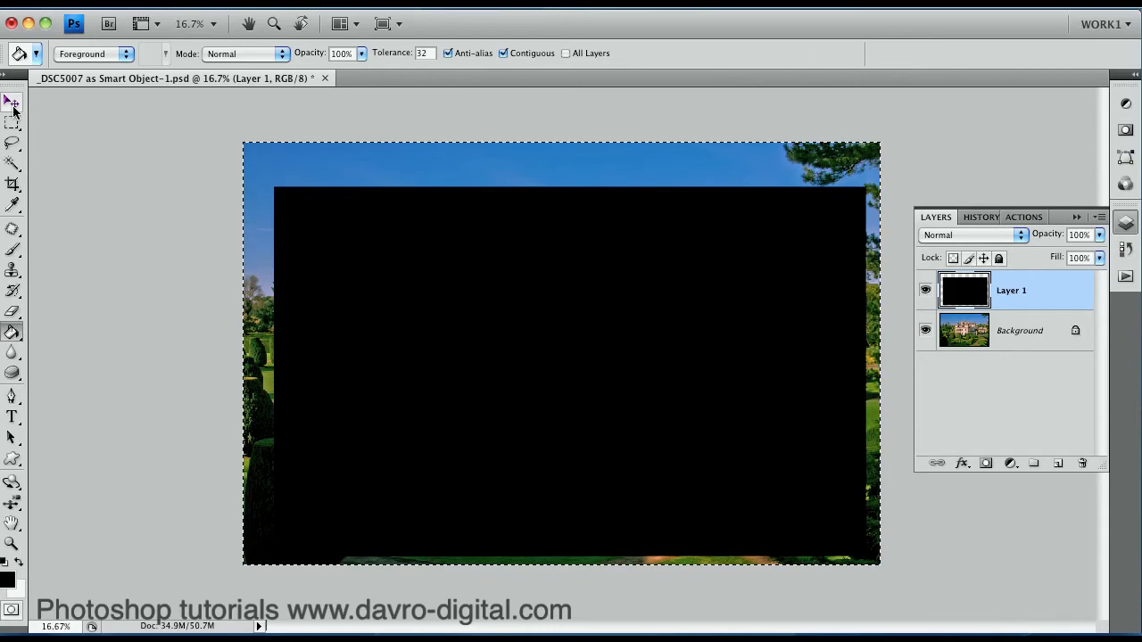
# Switch to the Move tool to align the black rectangle
pyautogui.click(12, 100)
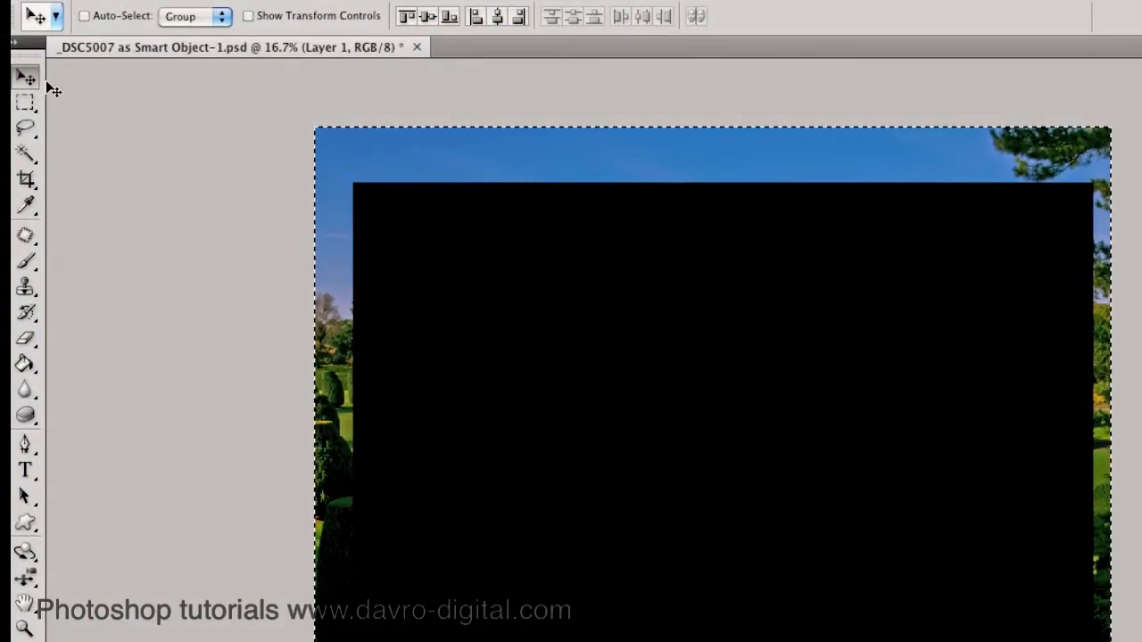
pyautogui.moveTo(379, 76)
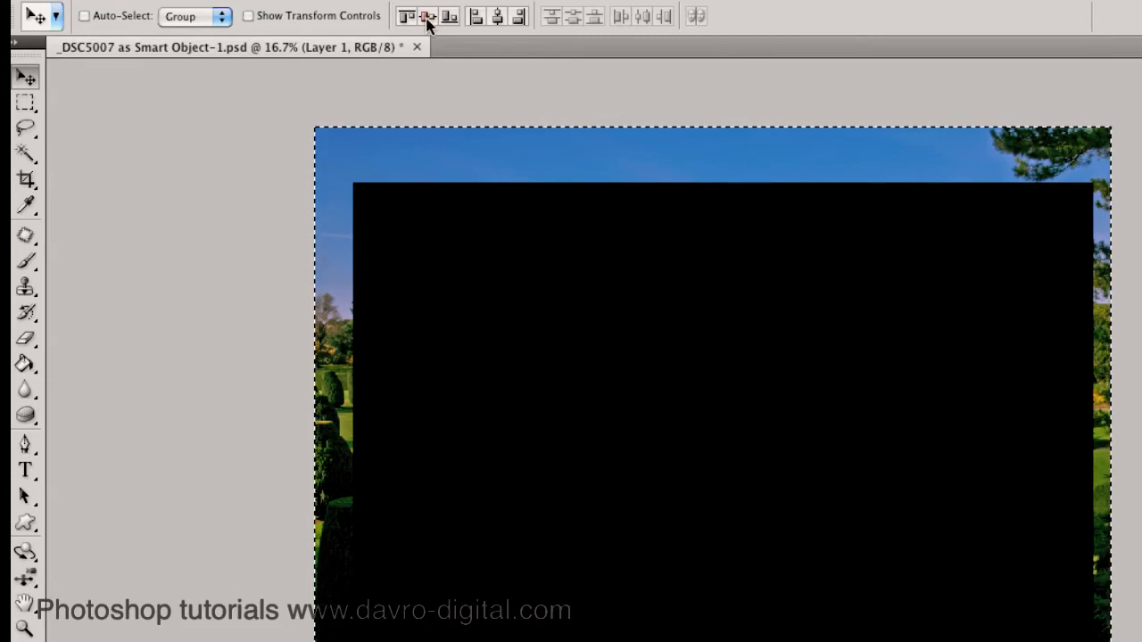
pyautogui.moveTo(428, 16)
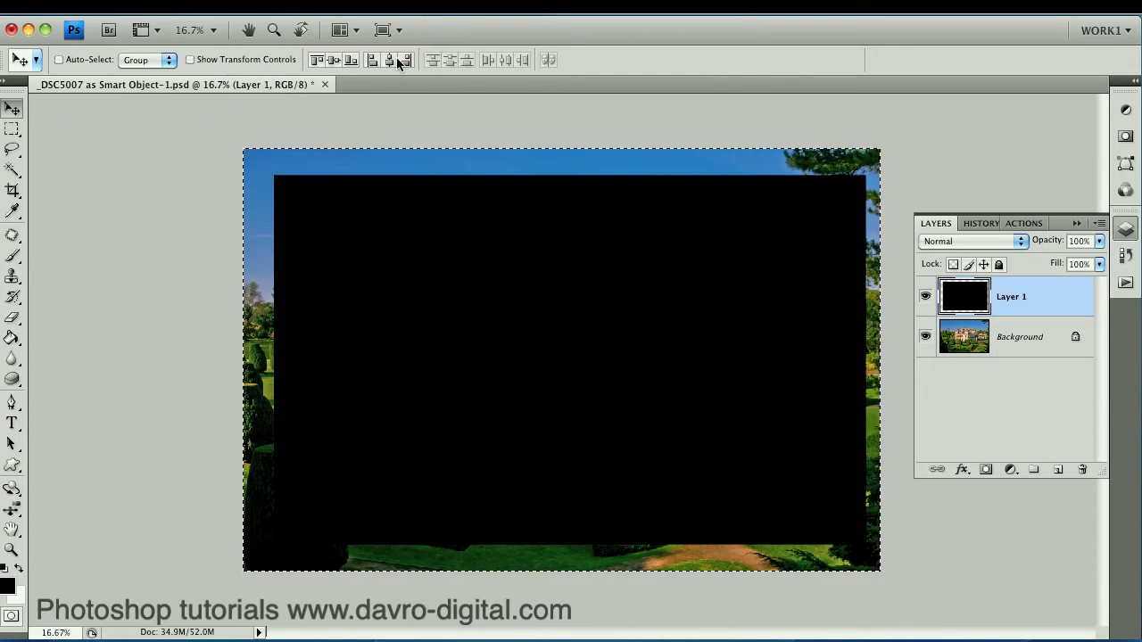
pyautogui.moveTo(389, 60)
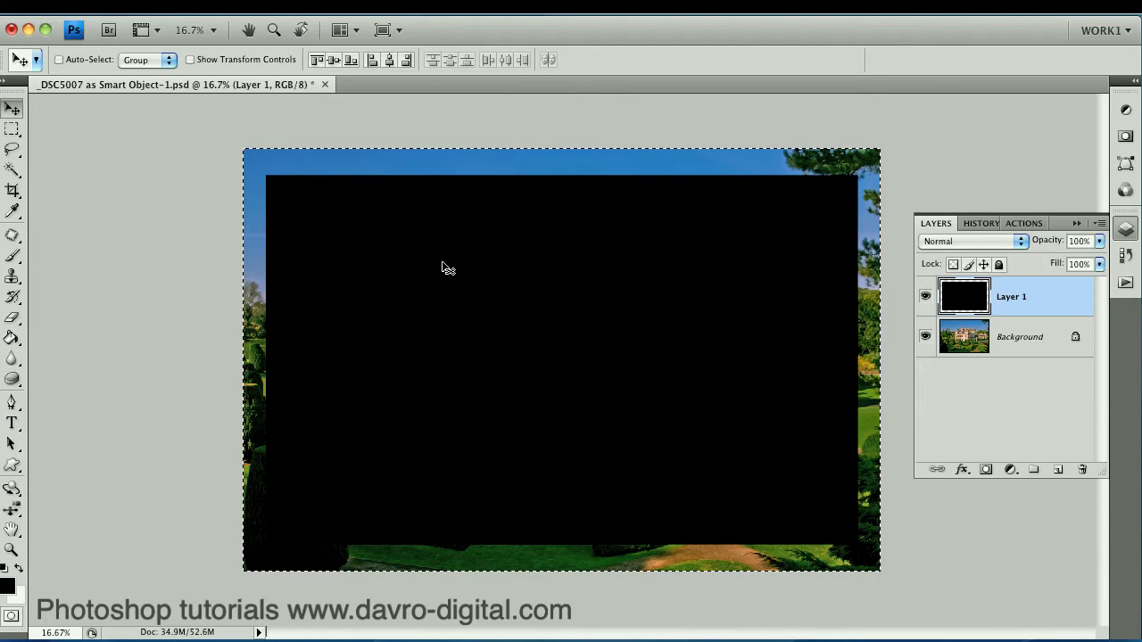
pyautogui.moveTo(325, 334)
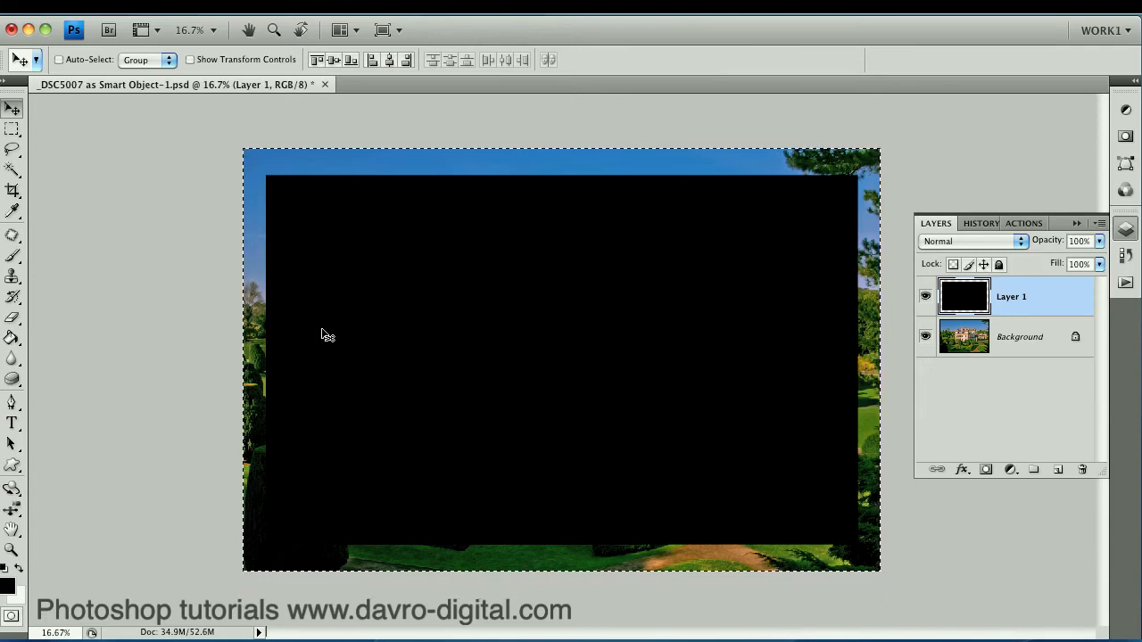
pyautogui.moveTo(475, 312)
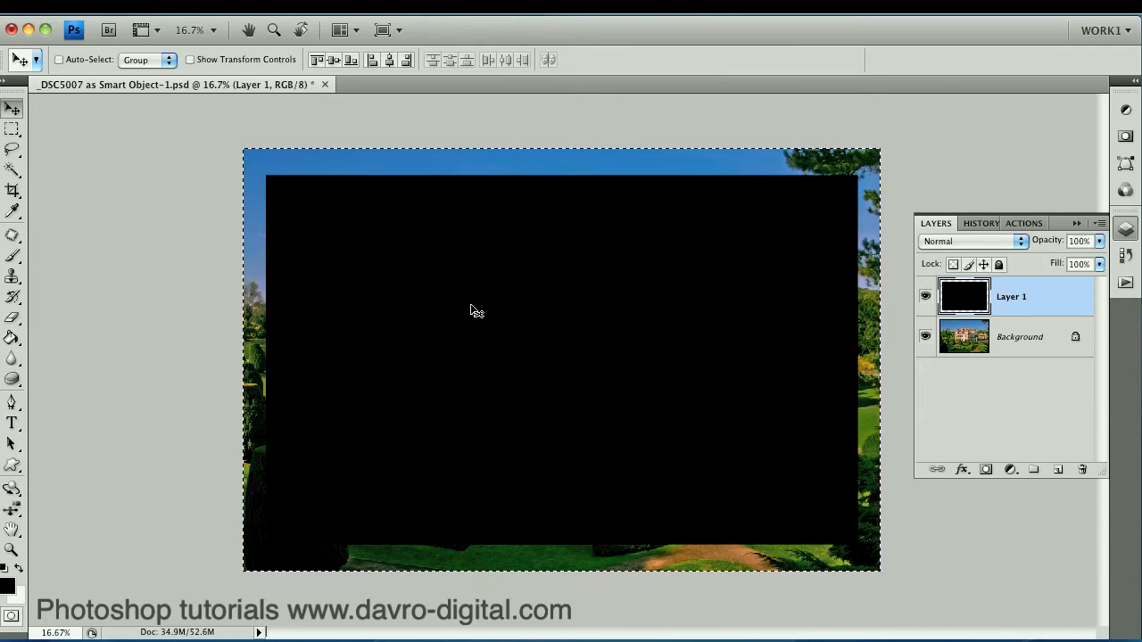
pyautogui.moveTo(504, 239)
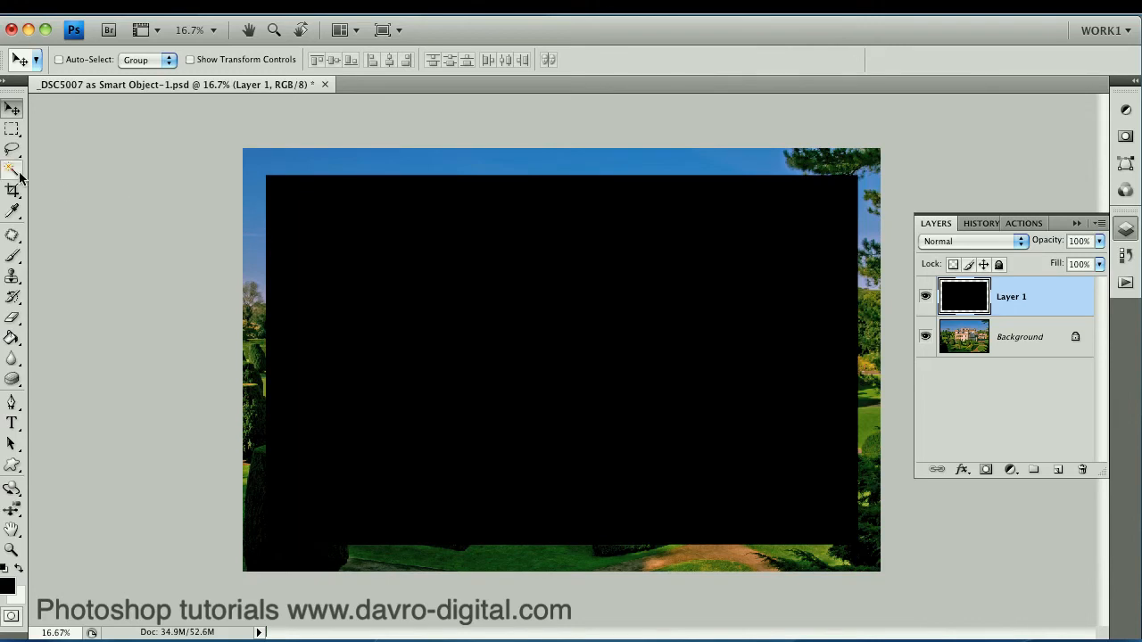
# Magic-wand the transparent border, fill it white, and invert to the rectangle
pyautogui.click(13, 169)
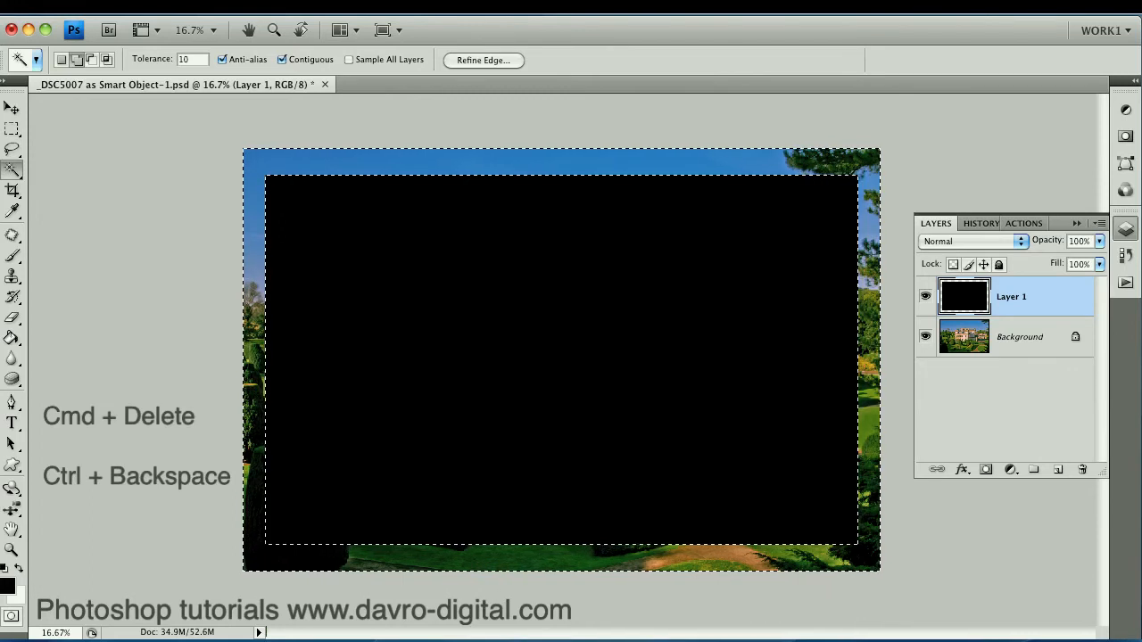
pyautogui.moveTo(125, 521)
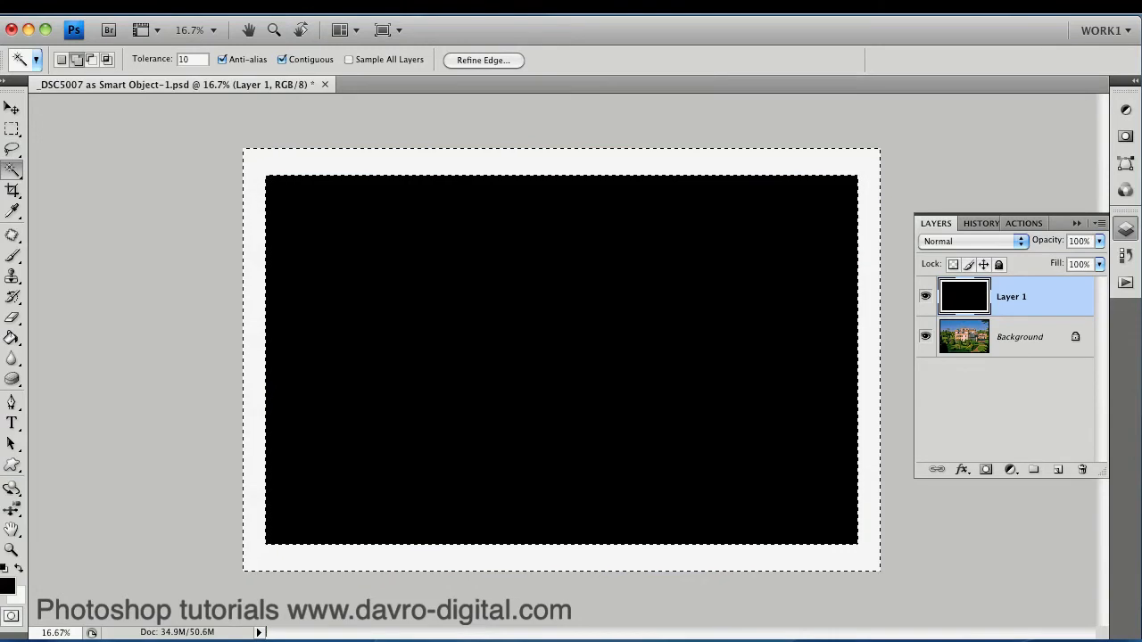
pyautogui.moveTo(359, 390)
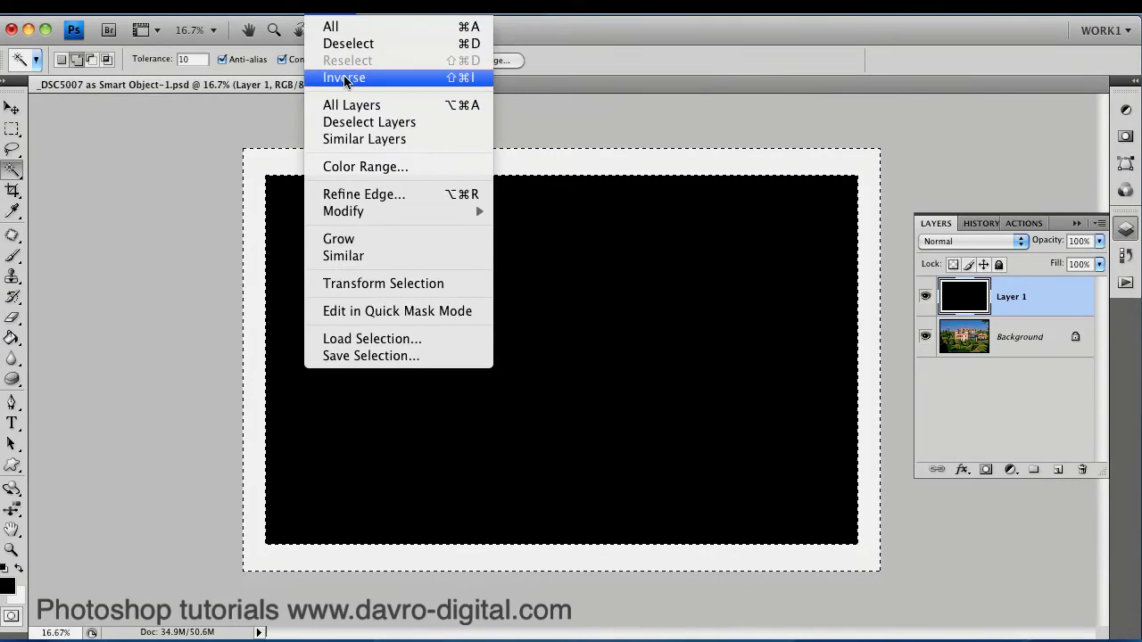
pyautogui.click(343, 77)
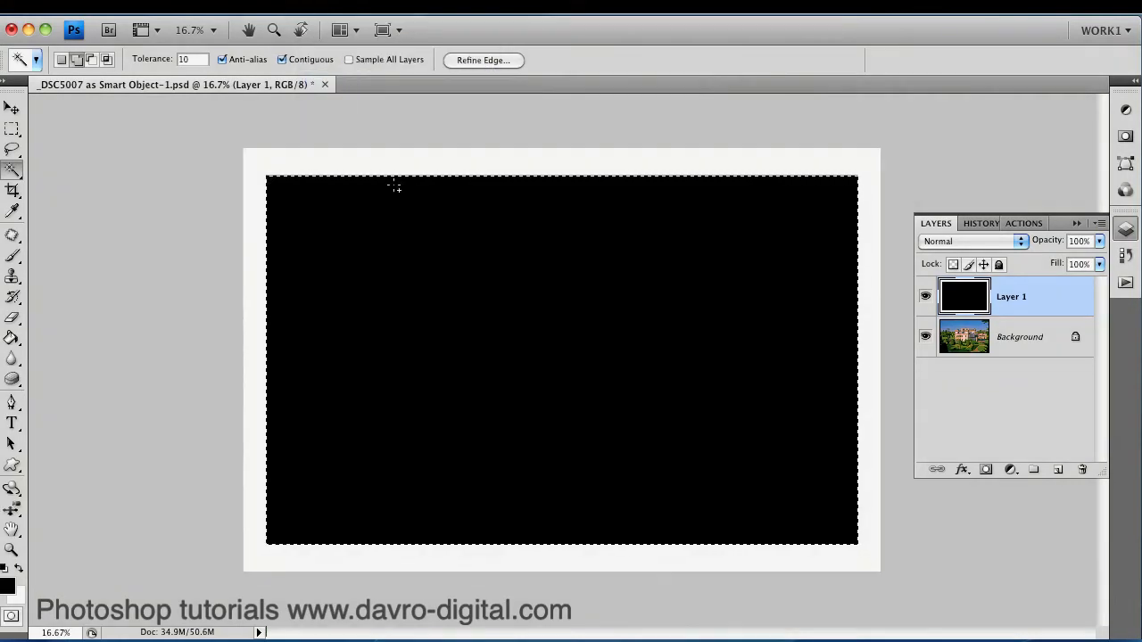
pyautogui.moveTo(407, 476)
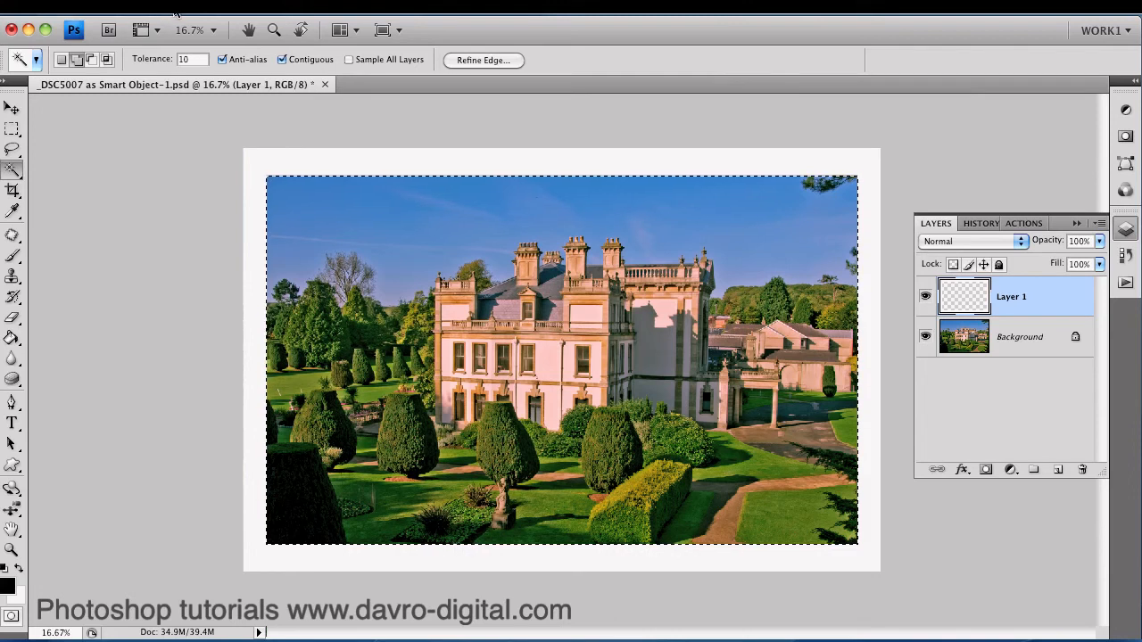
# Stroke the selection inside with a 10 px grey #939292 line
pyautogui.click(205, 9)
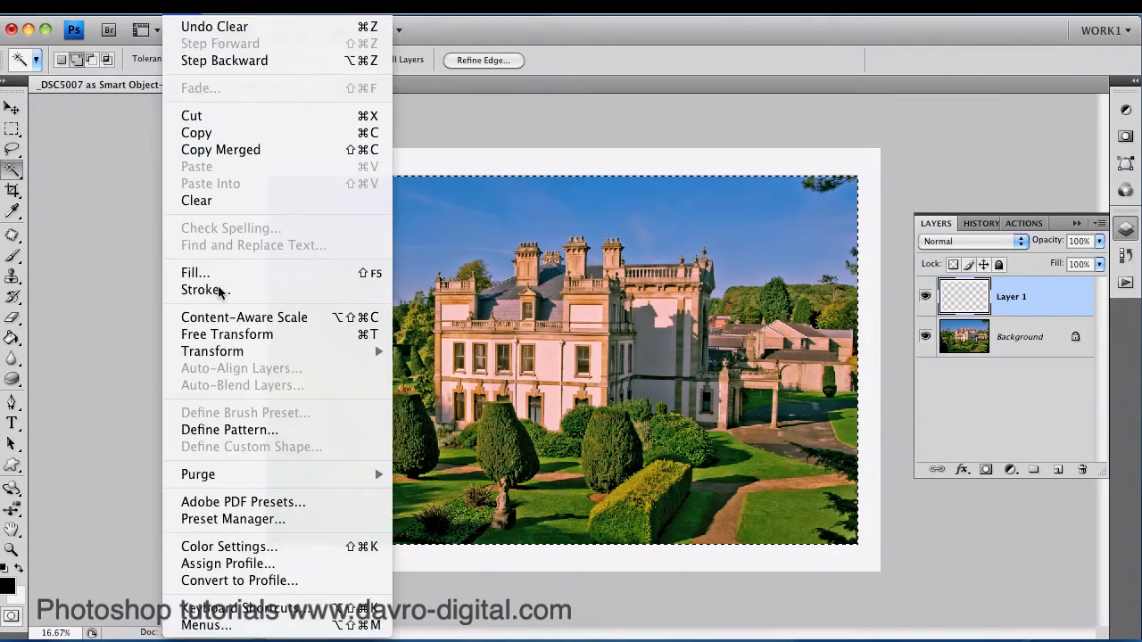
pyautogui.click(205, 289)
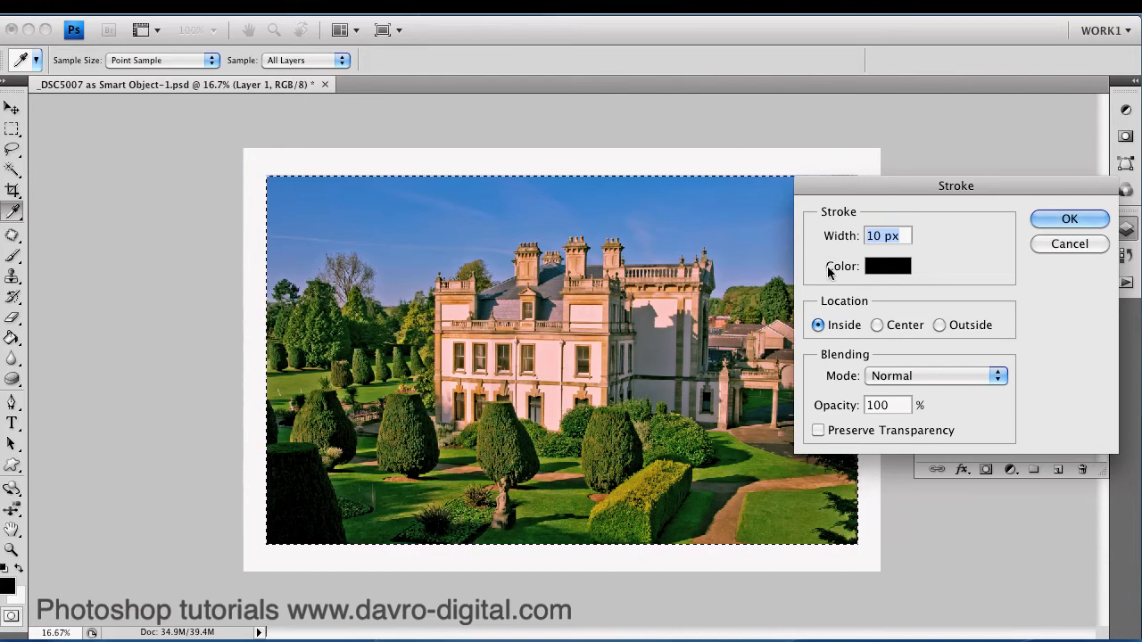
pyautogui.moveTo(823, 248)
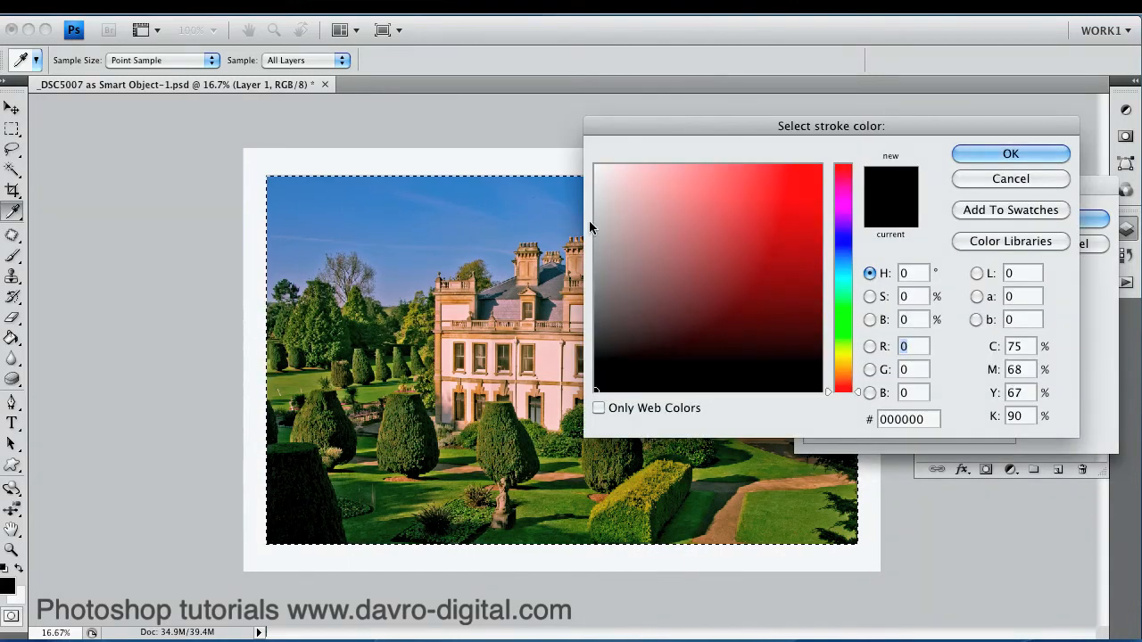
pyautogui.click(595, 260)
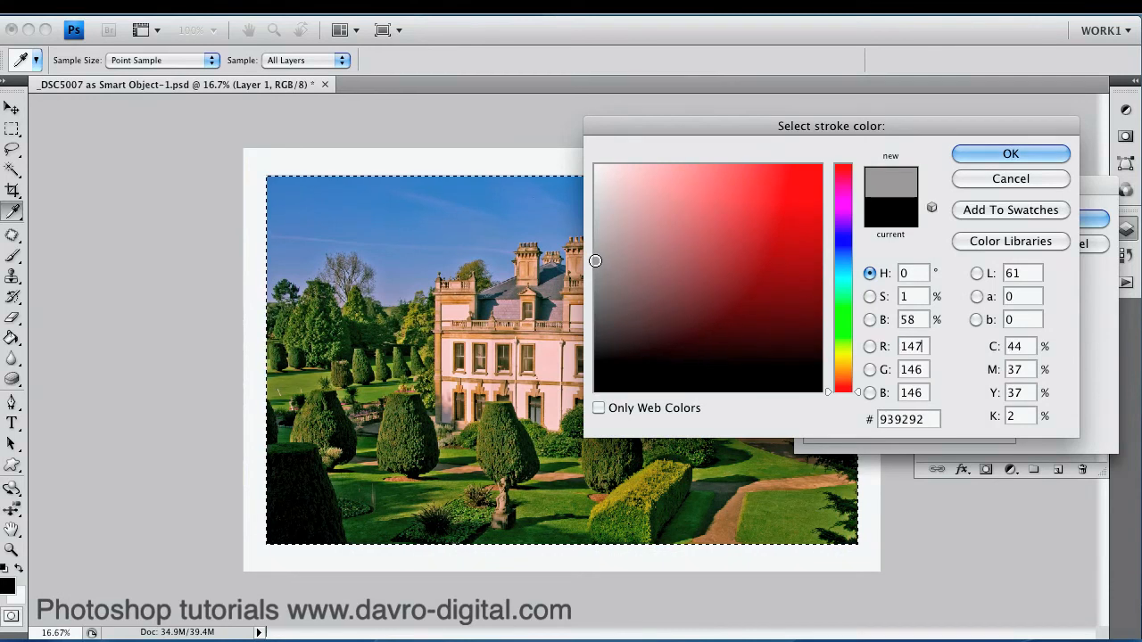
pyautogui.click(1011, 154)
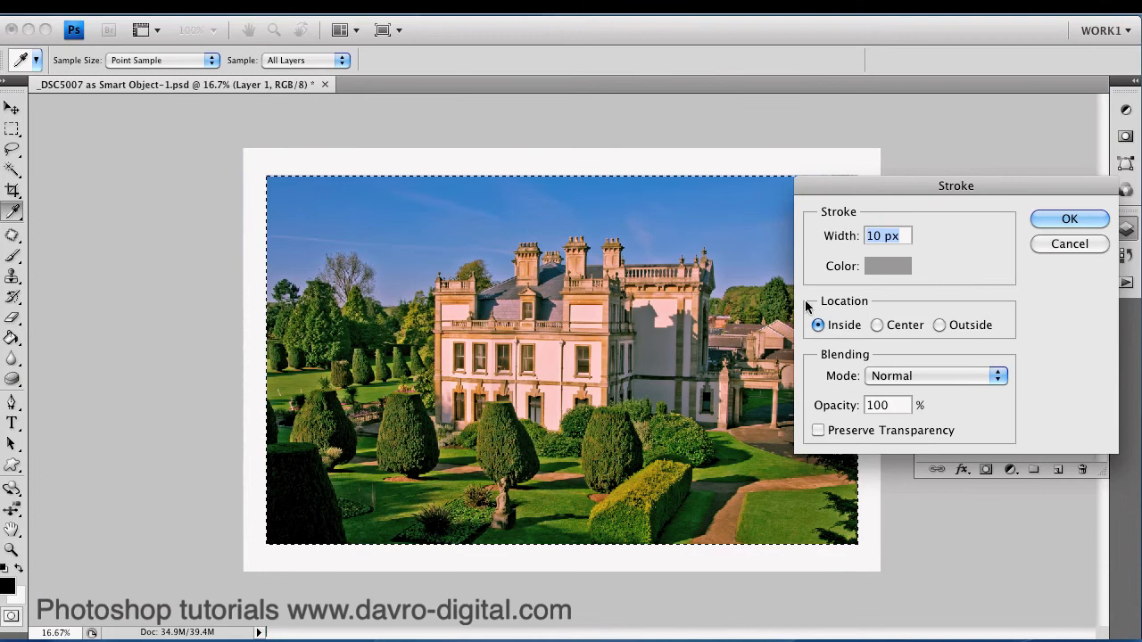
pyautogui.moveTo(1069, 219)
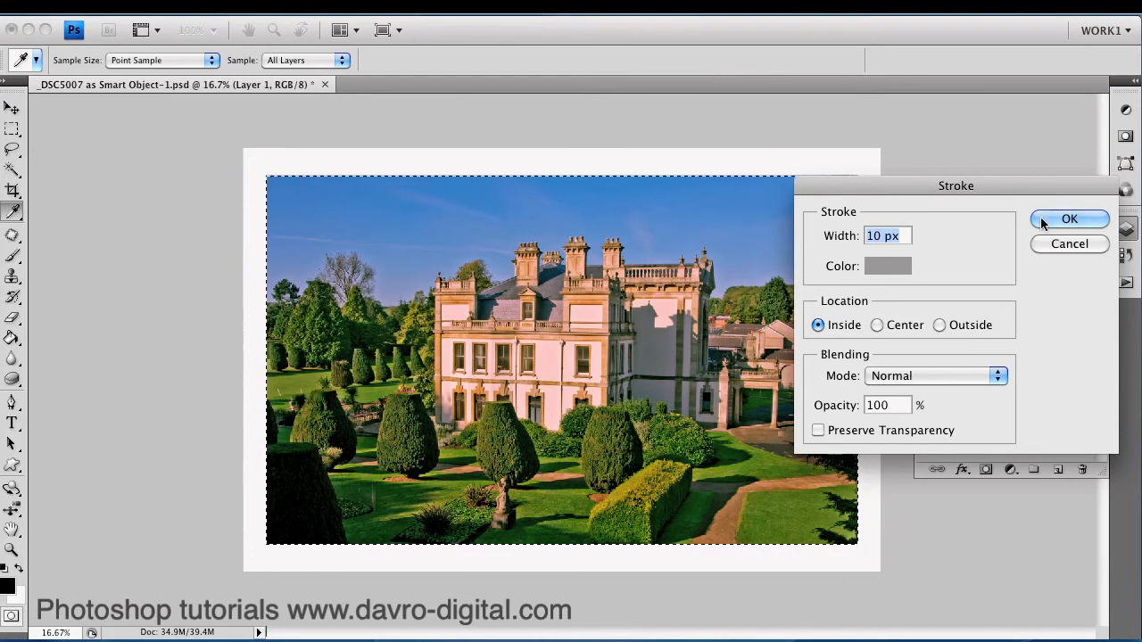
pyautogui.click(1068, 219)
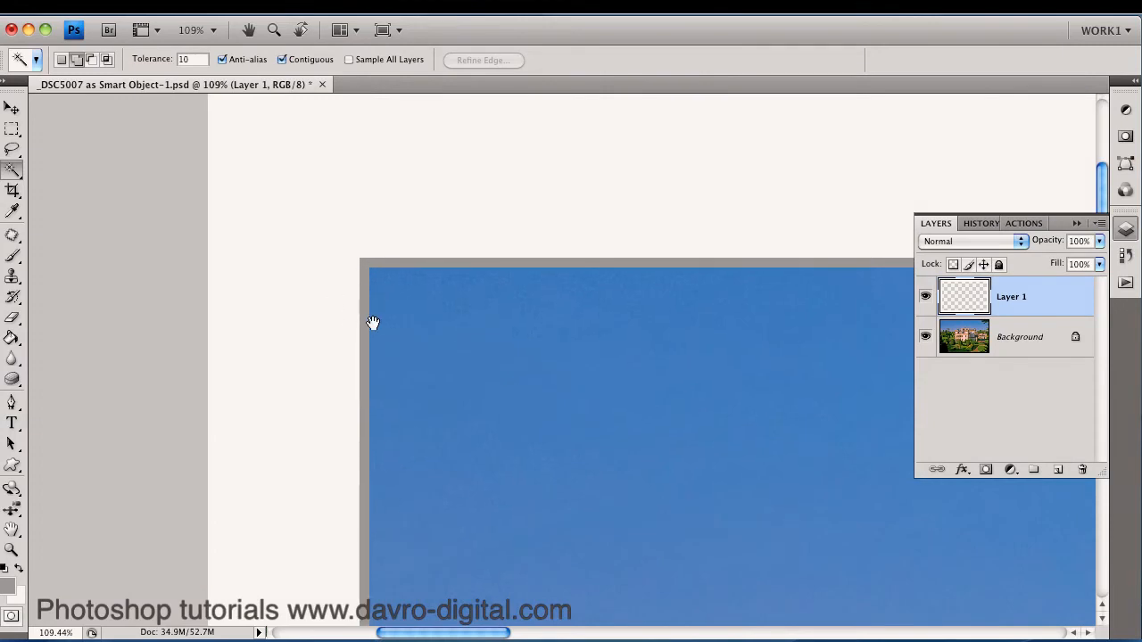
pyautogui.moveTo(390, 312)
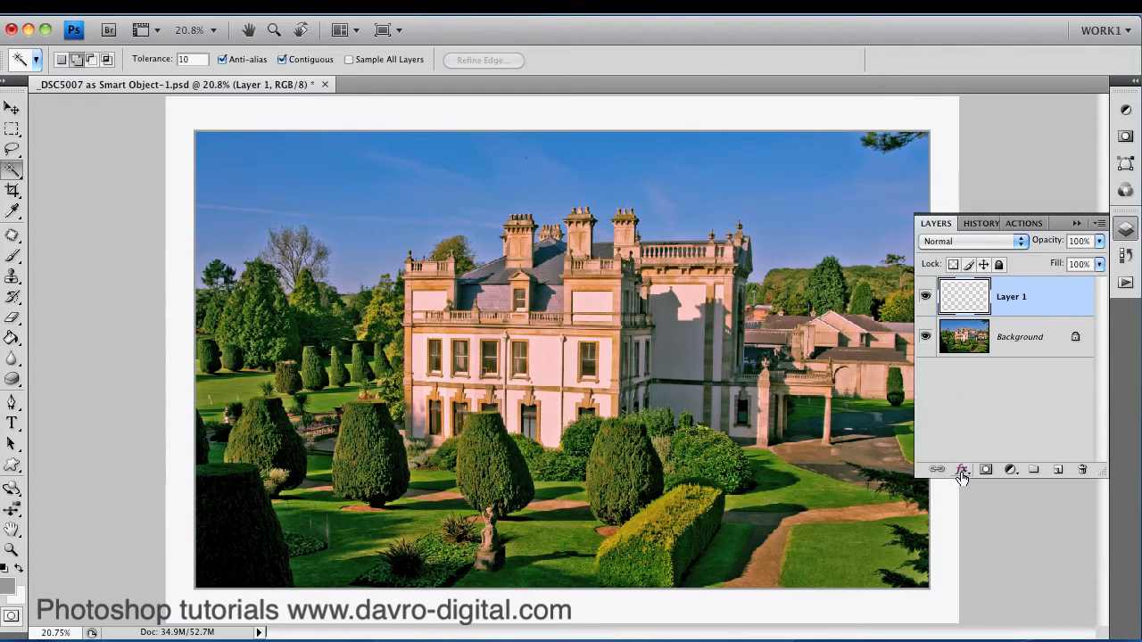
# Add a Drop Shadow to Layer 1 with a size of about 125 px
pyautogui.click(961, 469)
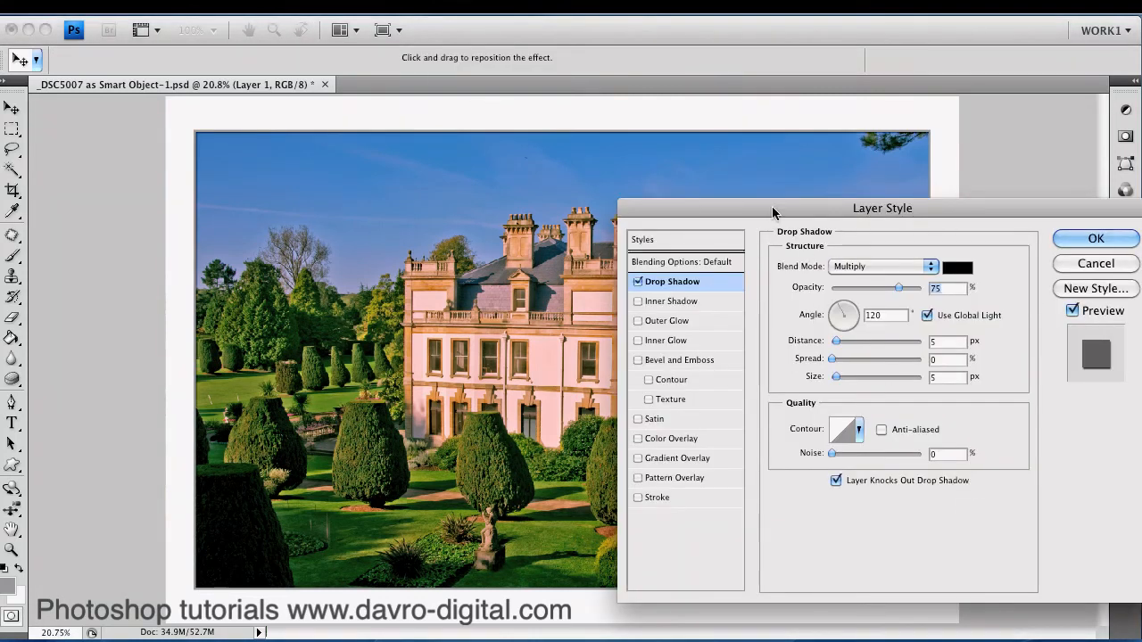
pyautogui.moveTo(881, 208); pyautogui.dragTo(994, 164)
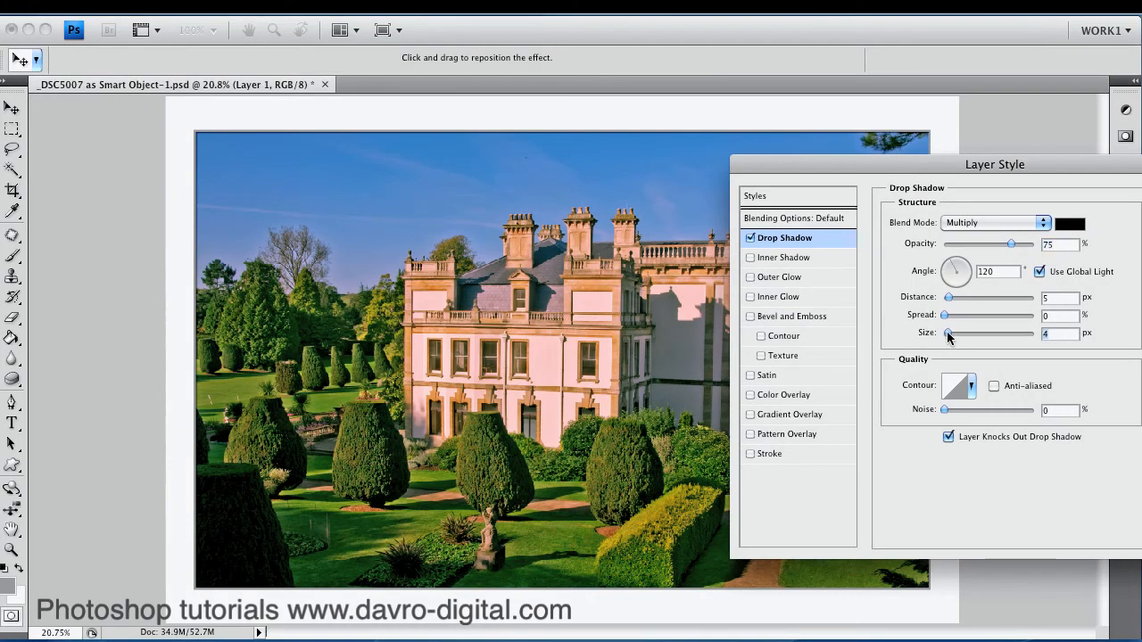
pyautogui.moveTo(949, 333); pyautogui.dragTo(990, 333)
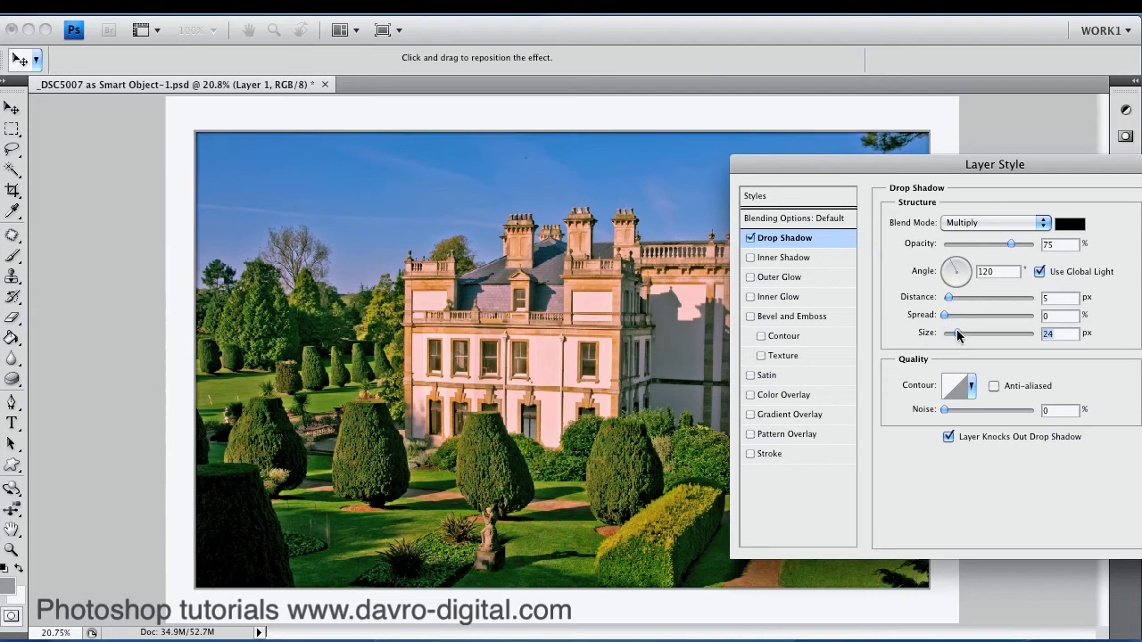
pyautogui.moveTo(959, 333); pyautogui.dragTo(995, 332)
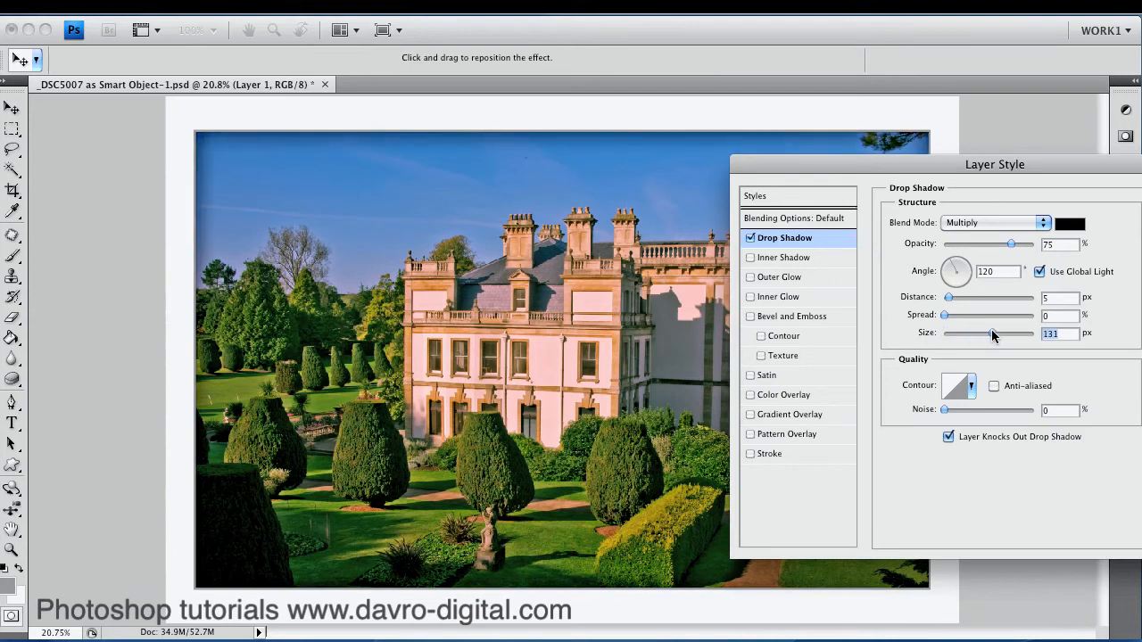
pyautogui.moveTo(1011, 334); pyautogui.dragTo(990, 334)
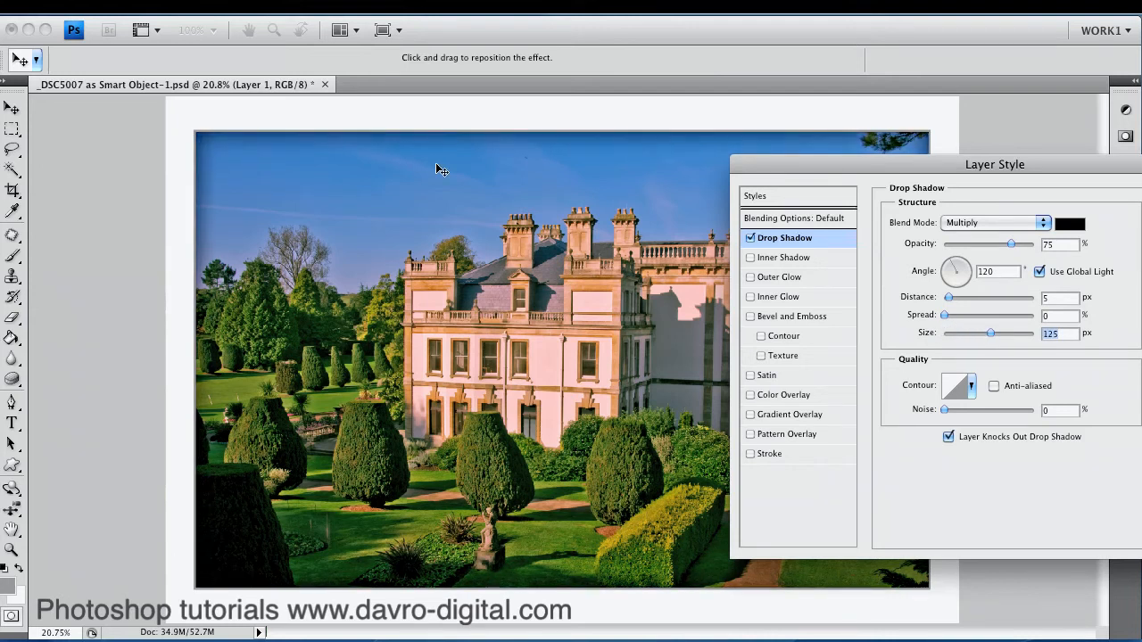
pyautogui.moveTo(787, 439)
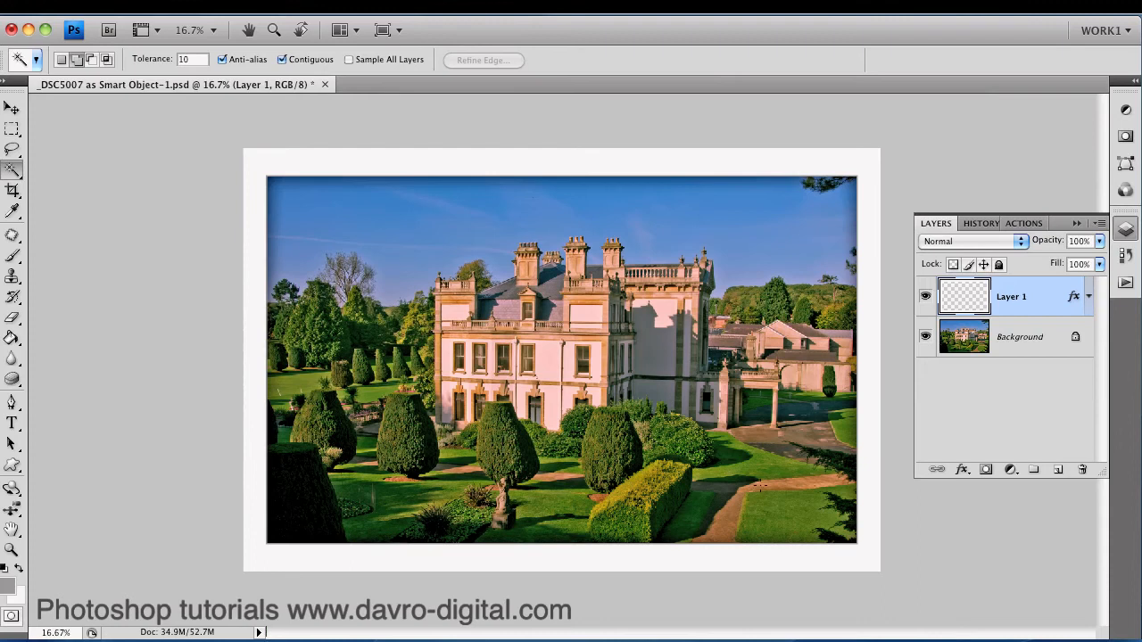
# Hide and reshow the Background to check the frame, then transform-scale Layer 1
pyautogui.click(924, 336)
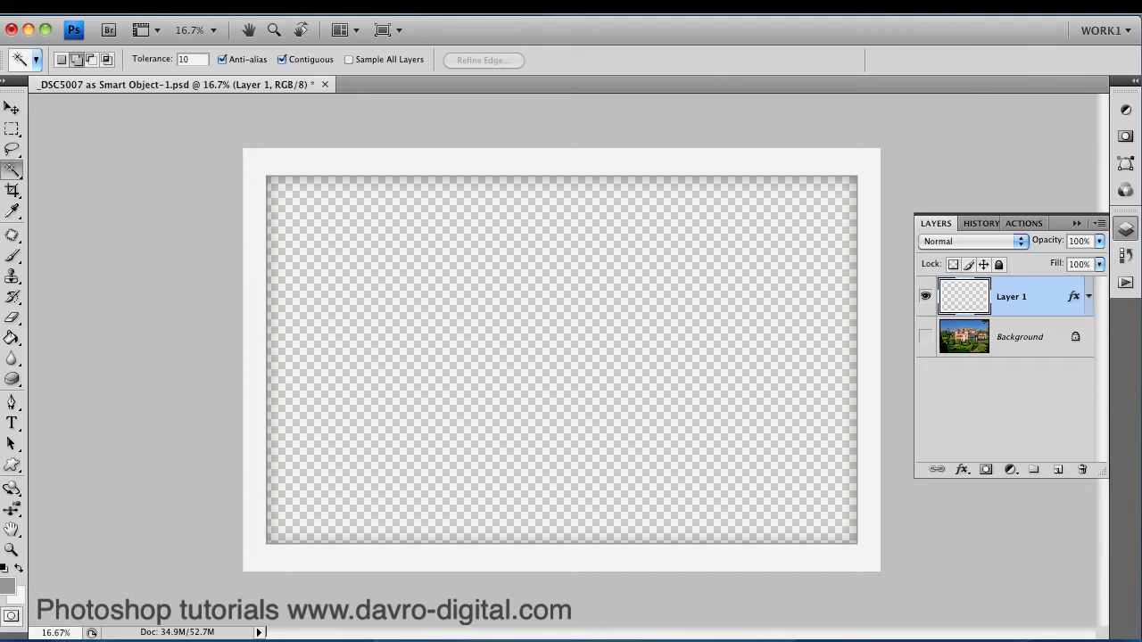
pyautogui.click(925, 336)
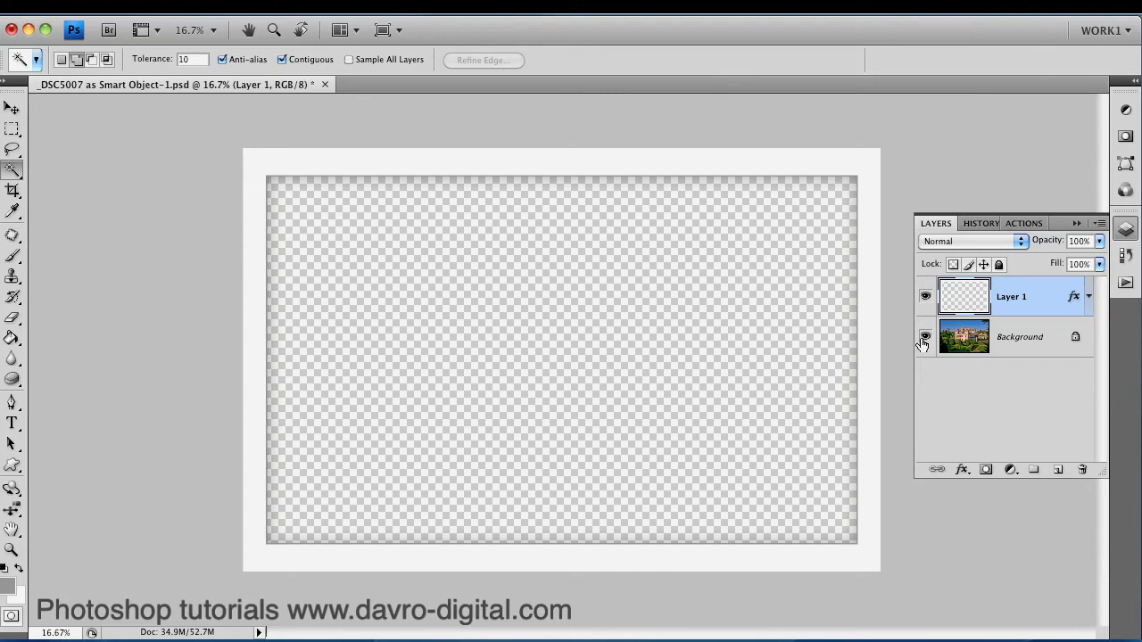
pyautogui.press('cmd+t')
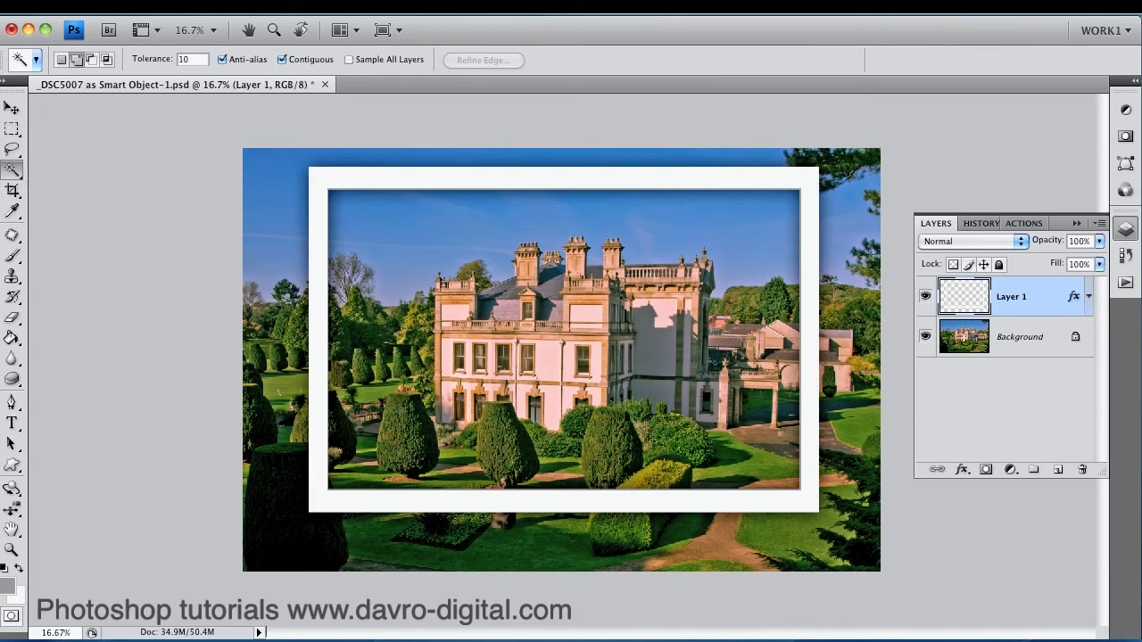
# Select the frame's interior and add a Hue/Saturation layer at Saturation -100
pyautogui.click(433, 229)
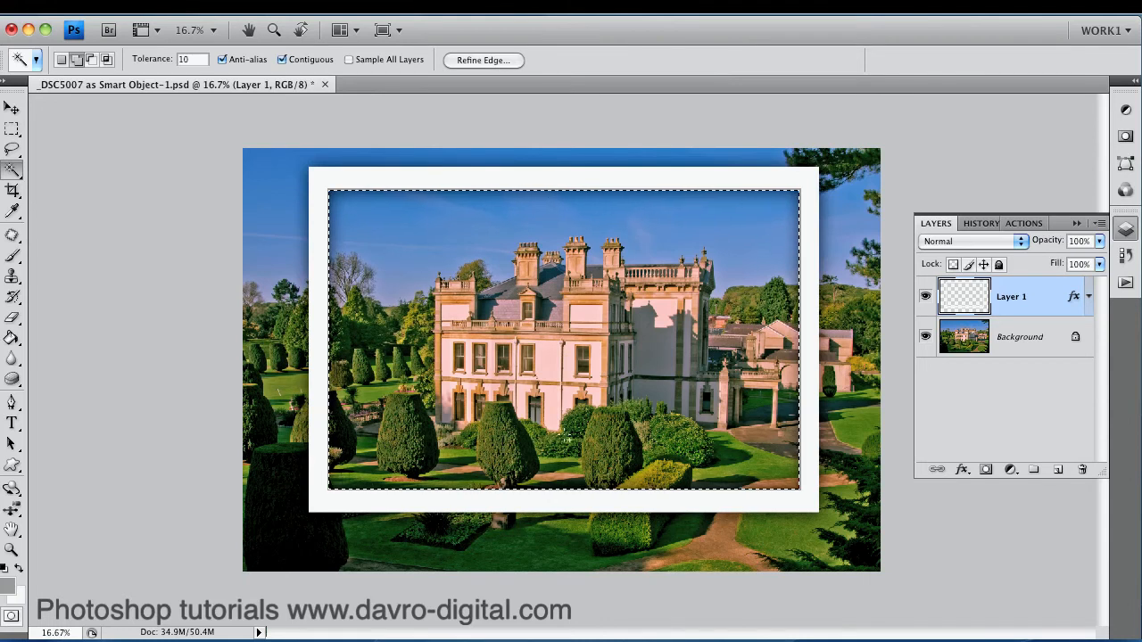
pyautogui.click(1010, 468)
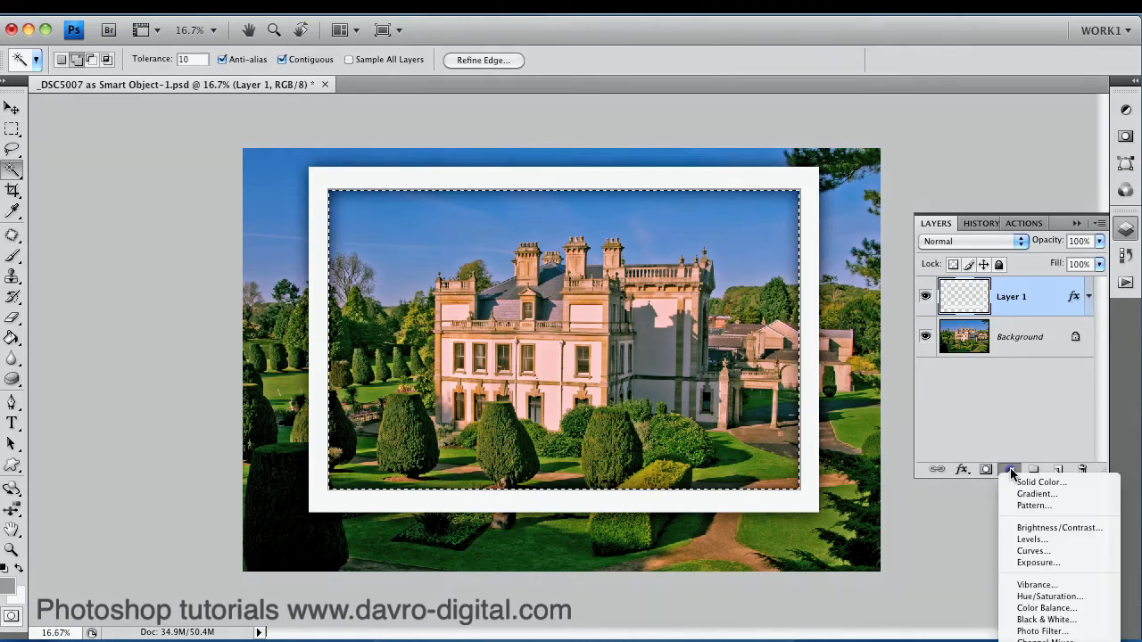
pyautogui.moveTo(1048, 596)
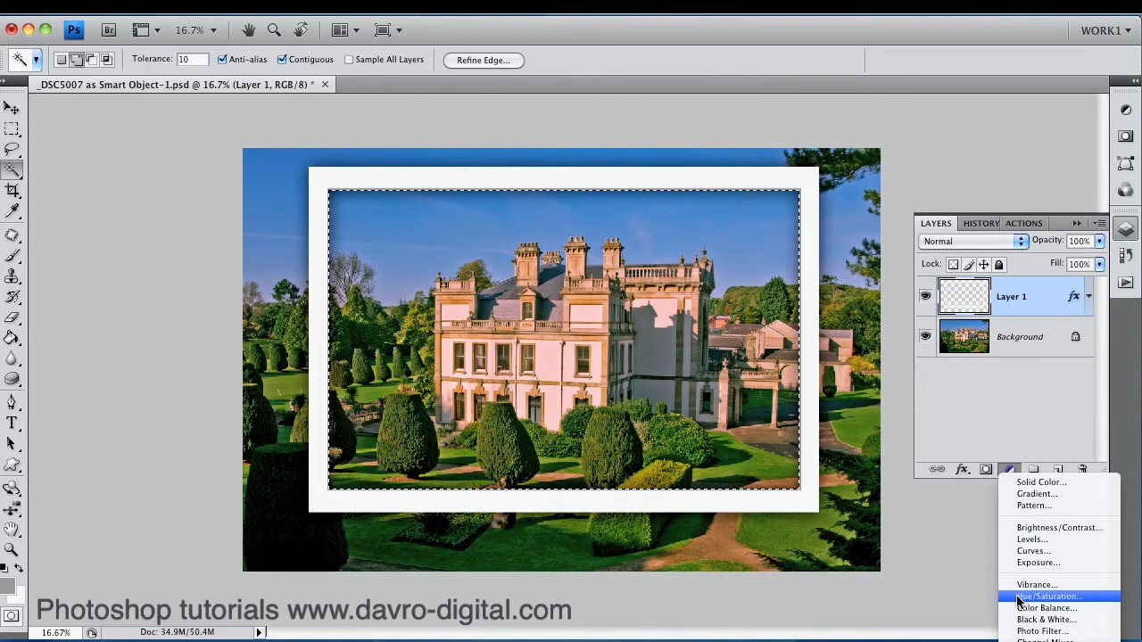
pyautogui.click(1048, 596)
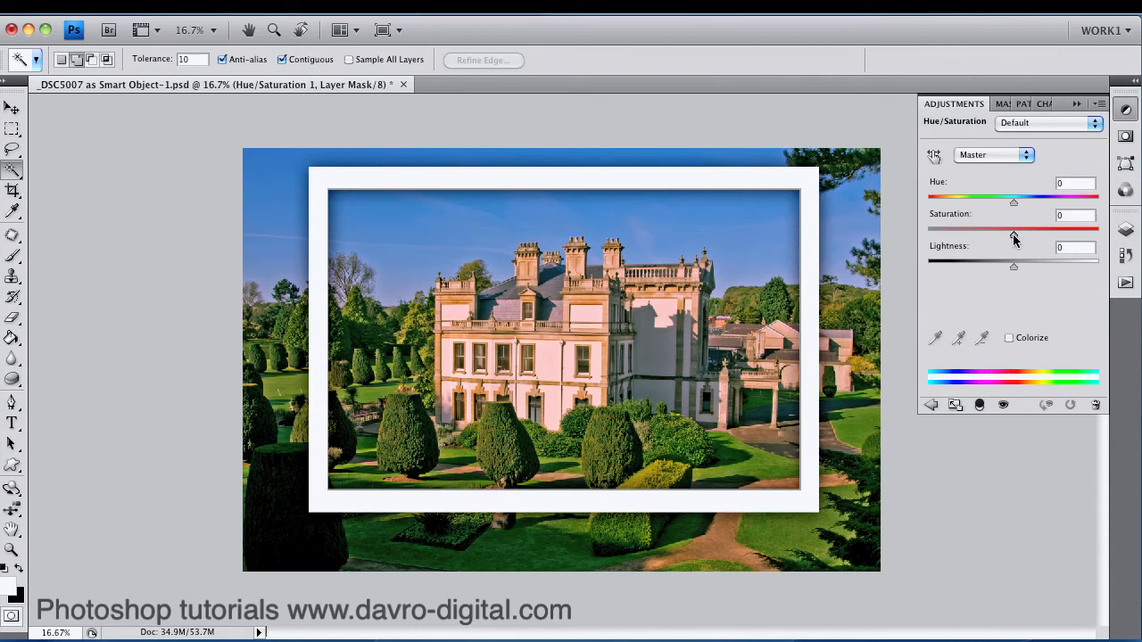
pyautogui.moveTo(1013, 229); pyautogui.dragTo(928, 230)
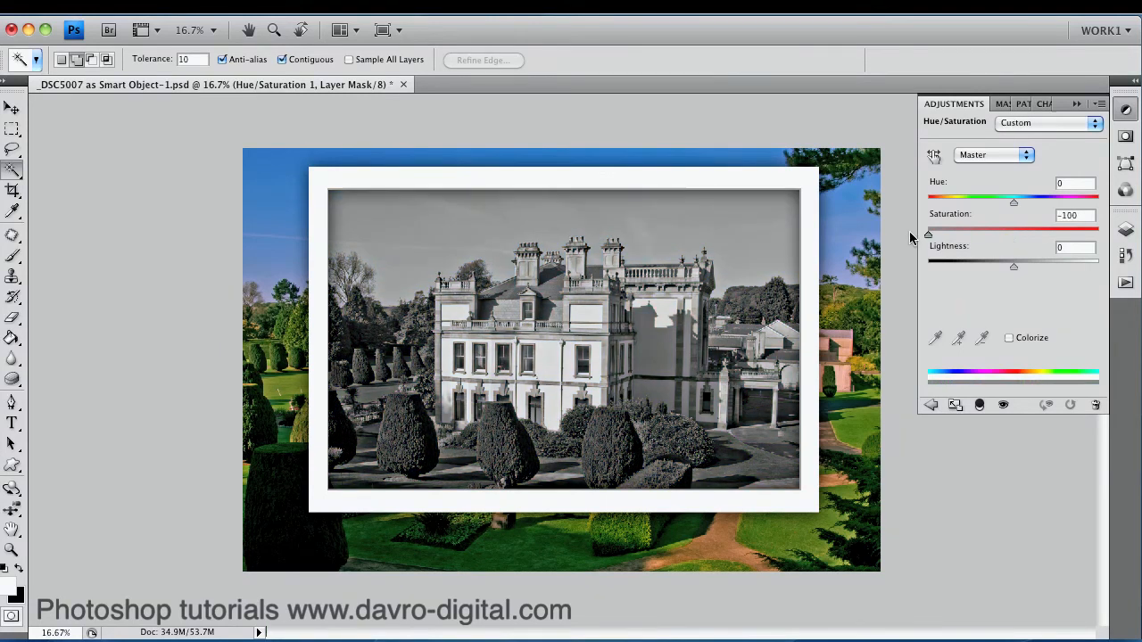
pyautogui.moveTo(905, 238)
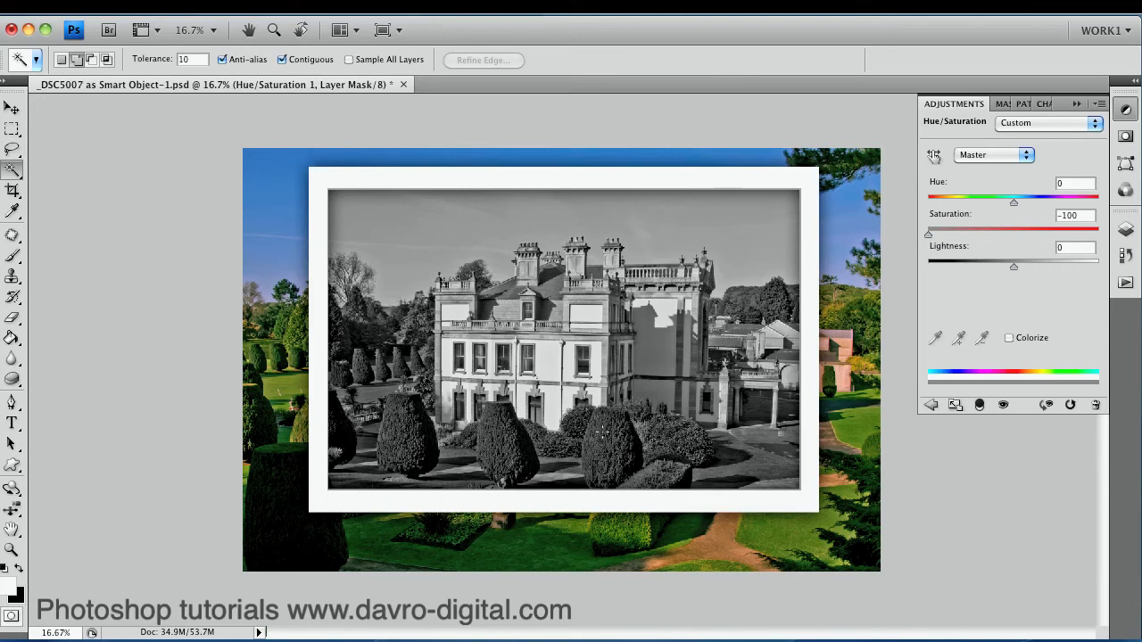
pyautogui.moveTo(1070, 248)
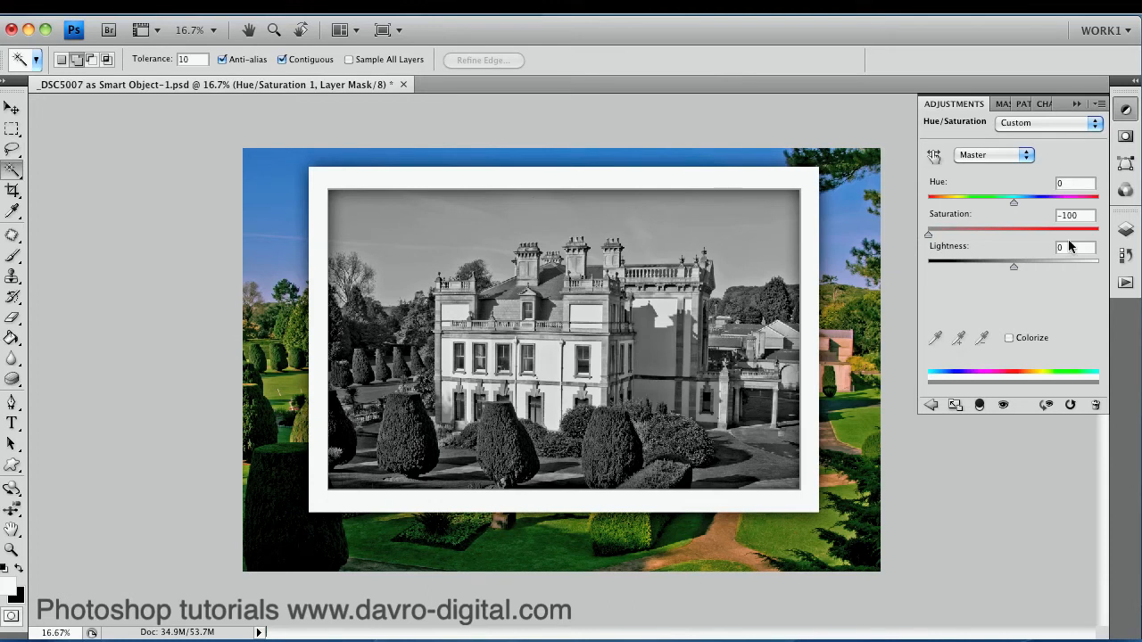
pyautogui.click(936, 223)
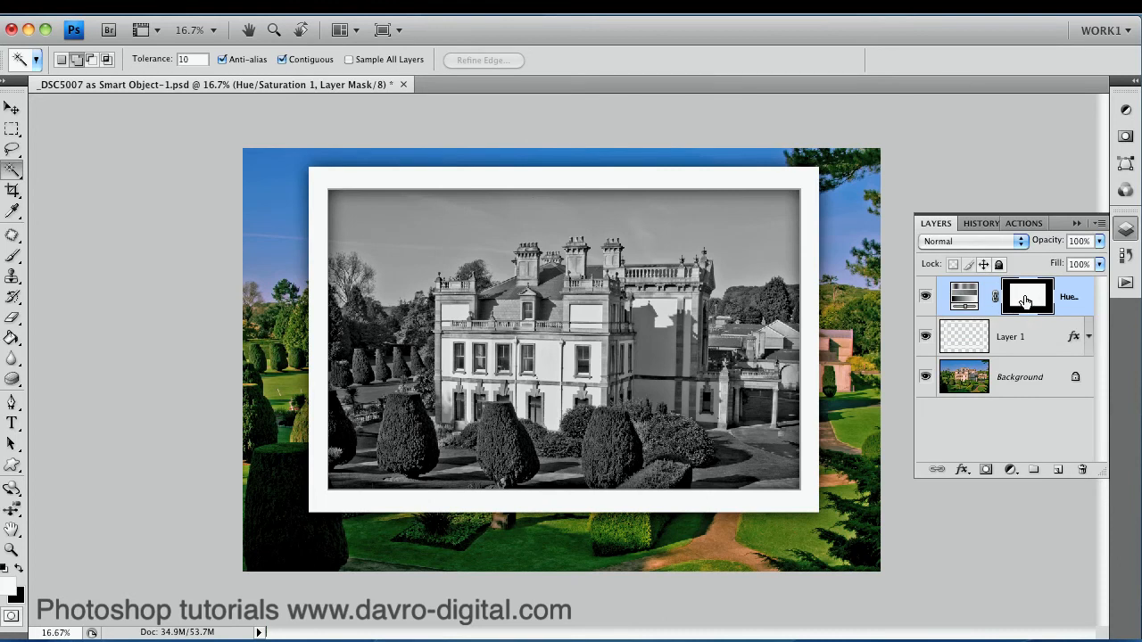
pyautogui.moveTo(1044, 299)
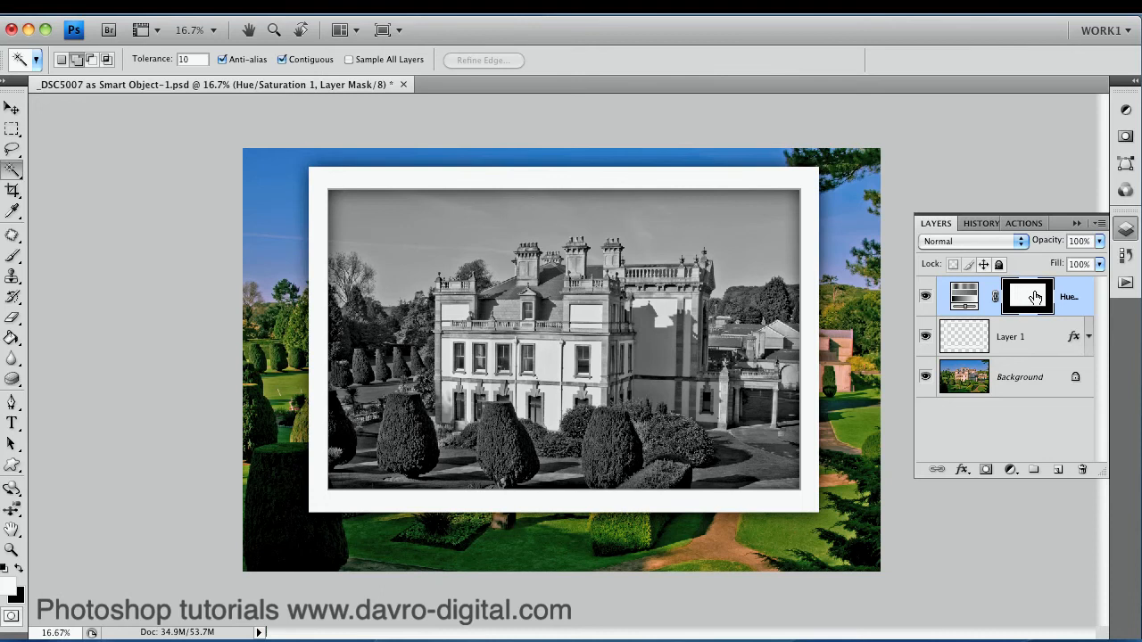
pyautogui.moveTo(1027, 296)
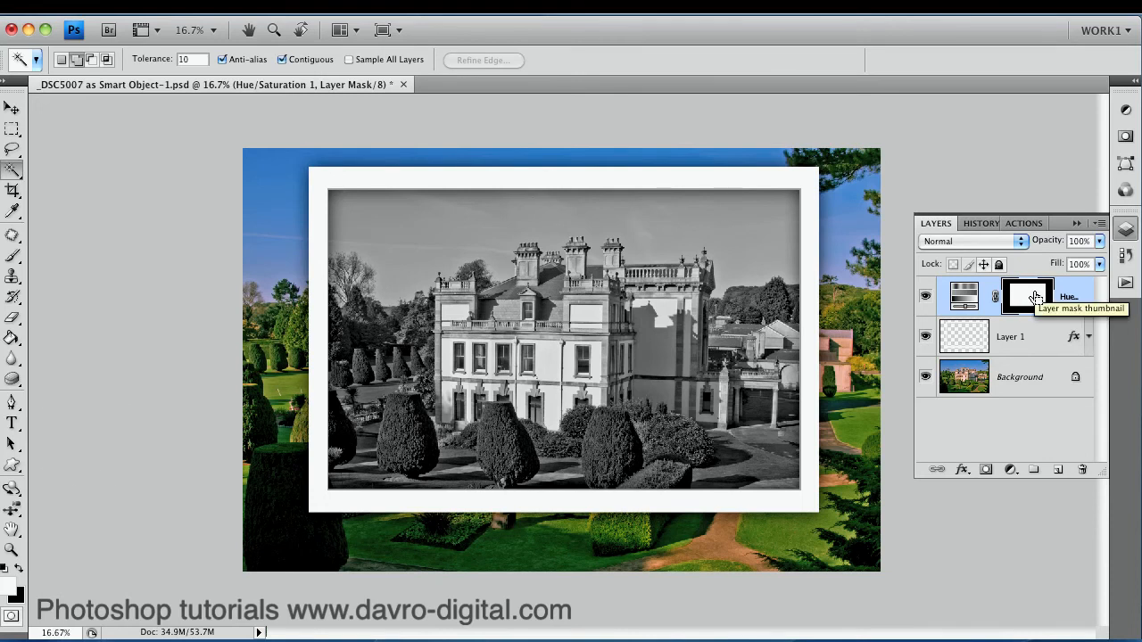
# Invert the Hue/Saturation mask so only the surround is desaturated
pyautogui.press('cmd+i')
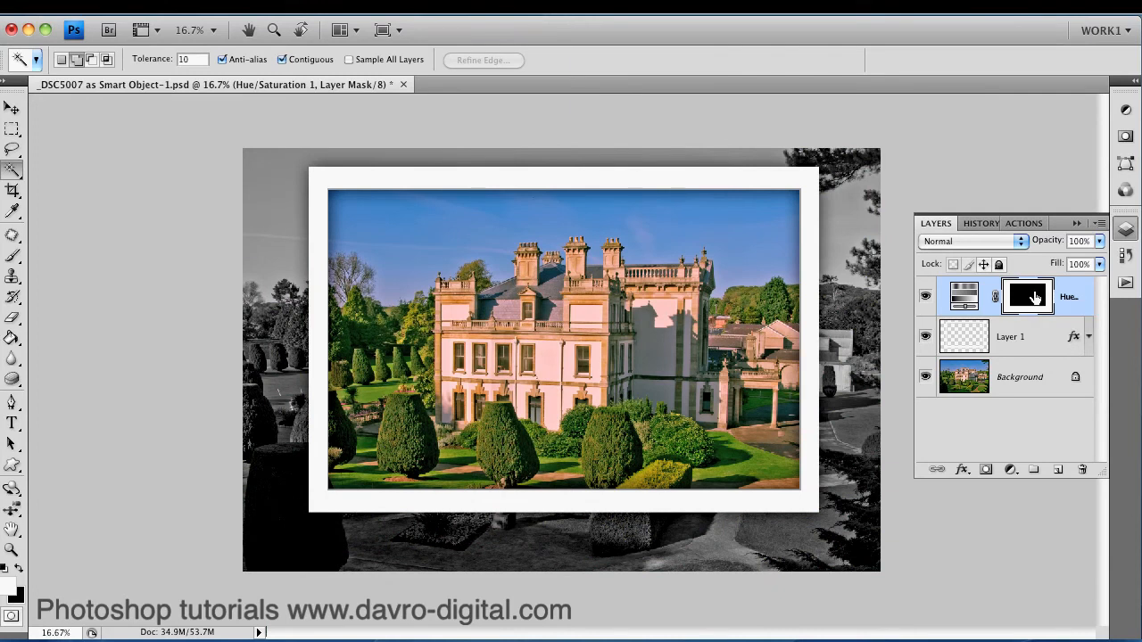
pyautogui.click(13, 106)
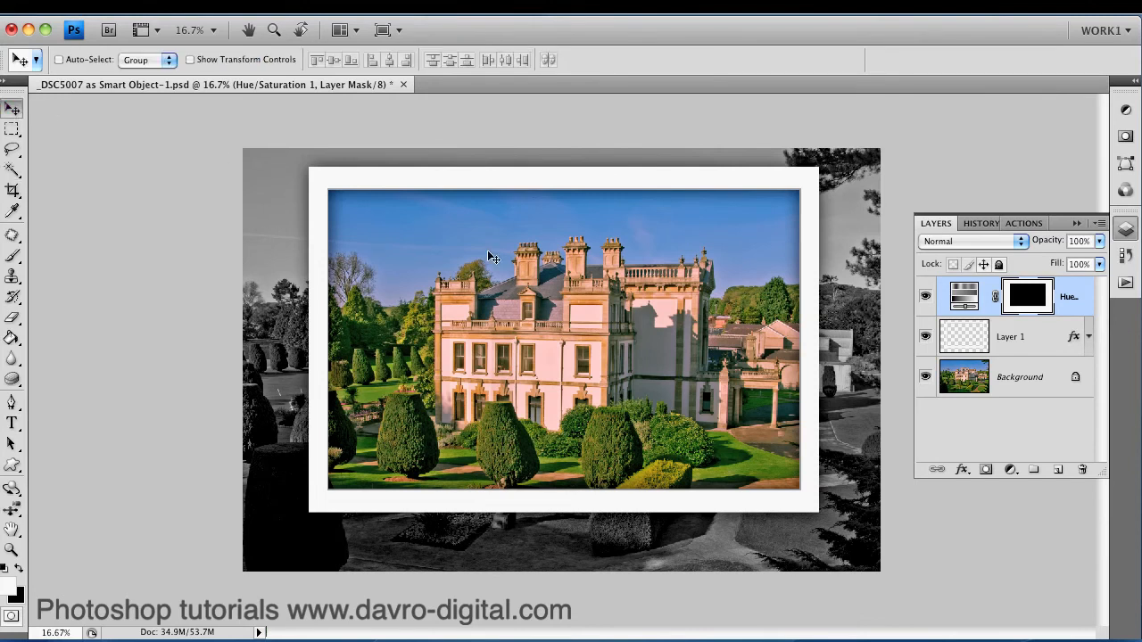
pyautogui.moveTo(539, 305)
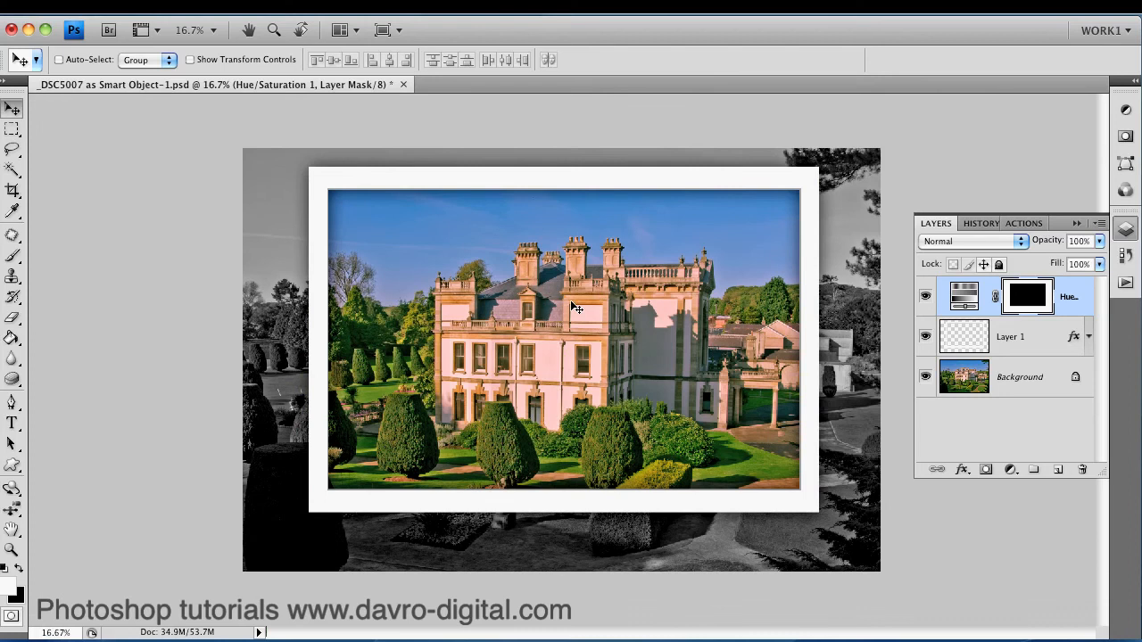
pyautogui.moveTo(934, 322)
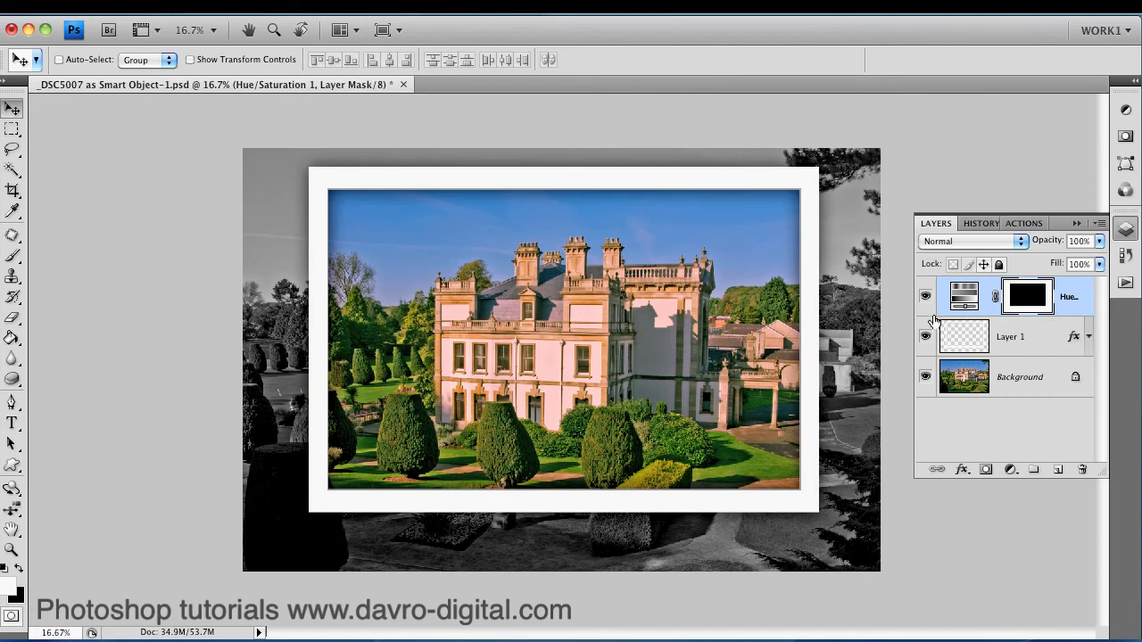
# Select Layer 1 together with the Hue/Saturation adjustment layer
pyautogui.click(1011, 336)
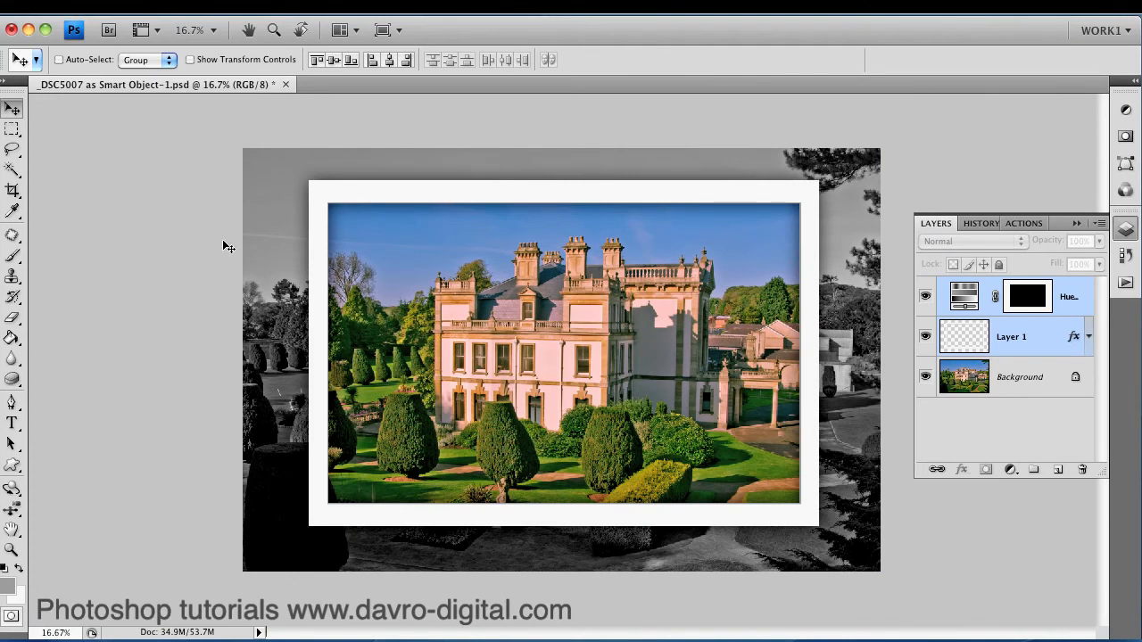
pyautogui.moveTo(18, 107)
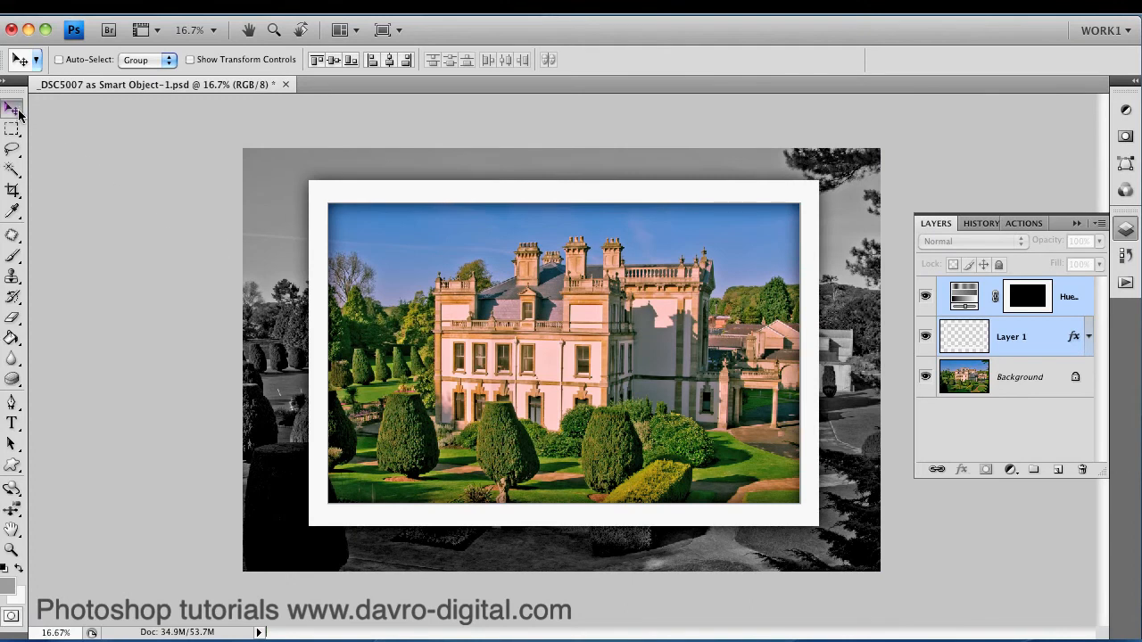
pyautogui.moveTo(605, 337)
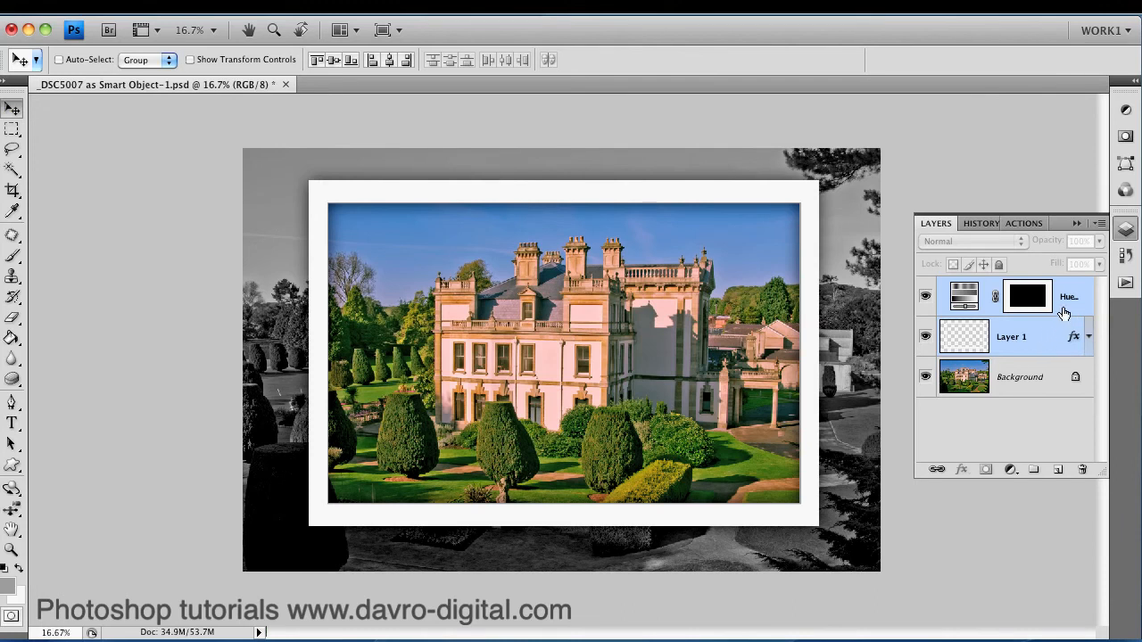
# Link Layer 1 with the Hue/Saturation layer and scale both up from opposite corners
pyautogui.rightClick(673, 328)
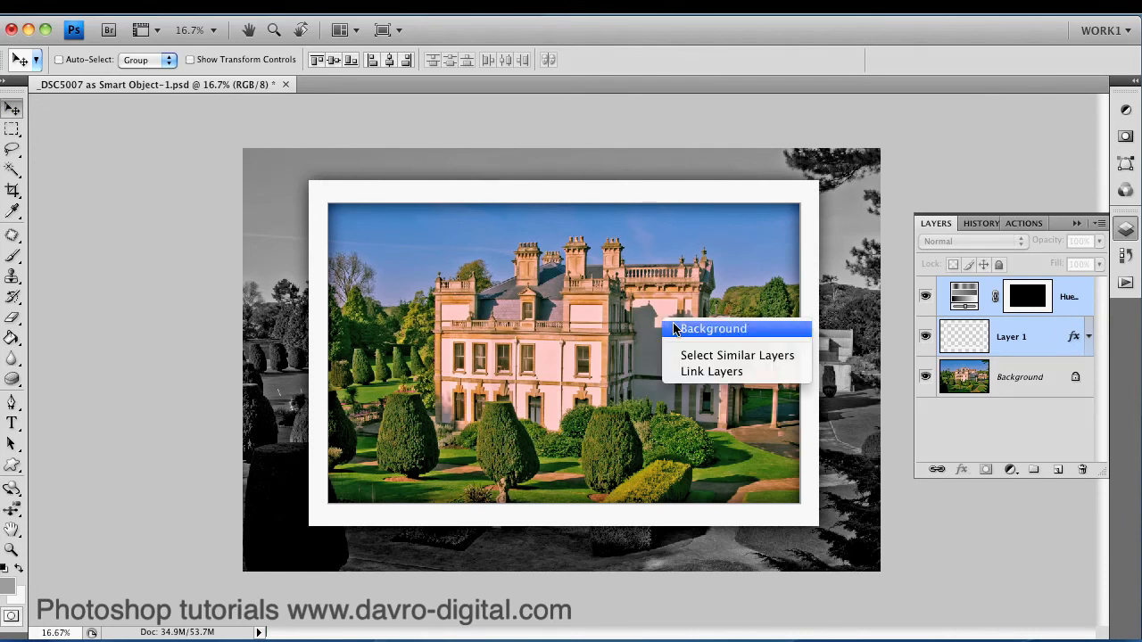
pyautogui.click(711, 371)
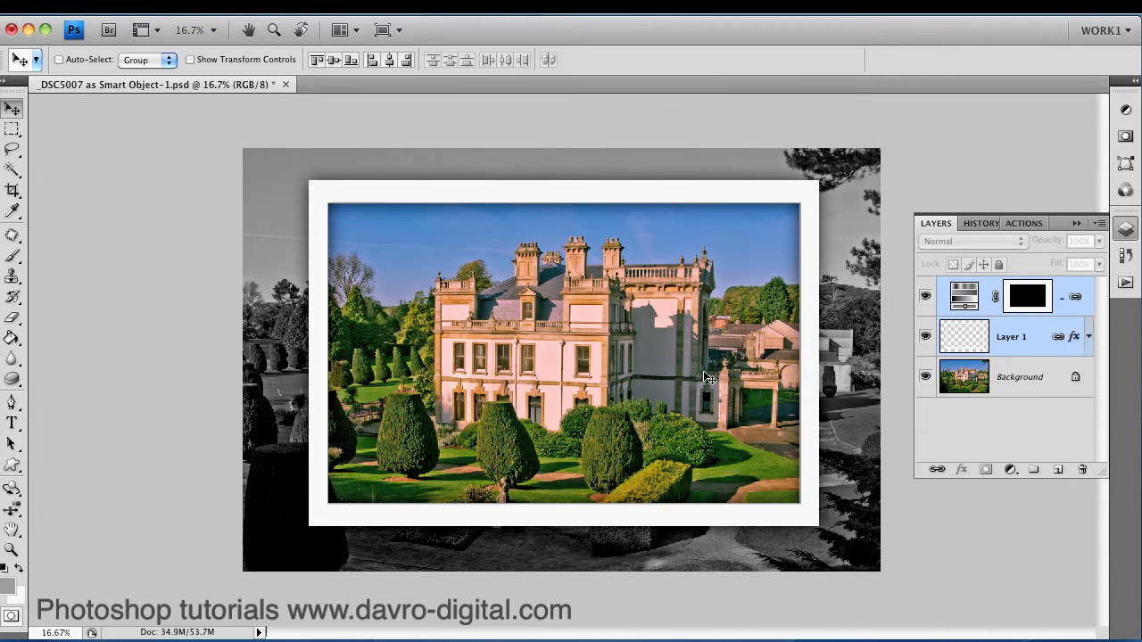
pyautogui.moveTo(1059, 343)
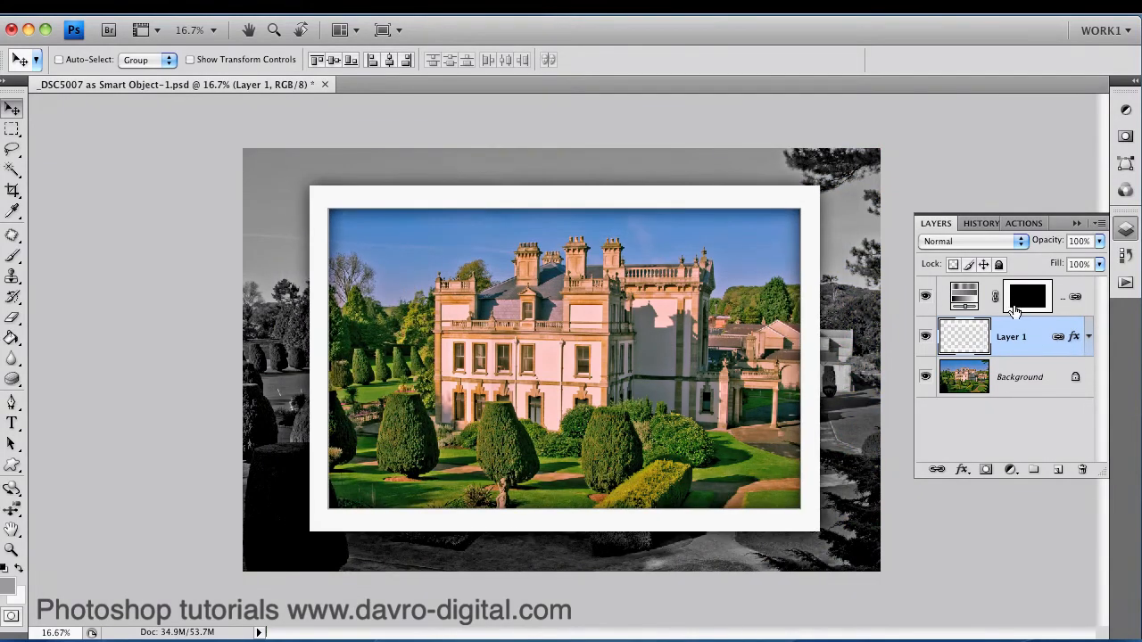
pyautogui.moveTo(879, 337)
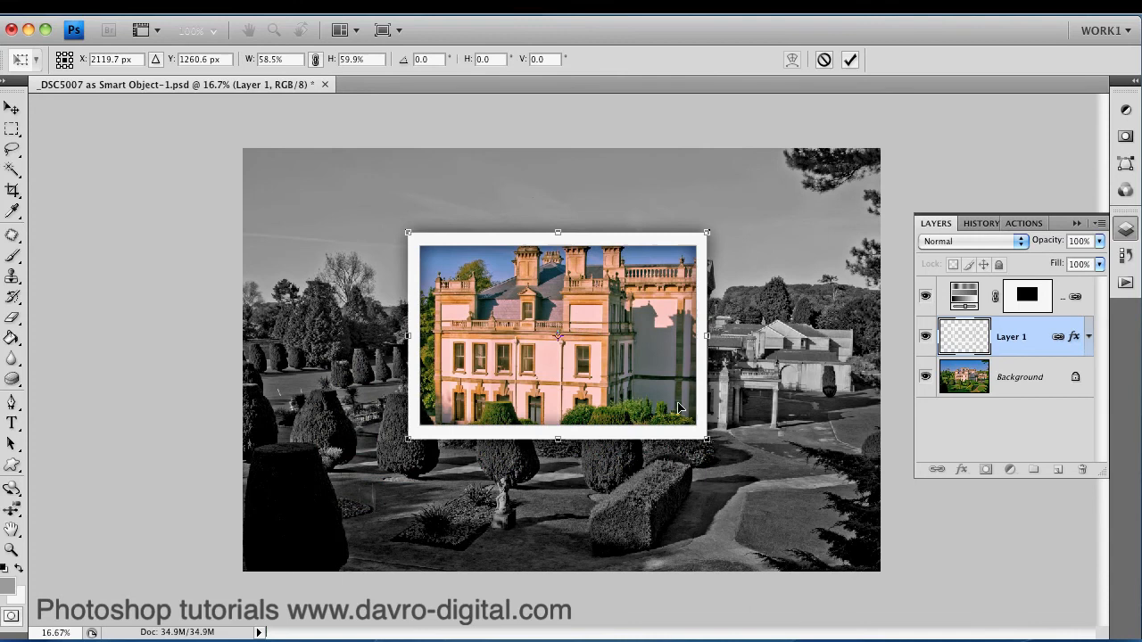
pyautogui.moveTo(409, 233); pyautogui.dragTo(299, 183)
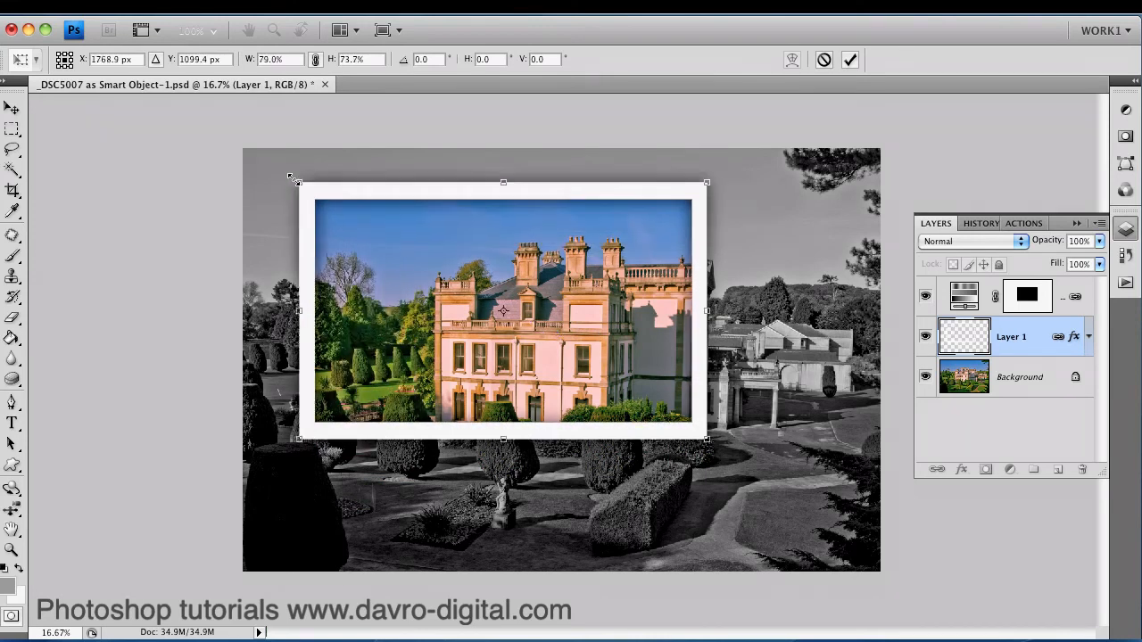
pyautogui.moveTo(706, 438); pyautogui.dragTo(788, 507)
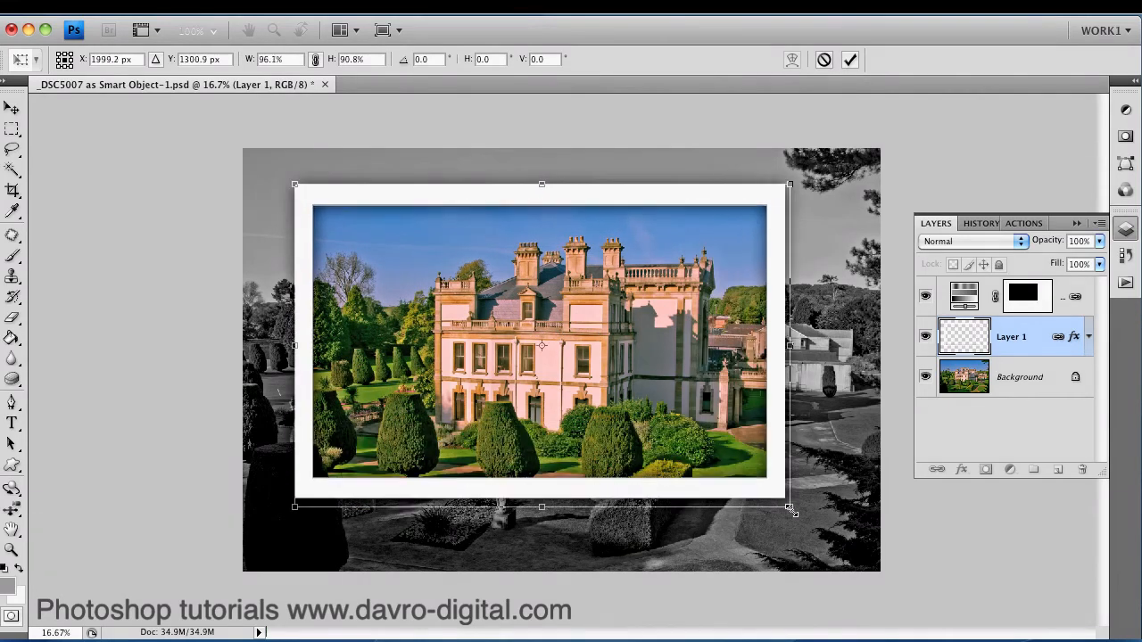
pyautogui.moveTo(791, 508); pyautogui.dragTo(795, 514)
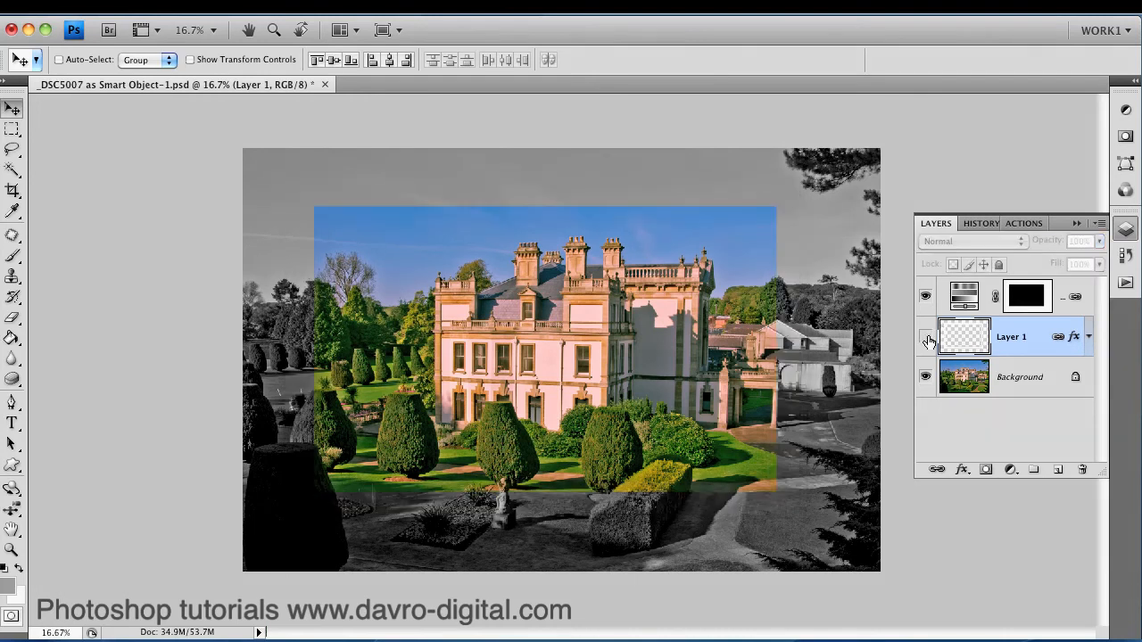
# Hide Layer 1 and give the Hue/Saturation layer a stronger inner shadow and a stroke
pyautogui.click(925, 337)
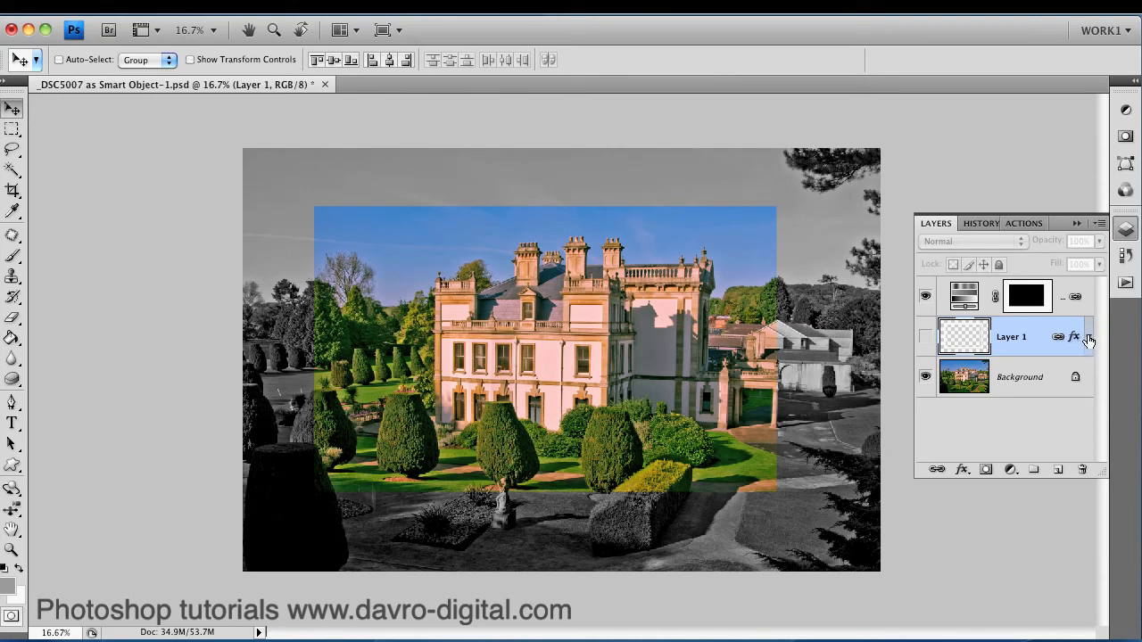
pyautogui.click(1086, 337)
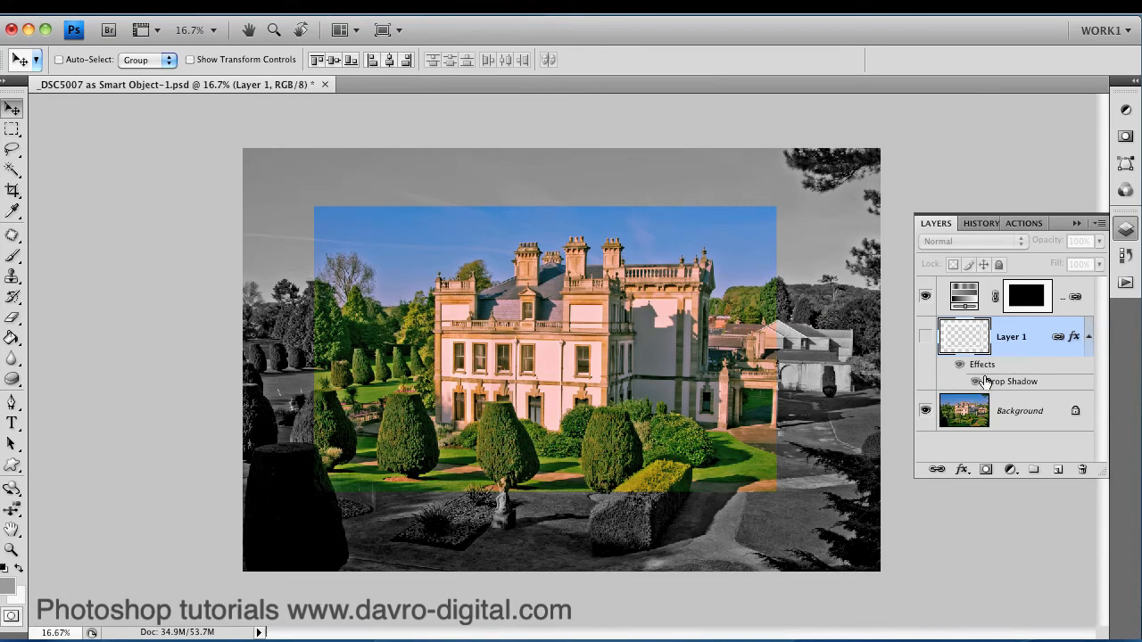
pyautogui.moveTo(997, 387)
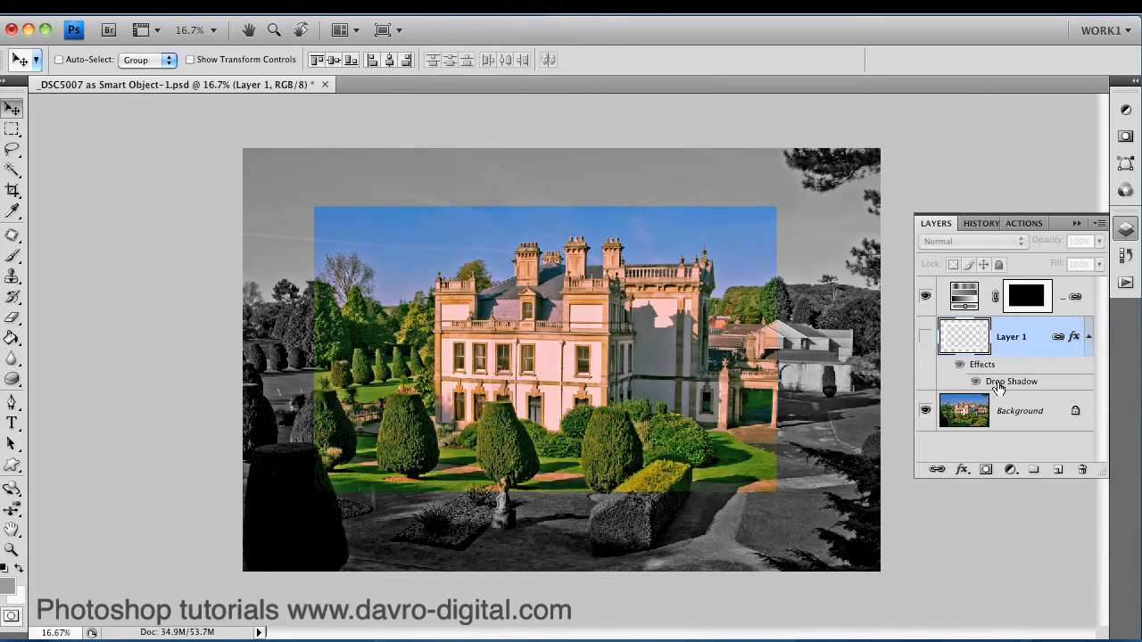
pyautogui.moveTo(1001, 386)
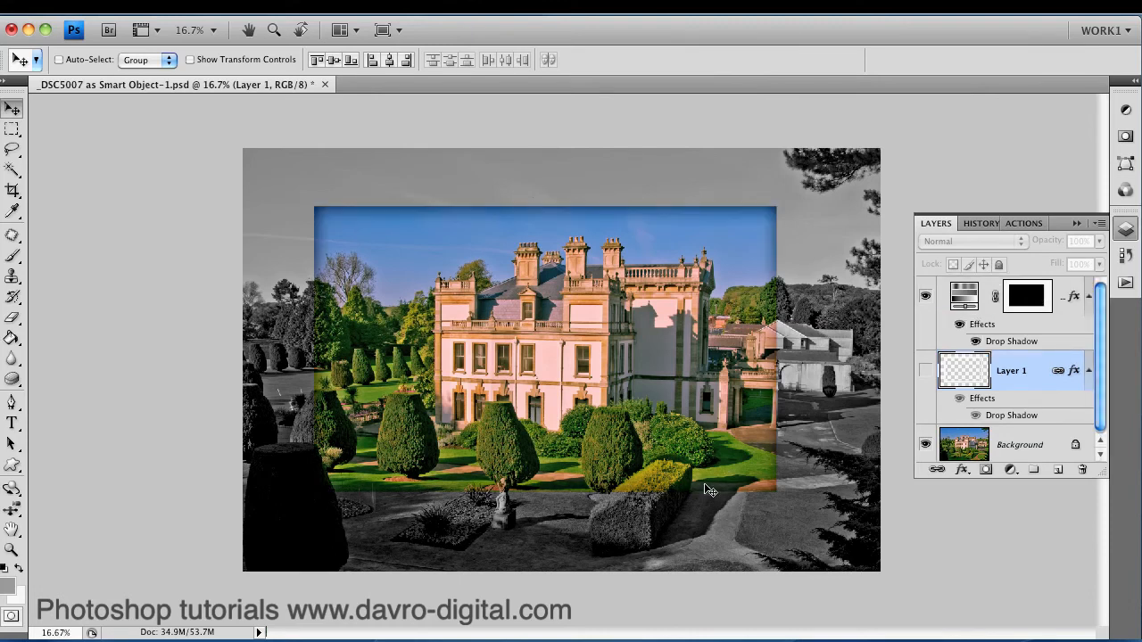
pyautogui.moveTo(694, 290)
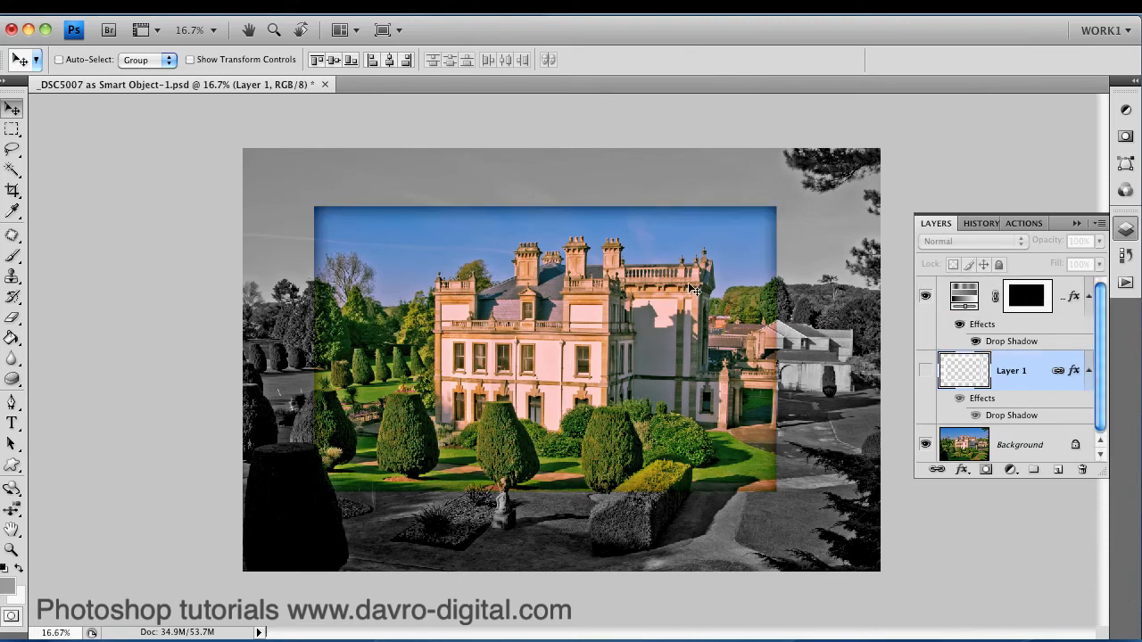
pyautogui.moveTo(681, 327)
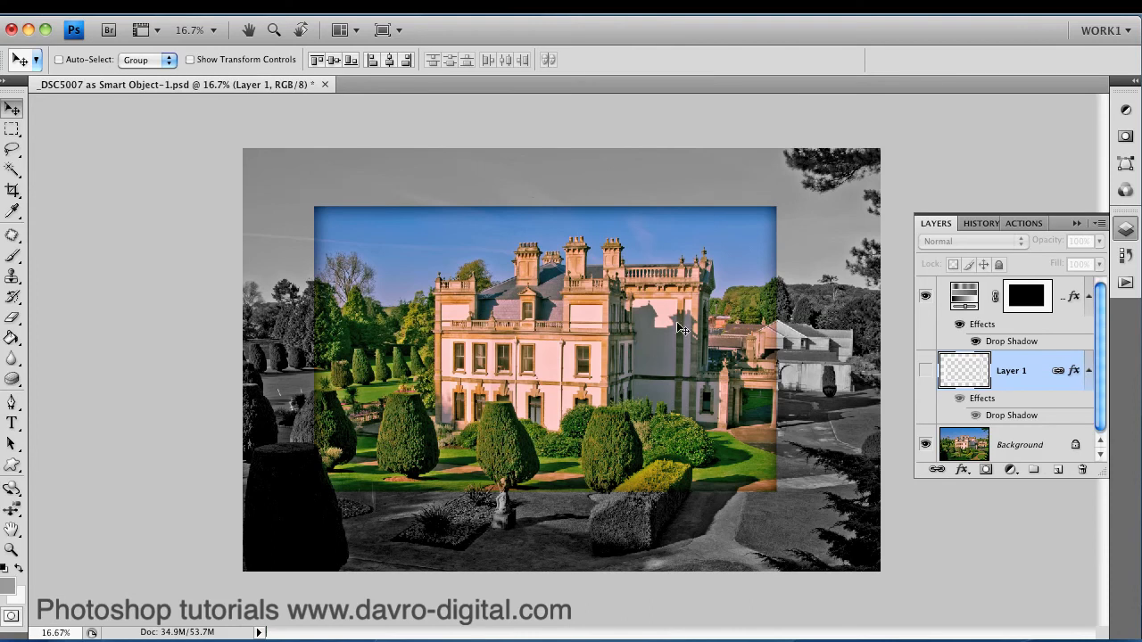
pyautogui.moveTo(758, 518)
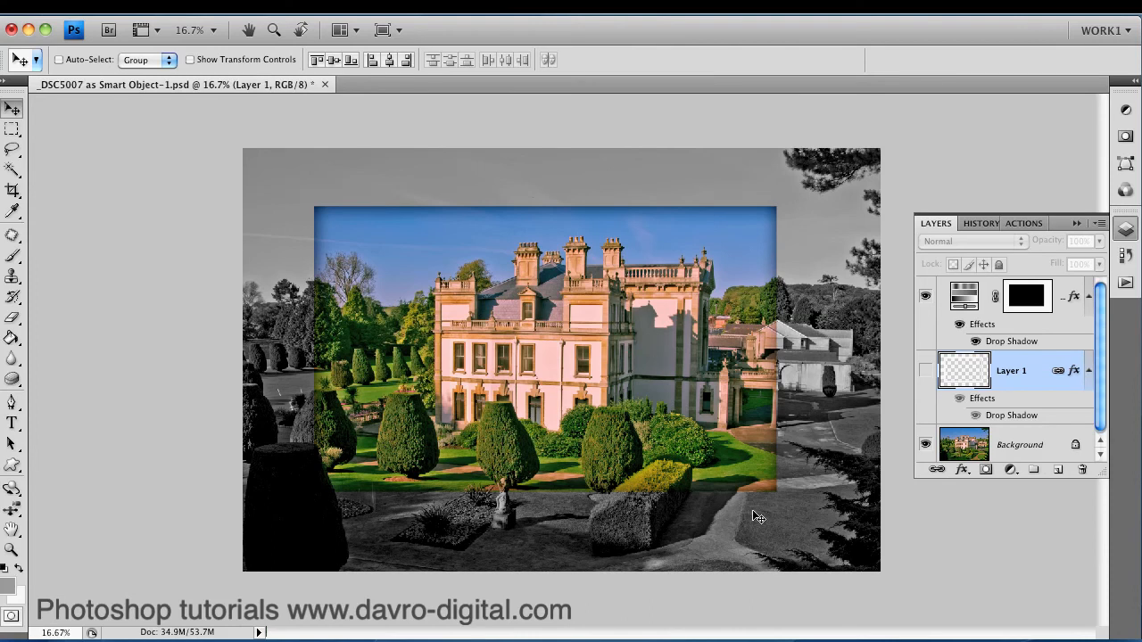
pyautogui.moveTo(419, 314)
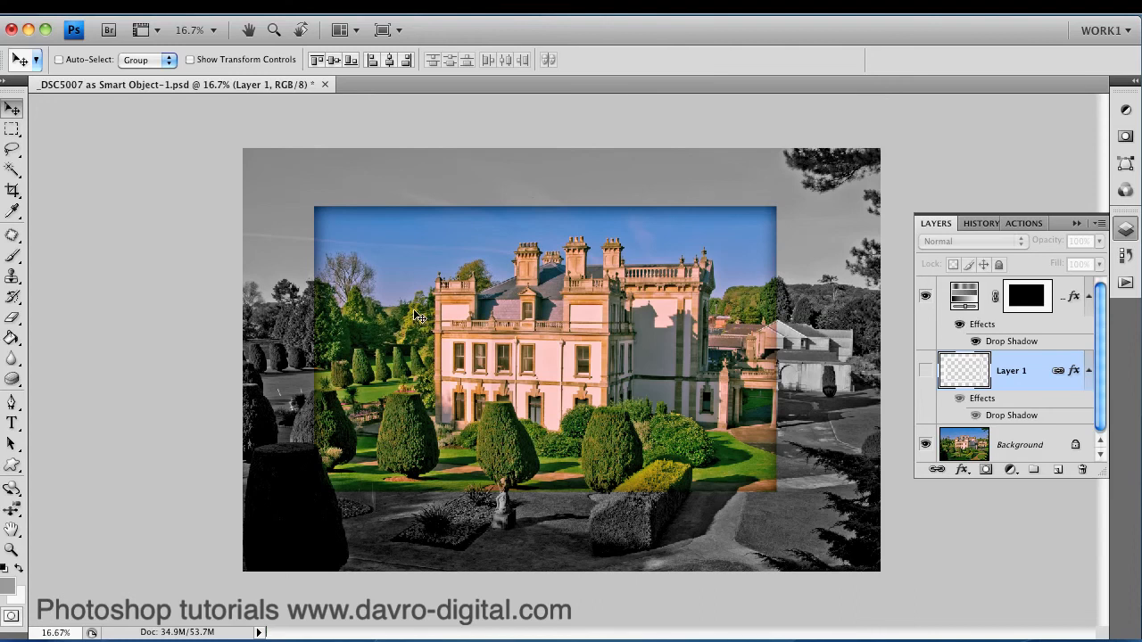
pyautogui.moveTo(1010, 343)
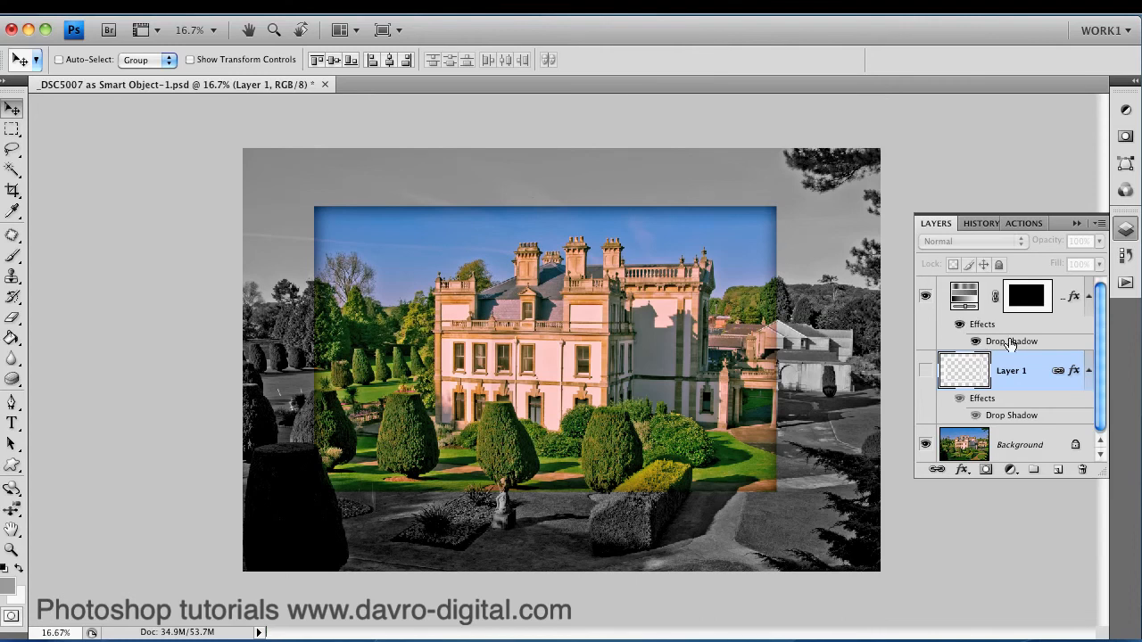
pyautogui.doubleClick(1010, 341)
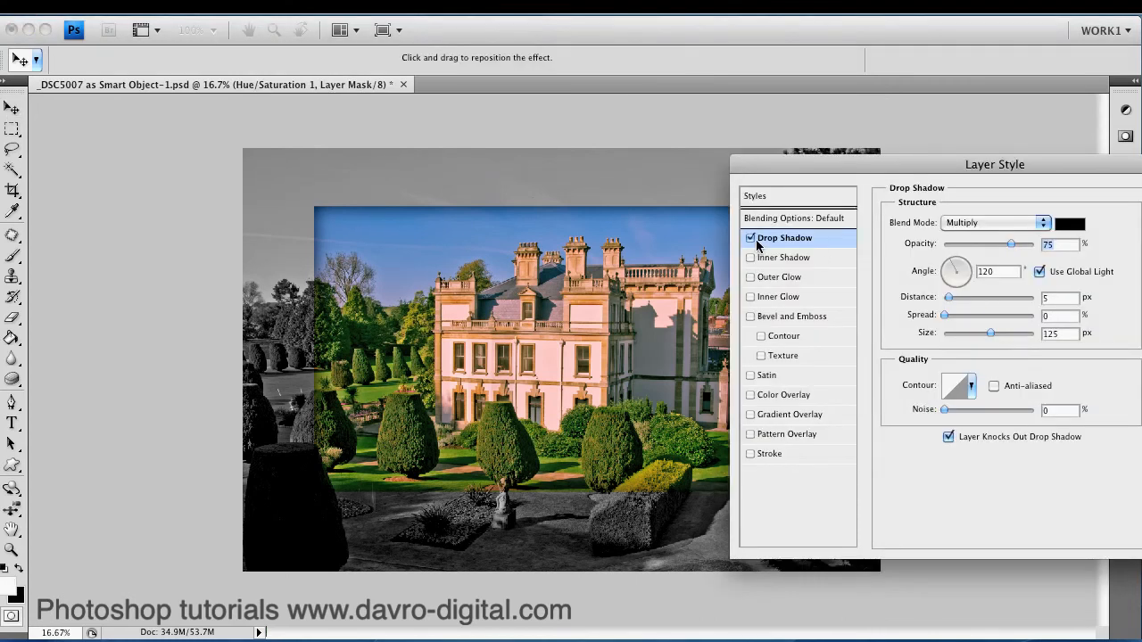
pyautogui.click(784, 257)
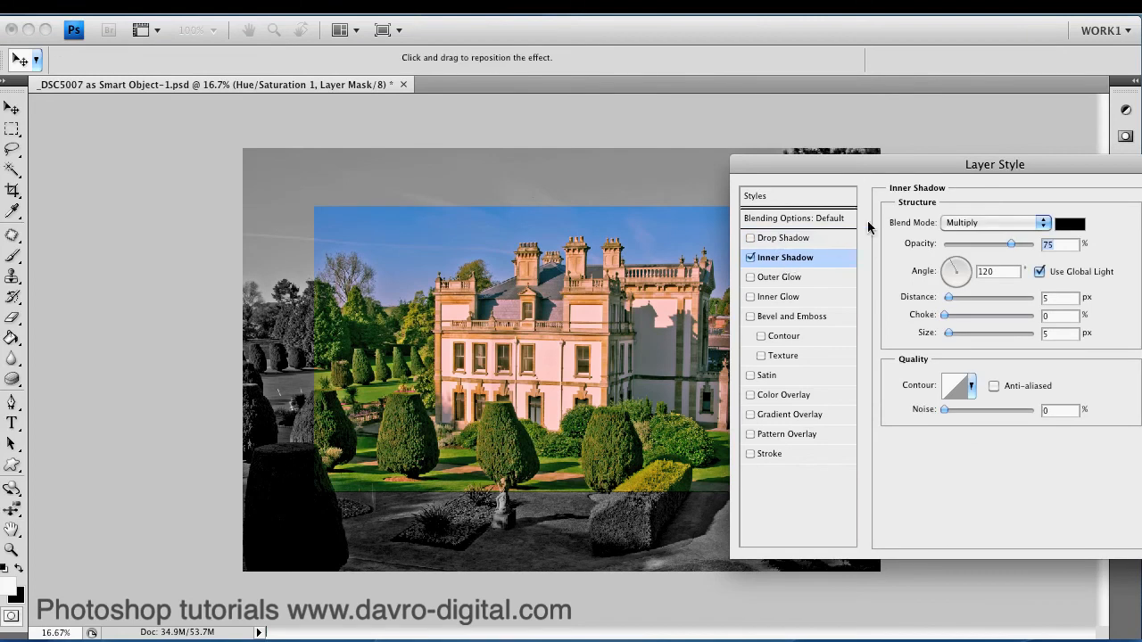
pyautogui.moveTo(994, 164); pyautogui.dragTo(1100, 159)
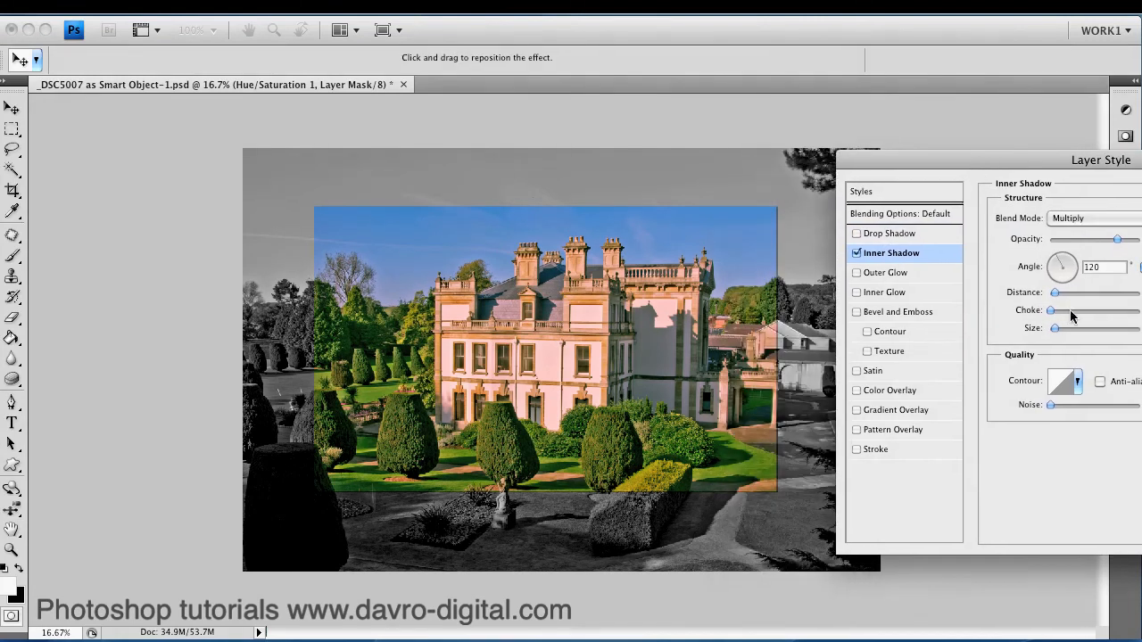
pyautogui.moveTo(1052, 329); pyautogui.dragTo(1081, 328)
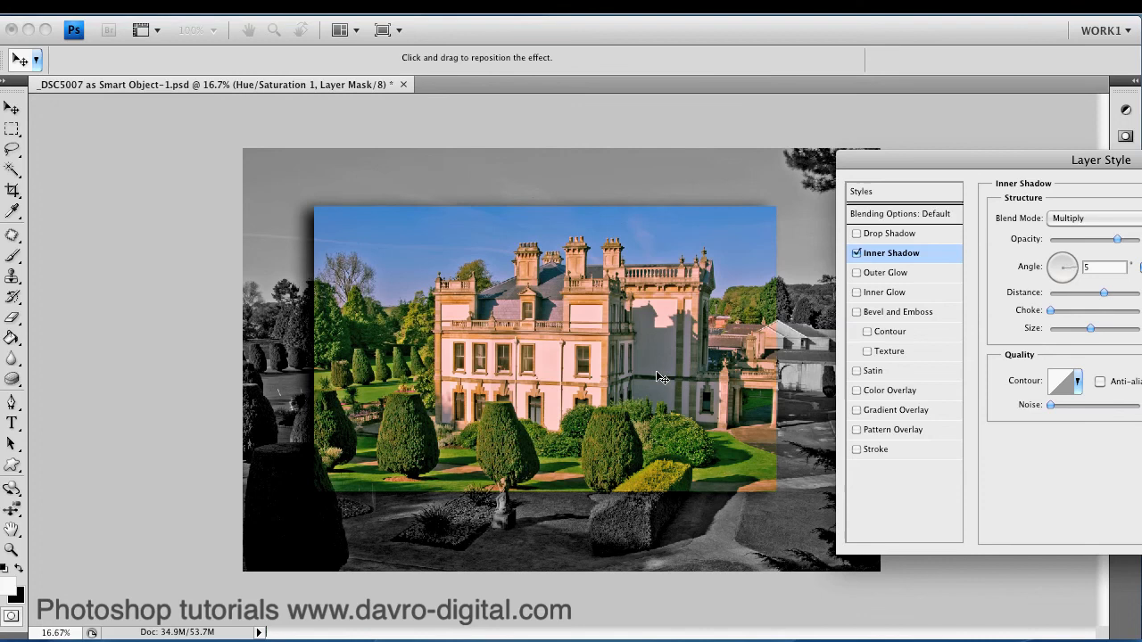
pyautogui.click(875, 448)
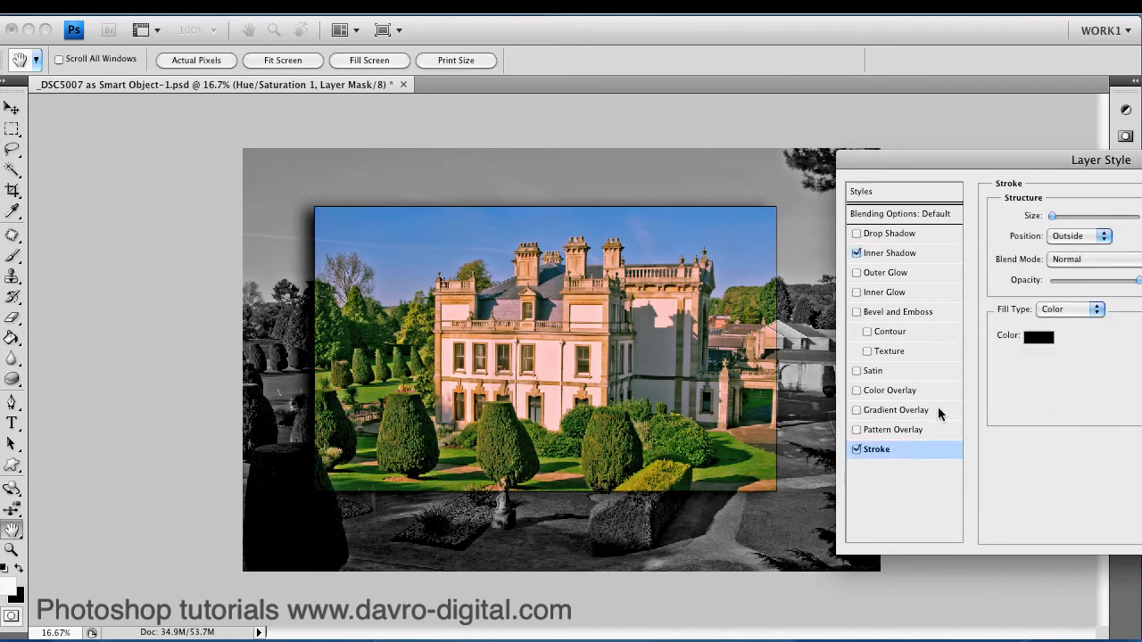
# Make the photo's stroke white and reduce its size
pyautogui.click(1037, 337)
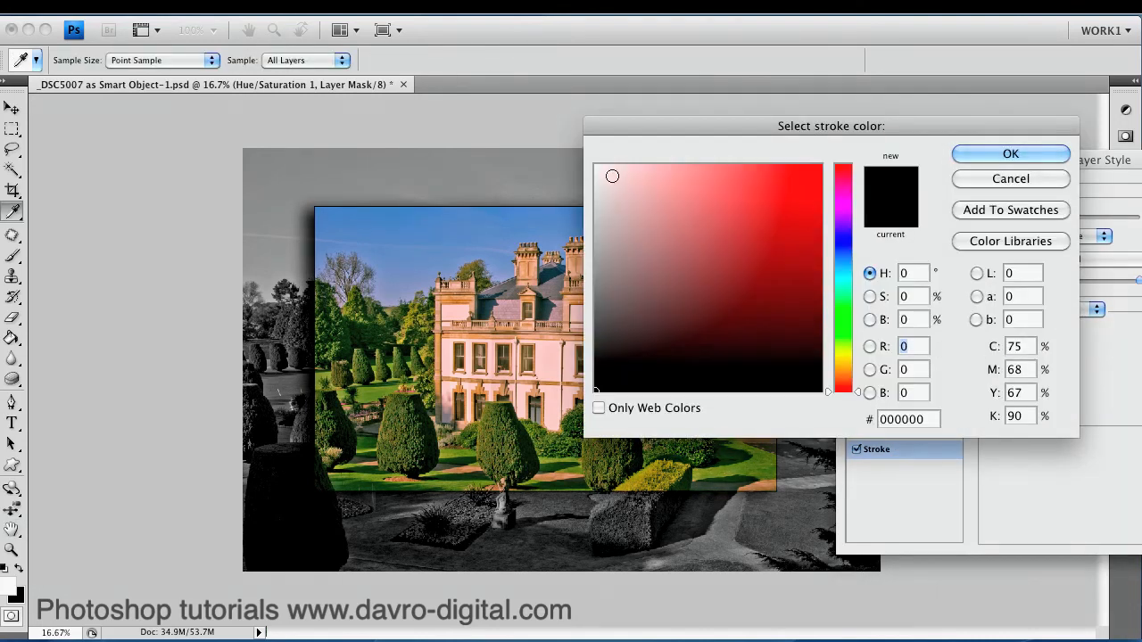
pyautogui.click(596, 168)
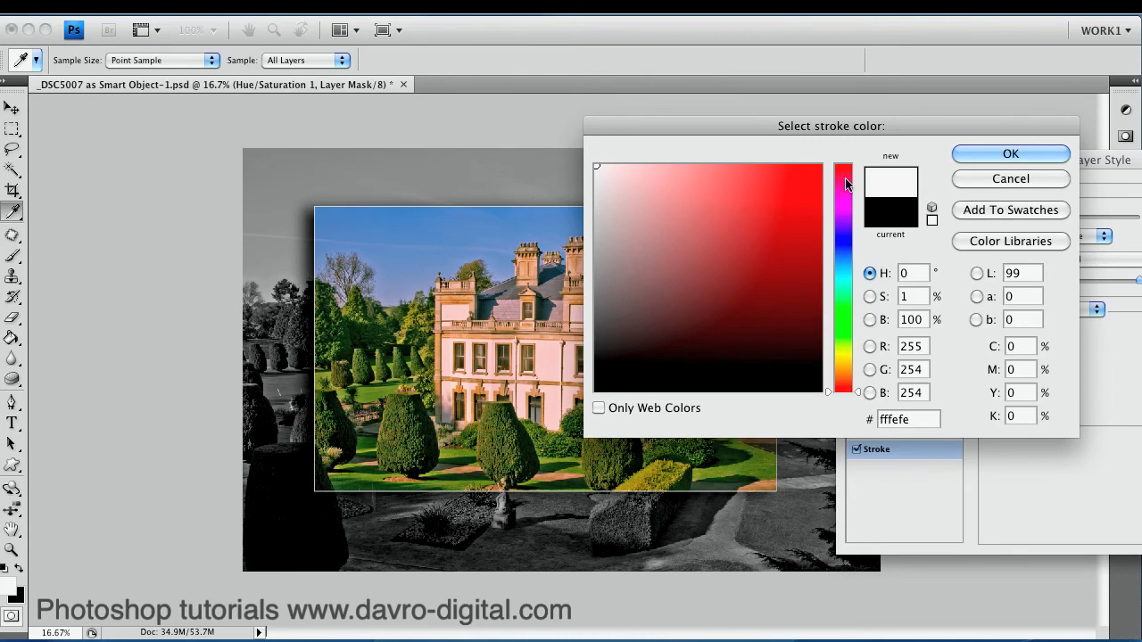
pyautogui.click(1010, 153)
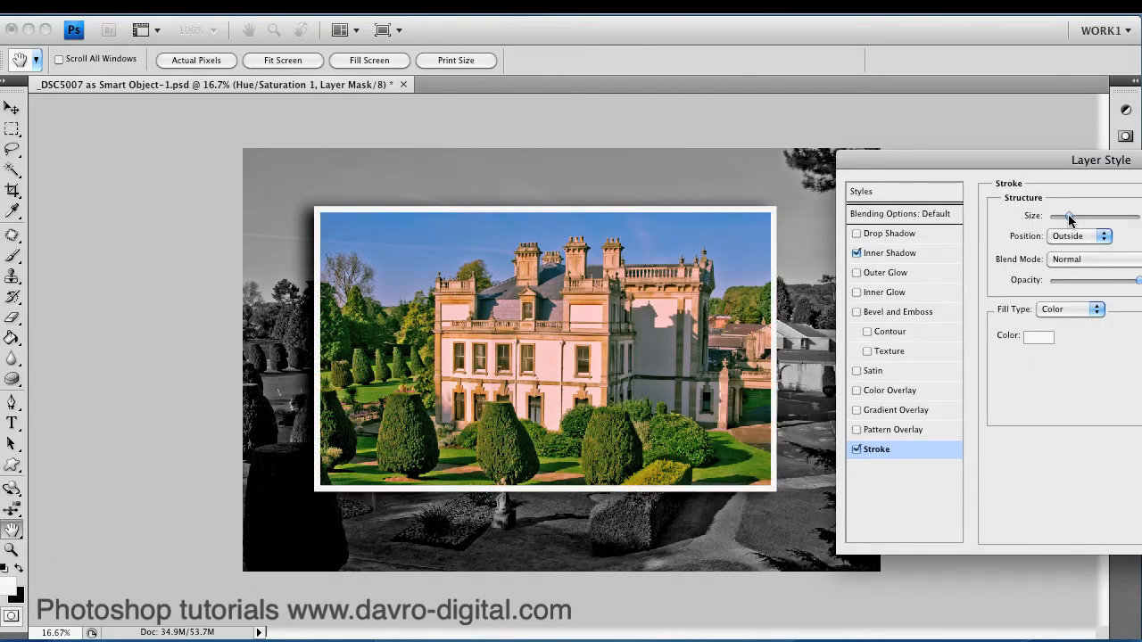
pyautogui.moveTo(1068, 216); pyautogui.dragTo(1059, 215)
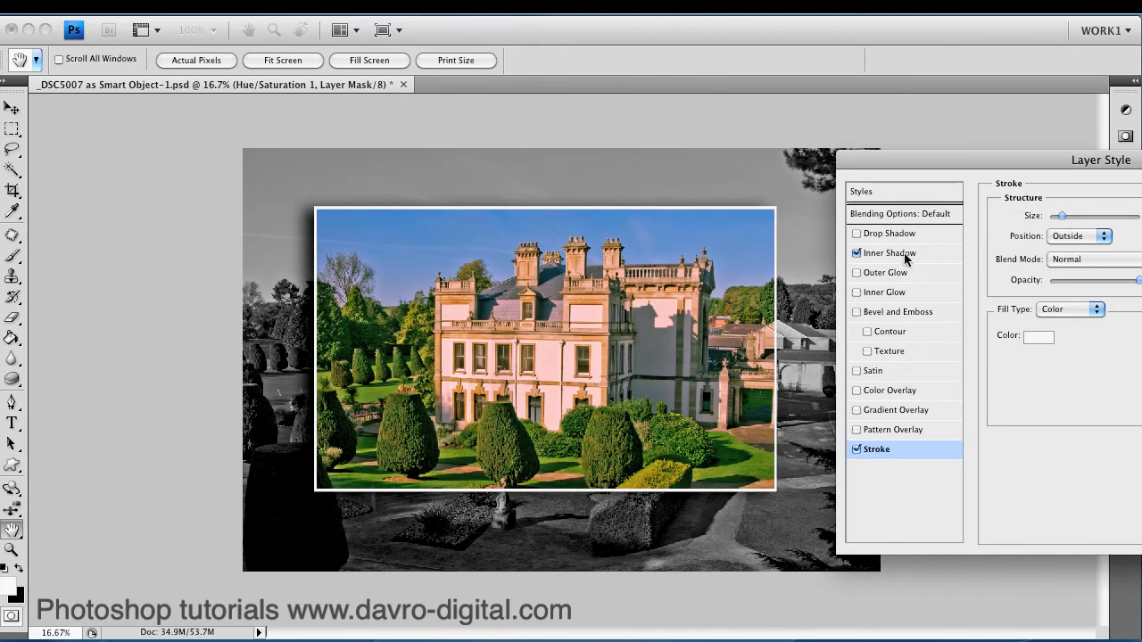
# Remove the inner shadow and apply the layer style
pyautogui.click(889, 252)
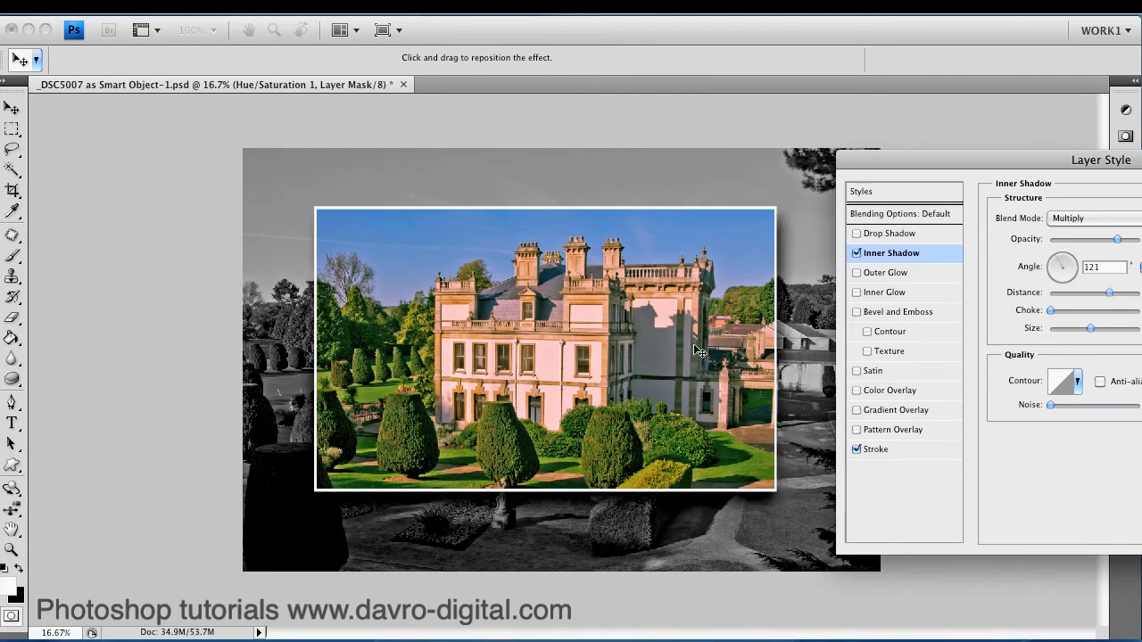
pyautogui.moveTo(1061, 267); pyautogui.dragTo(1057, 275)
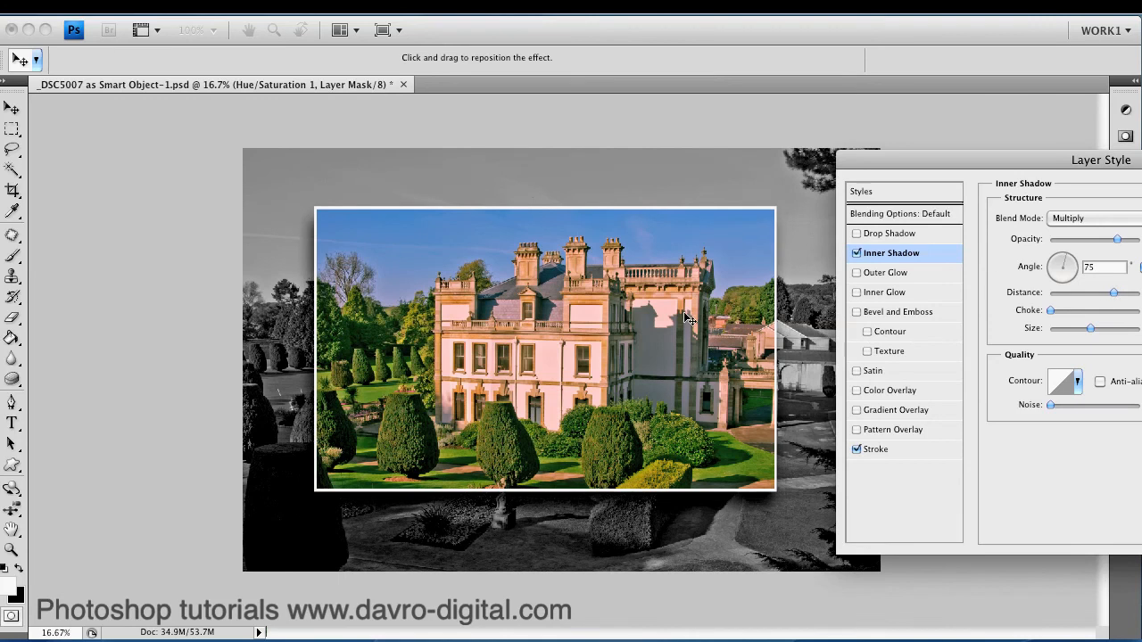
pyautogui.click(855, 253)
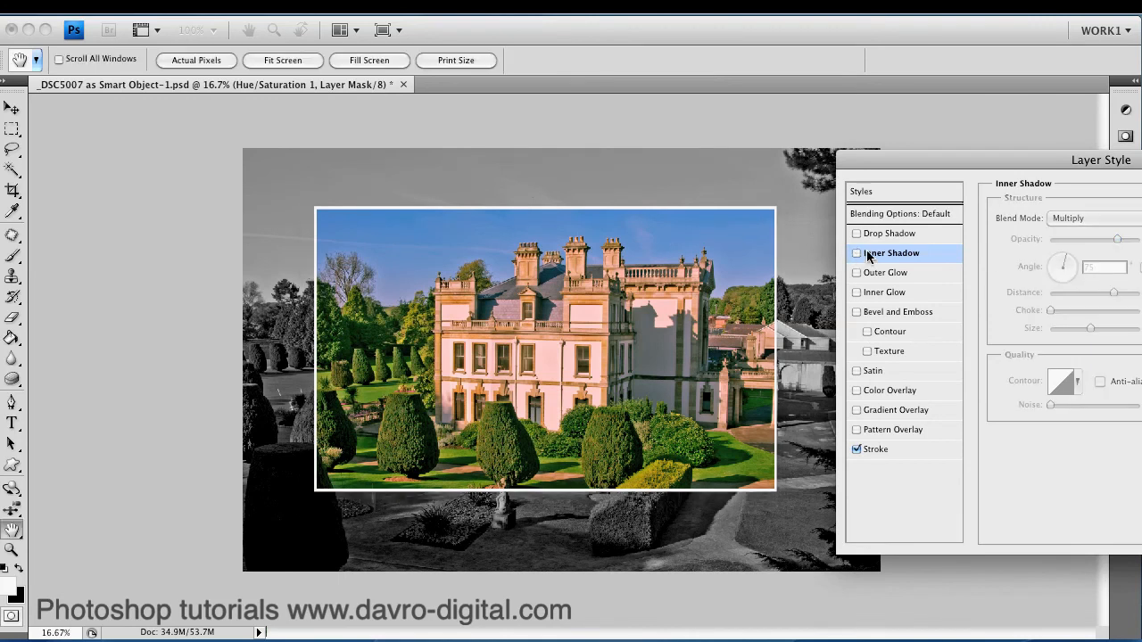
pyautogui.click(857, 233)
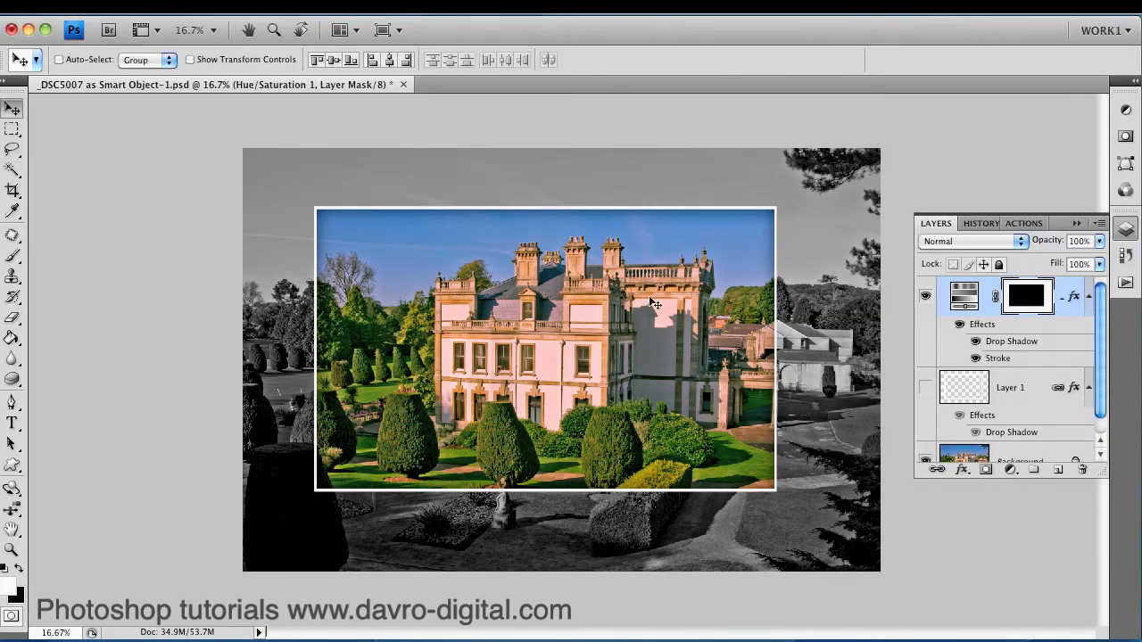
pyautogui.moveTo(701, 379)
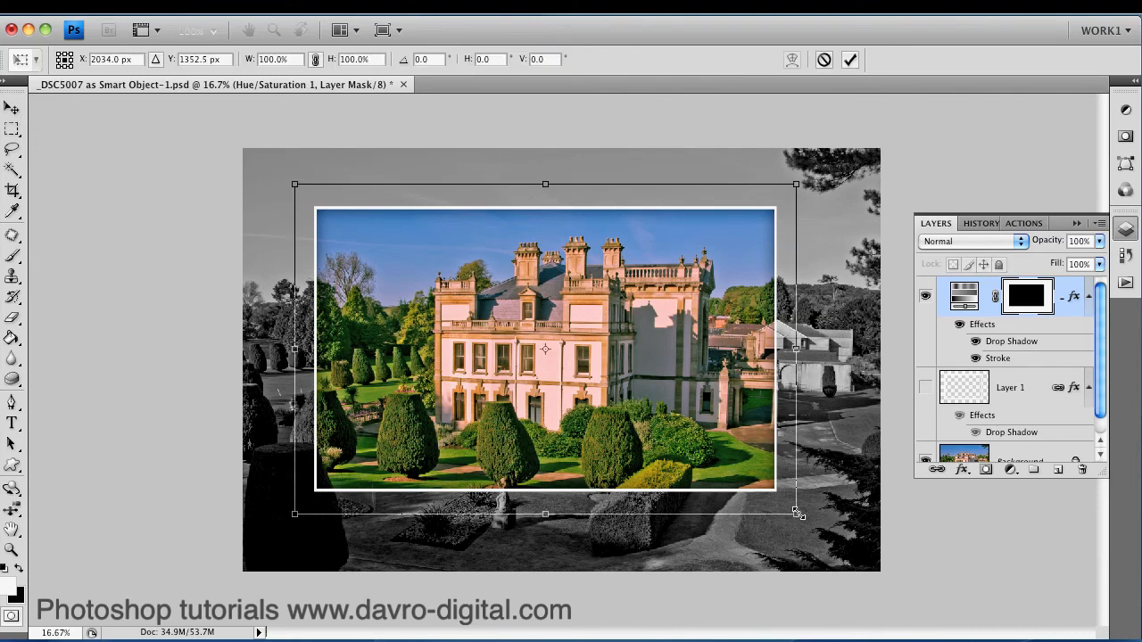
# Scale the framed photo larger from its lower-right corner and commit the transform
pyautogui.moveTo(796, 513); pyautogui.dragTo(857, 545)
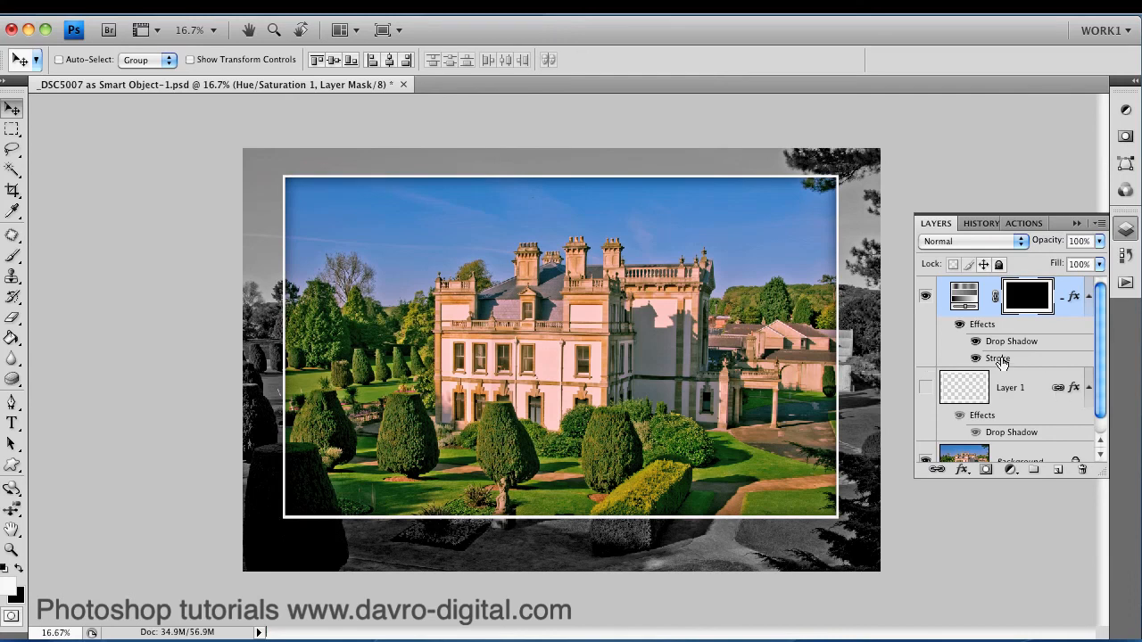
pyautogui.doubleClick(998, 358)
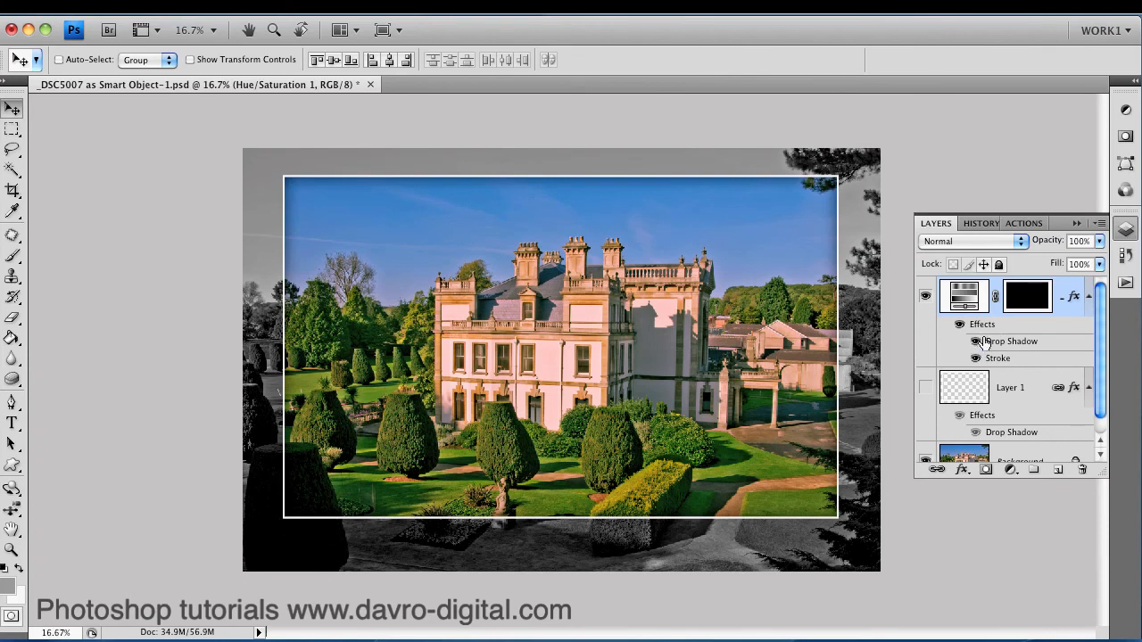
pyautogui.moveTo(1001, 341)
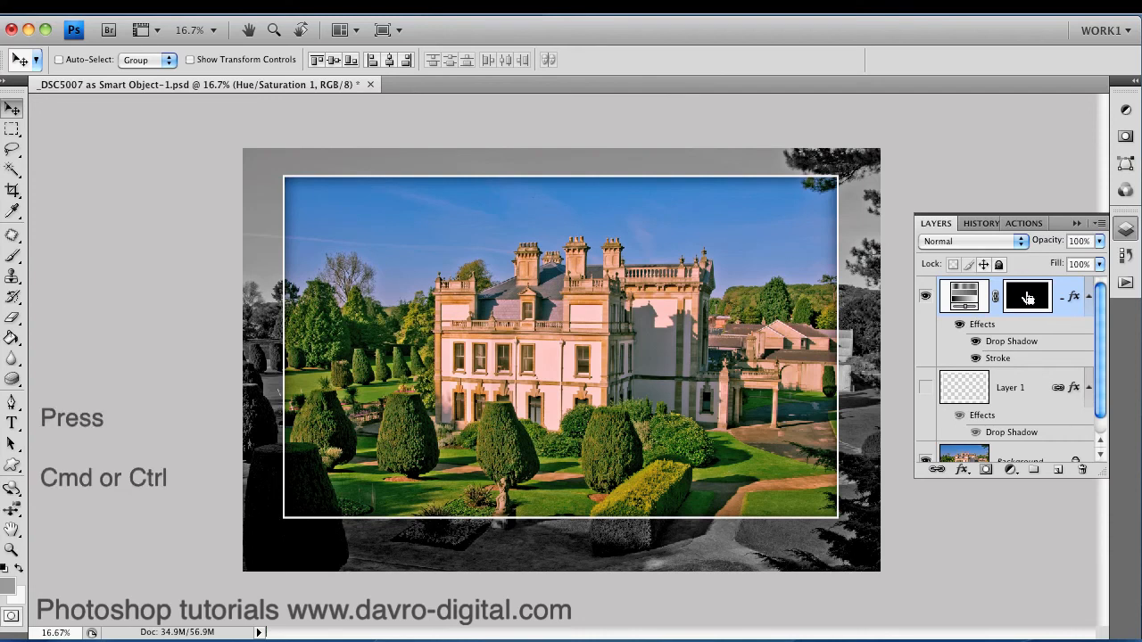
# Load the layer mask as a selection and add a new Hue/Saturation adjustment layer
pyautogui.click(1026, 297)
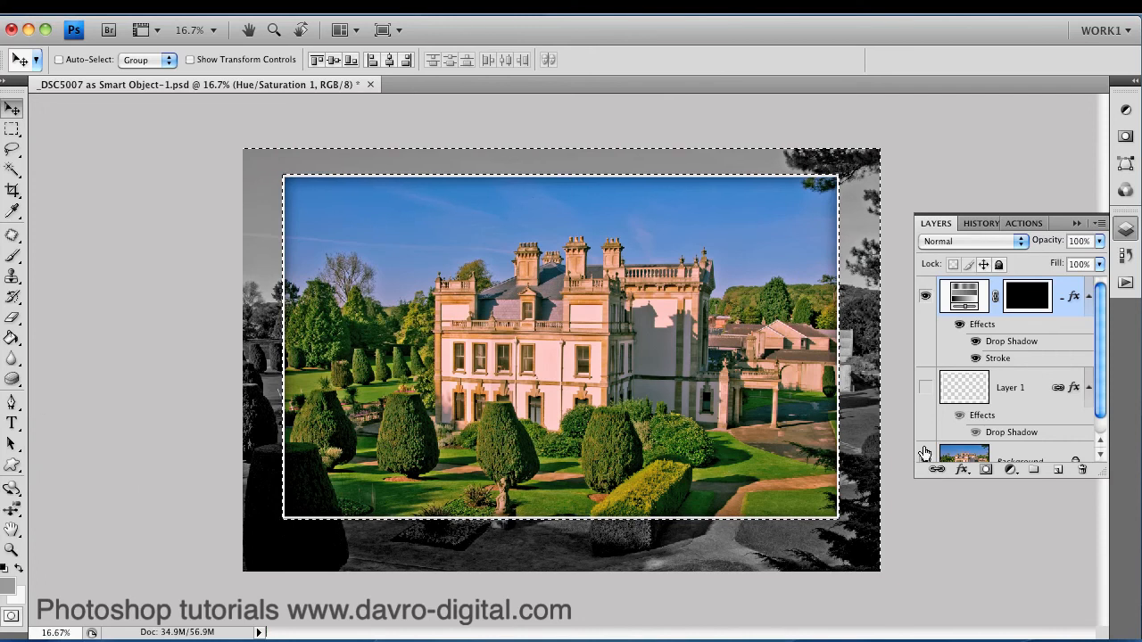
pyautogui.click(1009, 469)
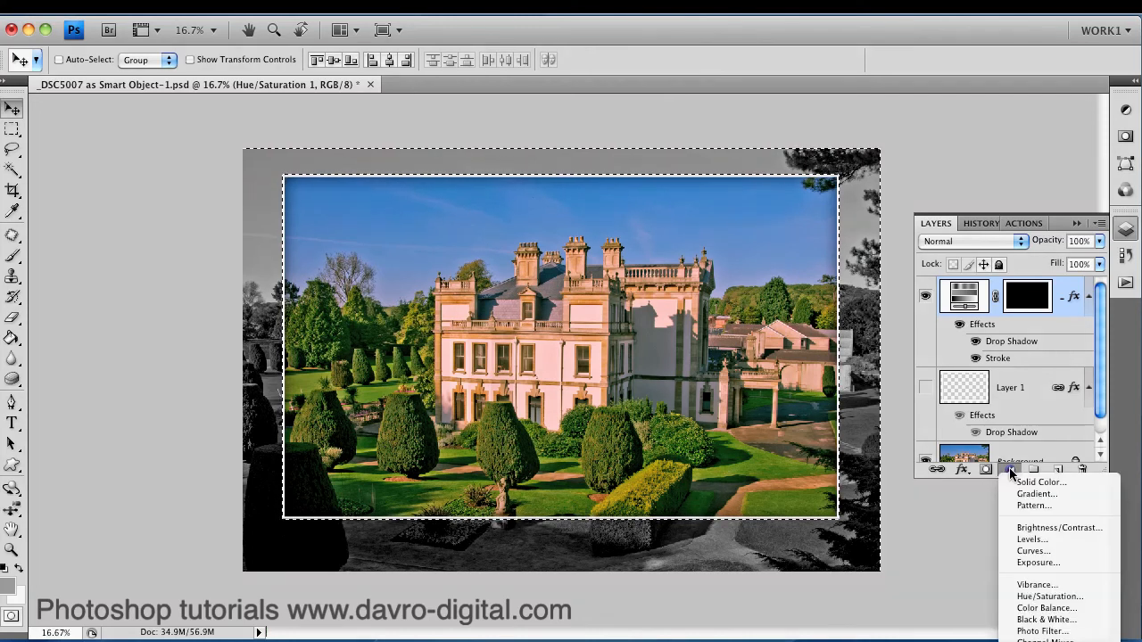
pyautogui.click(1048, 596)
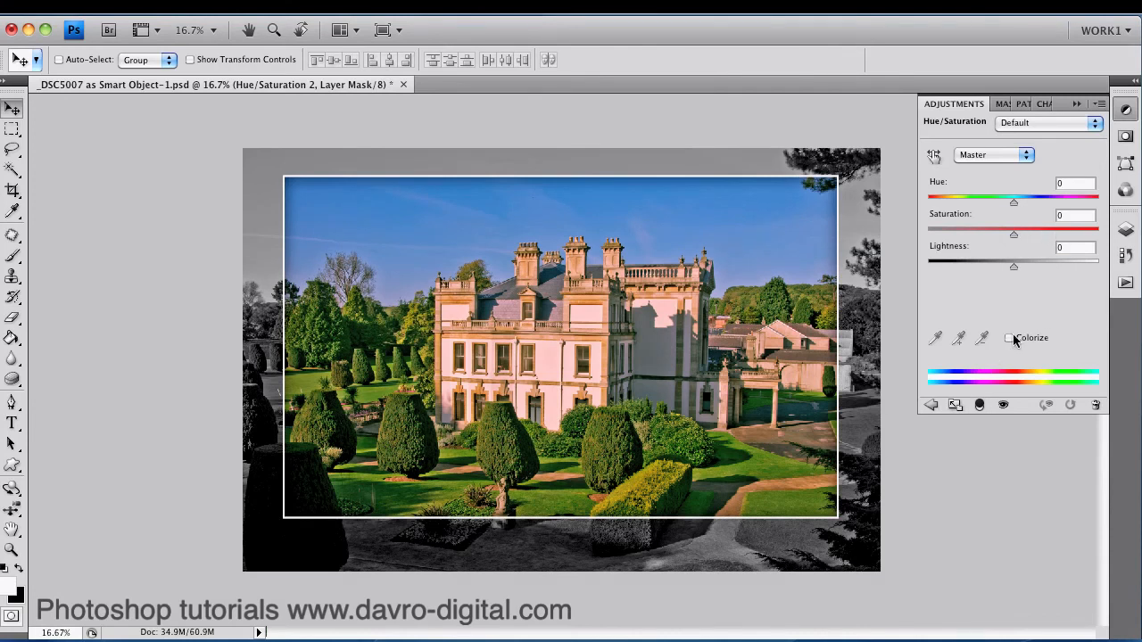
# Colorize the surround with Hue 38, Saturation 9 and Lightness +13
pyautogui.click(1008, 337)
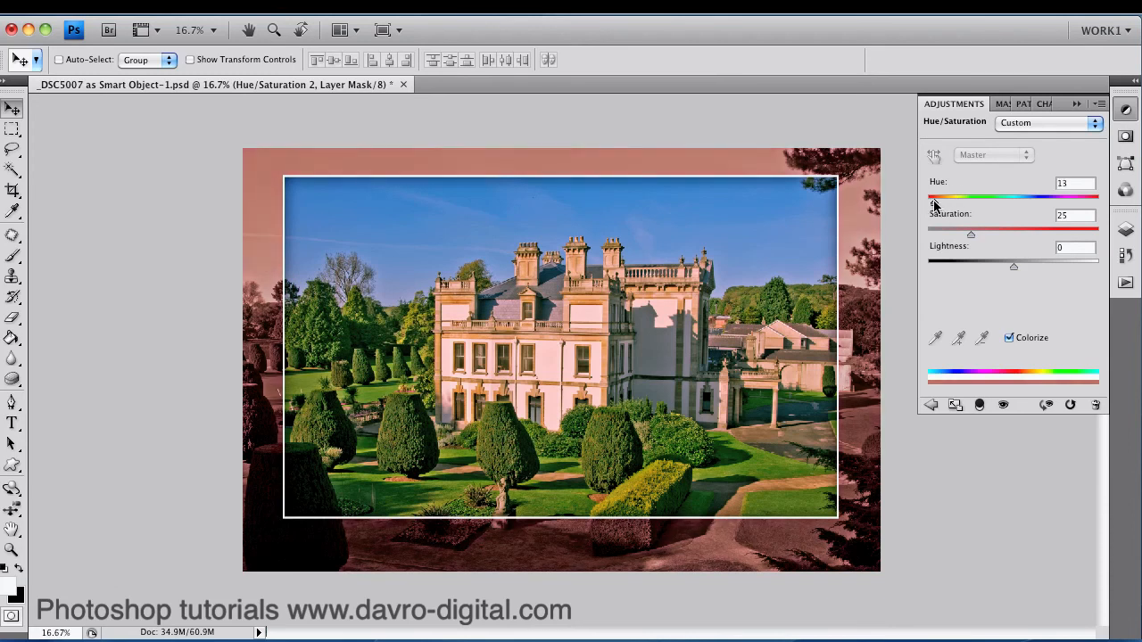
pyautogui.moveTo(935, 199); pyautogui.dragTo(947, 199)
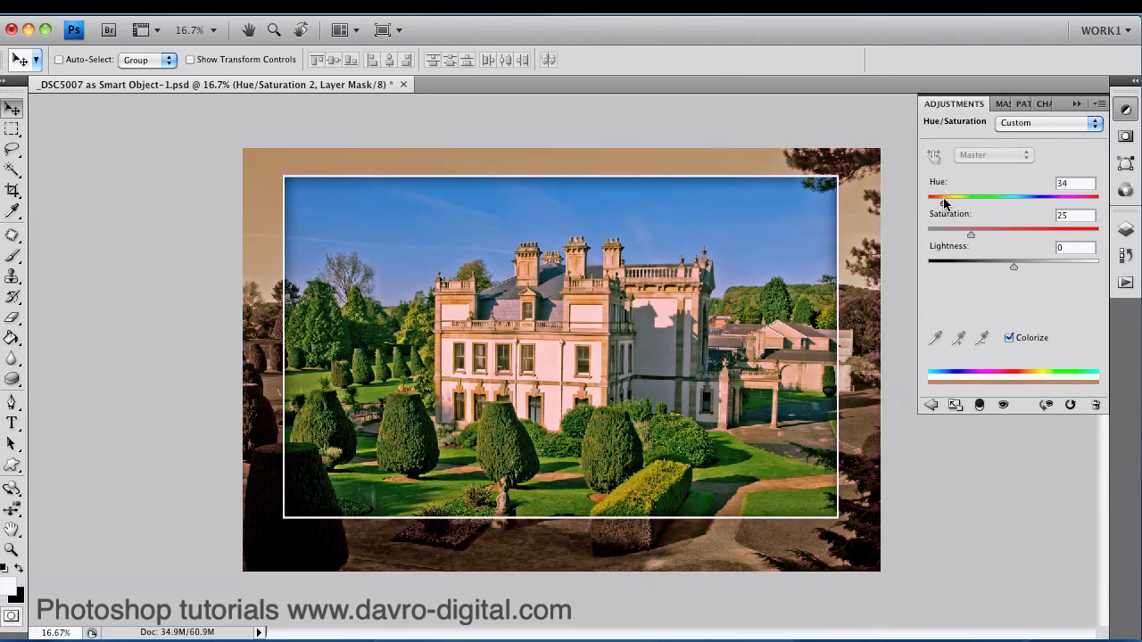
pyautogui.moveTo(970, 229); pyautogui.dragTo(957, 229)
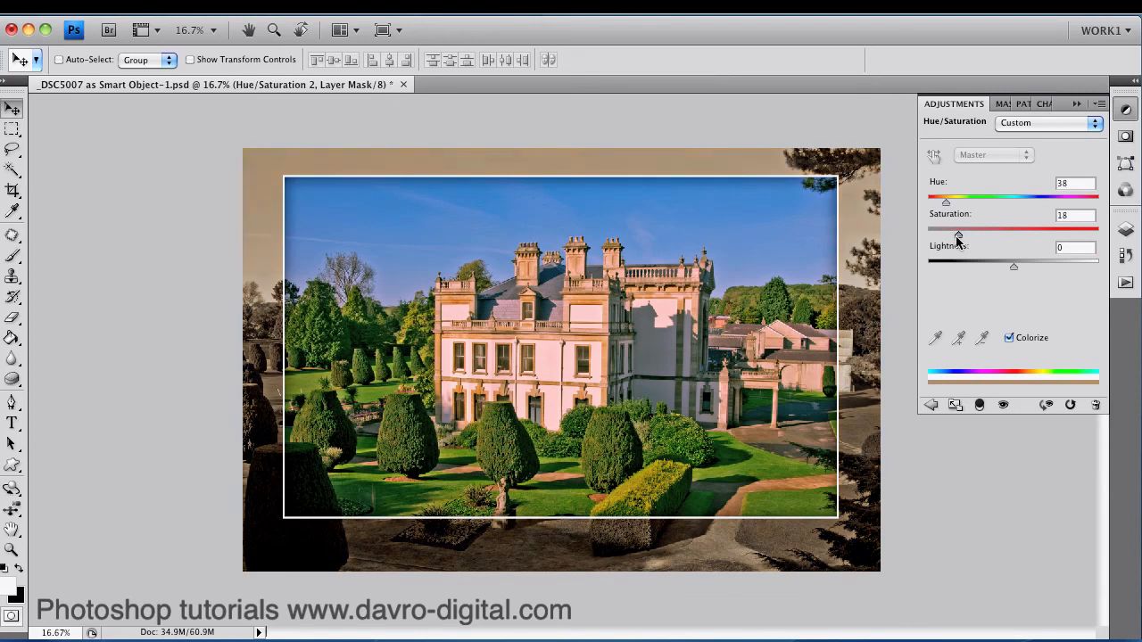
pyautogui.moveTo(958, 229); pyautogui.dragTo(944, 229)
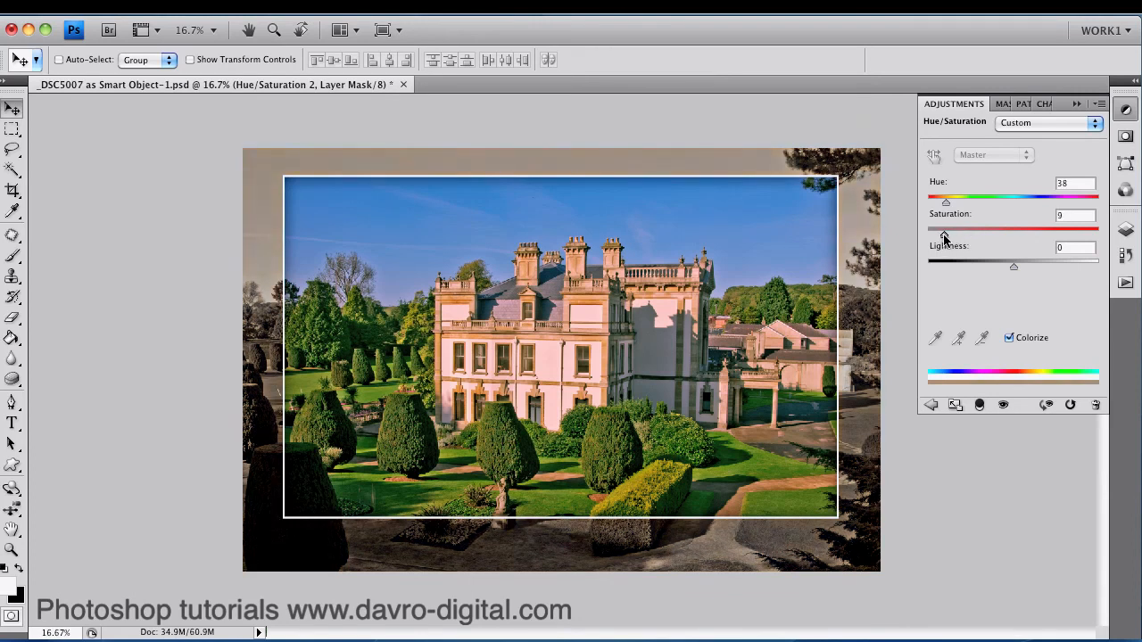
pyautogui.moveTo(1013, 271)
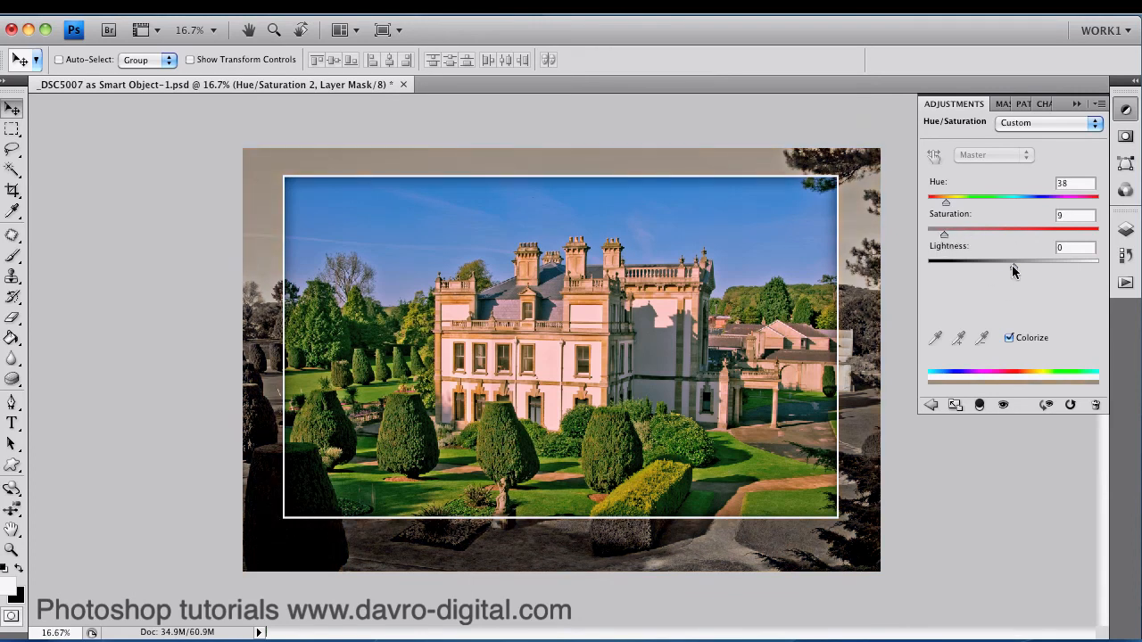
pyautogui.moveTo(943, 258); pyautogui.dragTo(1025, 258)
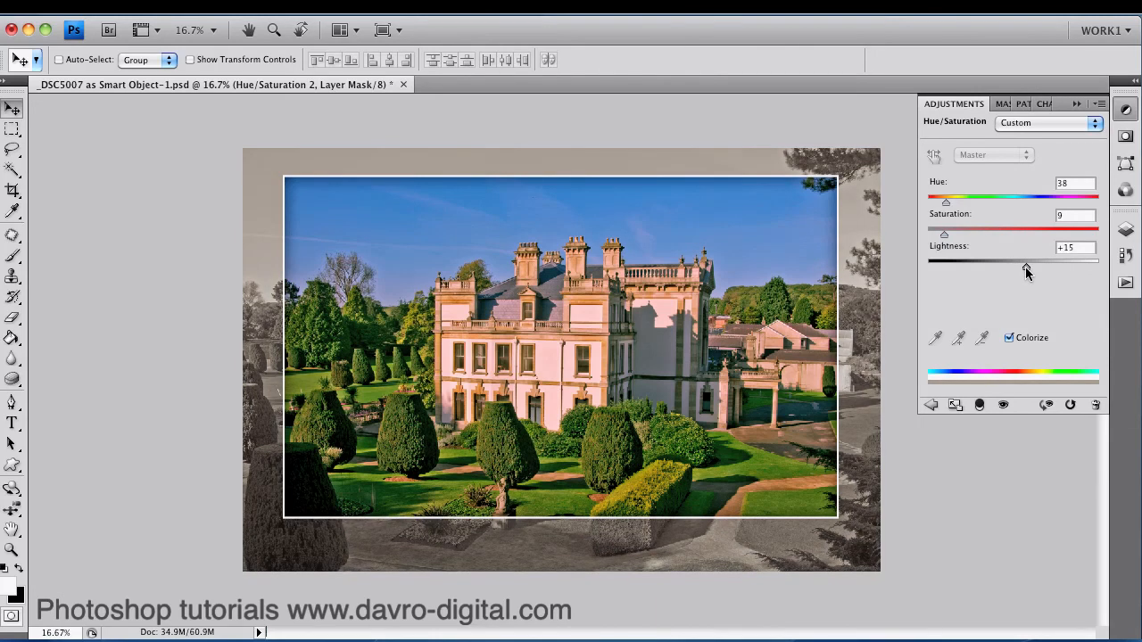
pyautogui.moveTo(1026, 259); pyautogui.dragTo(999, 259)
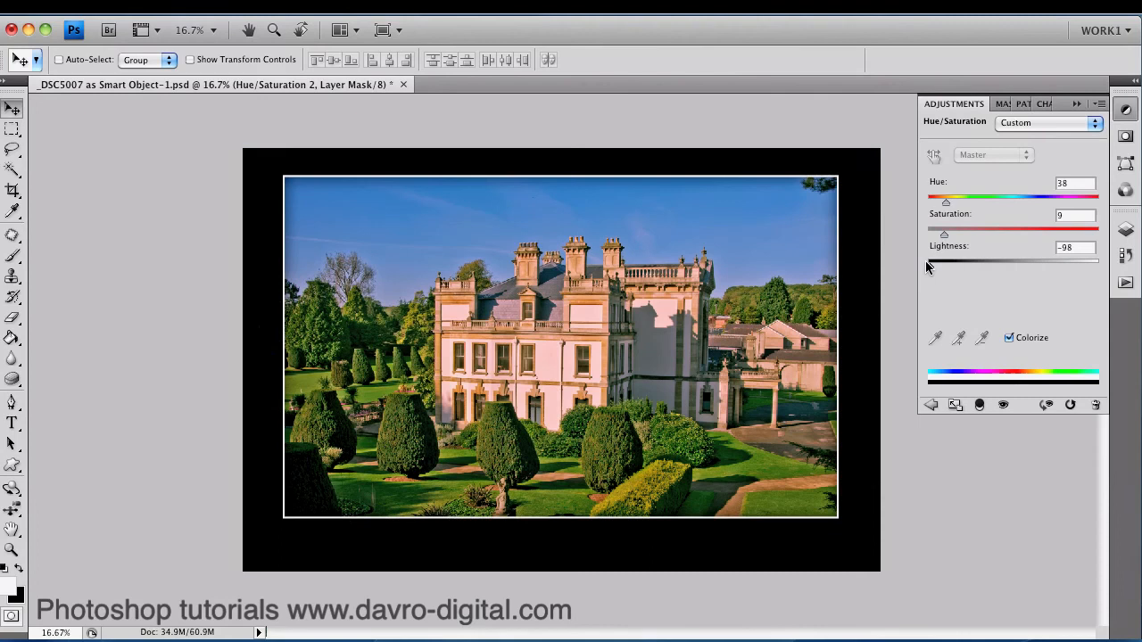
pyautogui.moveTo(944, 258); pyautogui.dragTo(928, 259)
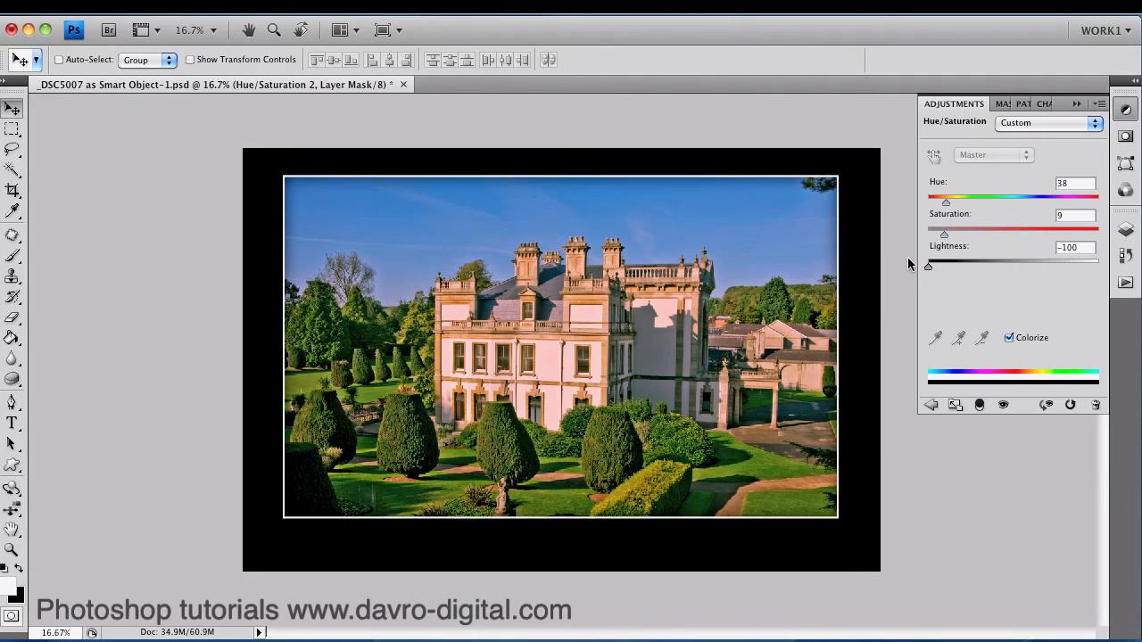
pyautogui.moveTo(928, 260); pyautogui.dragTo(1099, 260)
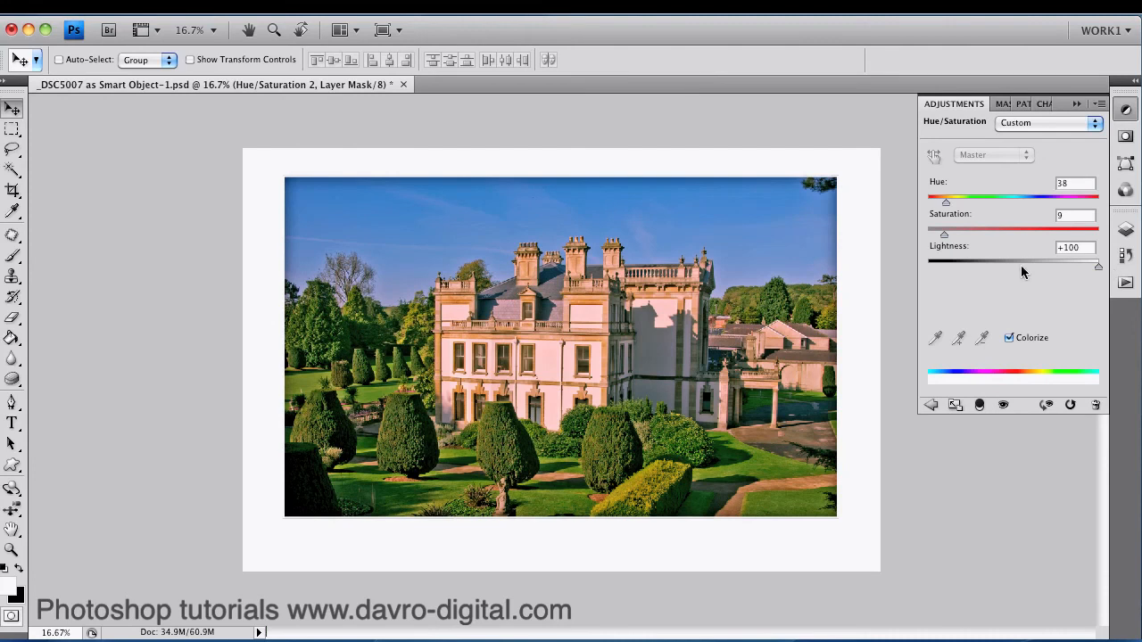
pyautogui.moveTo(1090, 270)
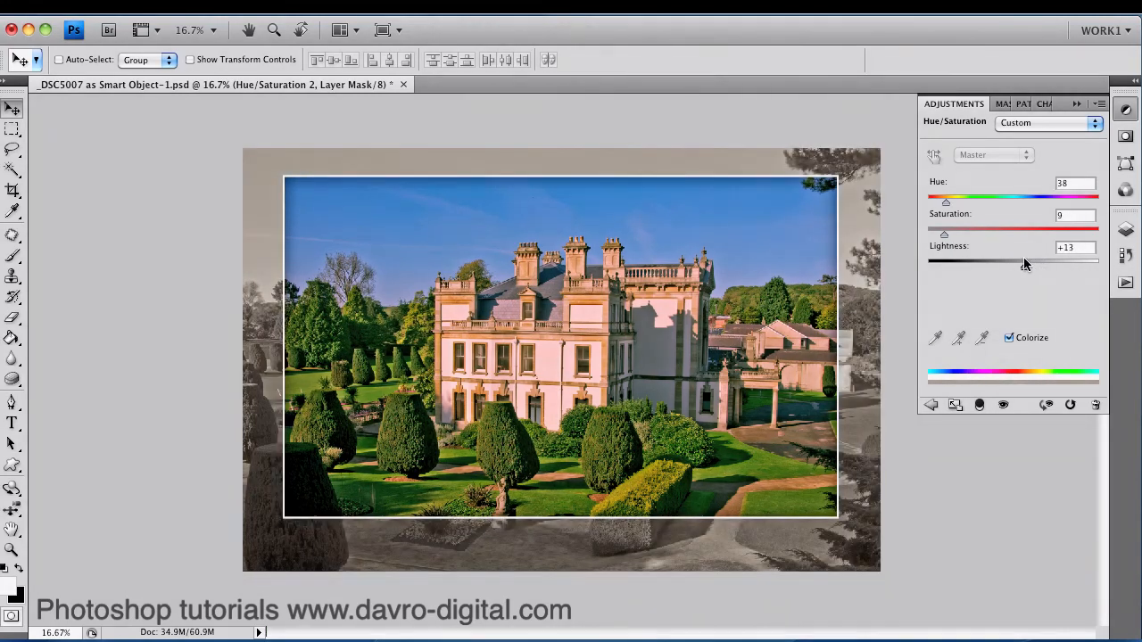
pyautogui.moveTo(1024, 260); pyautogui.dragTo(1033, 260)
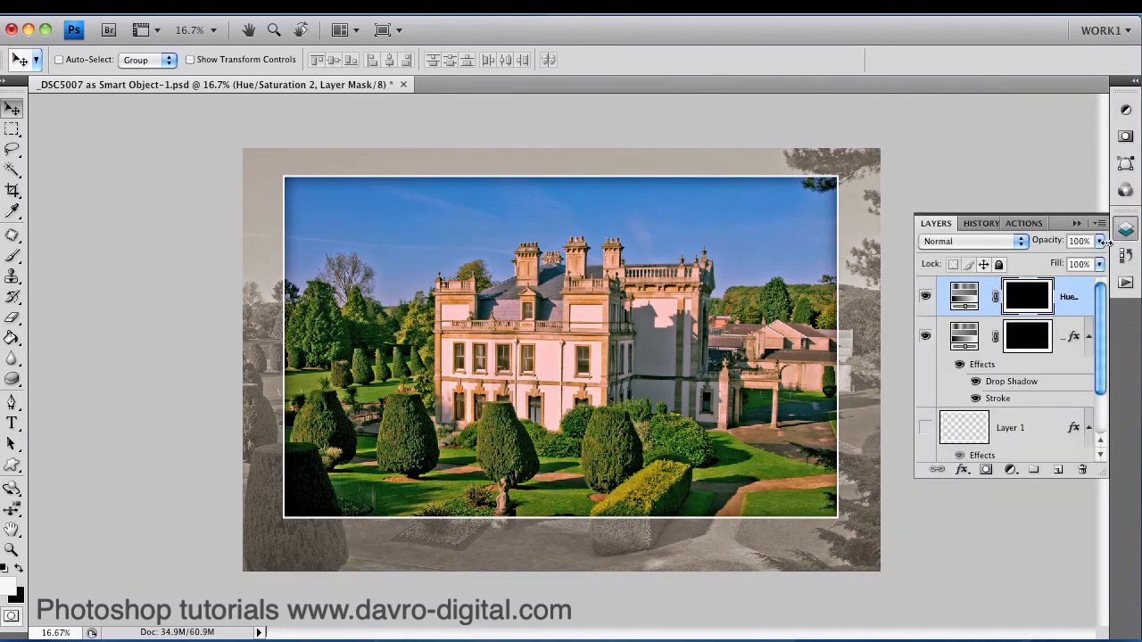
pyautogui.moveTo(1011, 243)
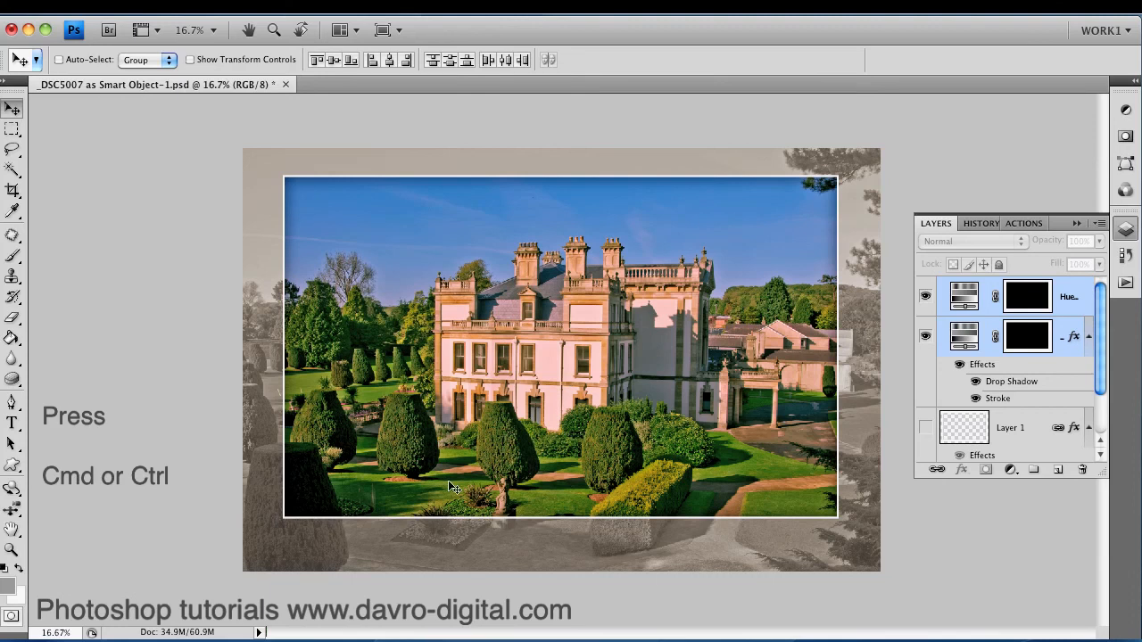
pyautogui.moveTo(538, 471)
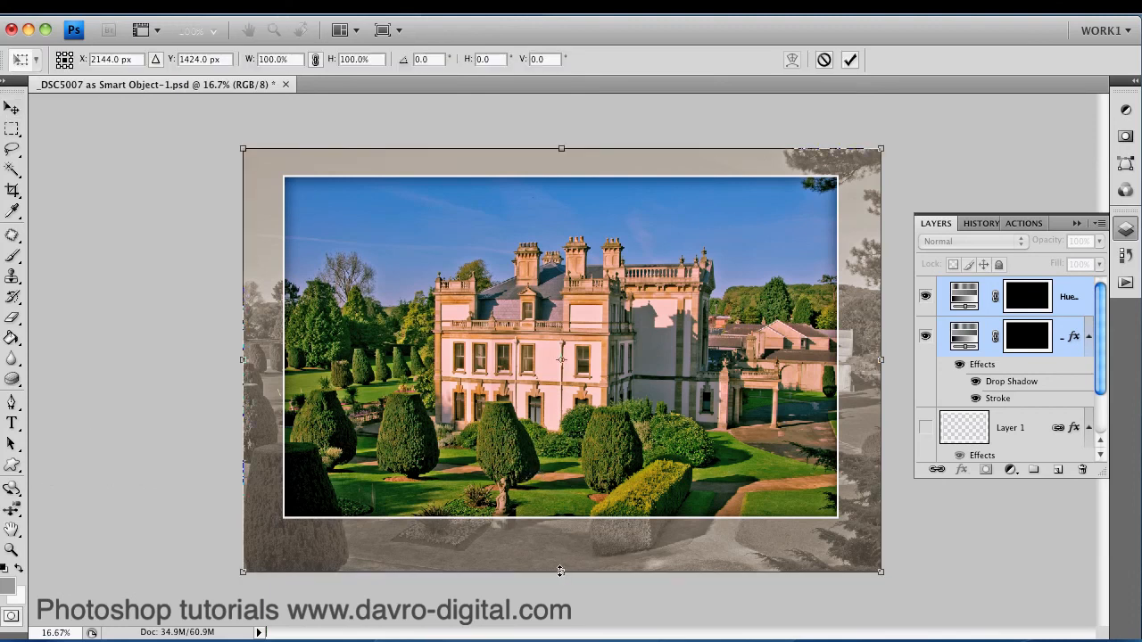
# Drag the bottom handle up to squash both Hue/Saturation layers to about 88% height
pyautogui.moveTo(560, 571); pyautogui.dragTo(560, 529)
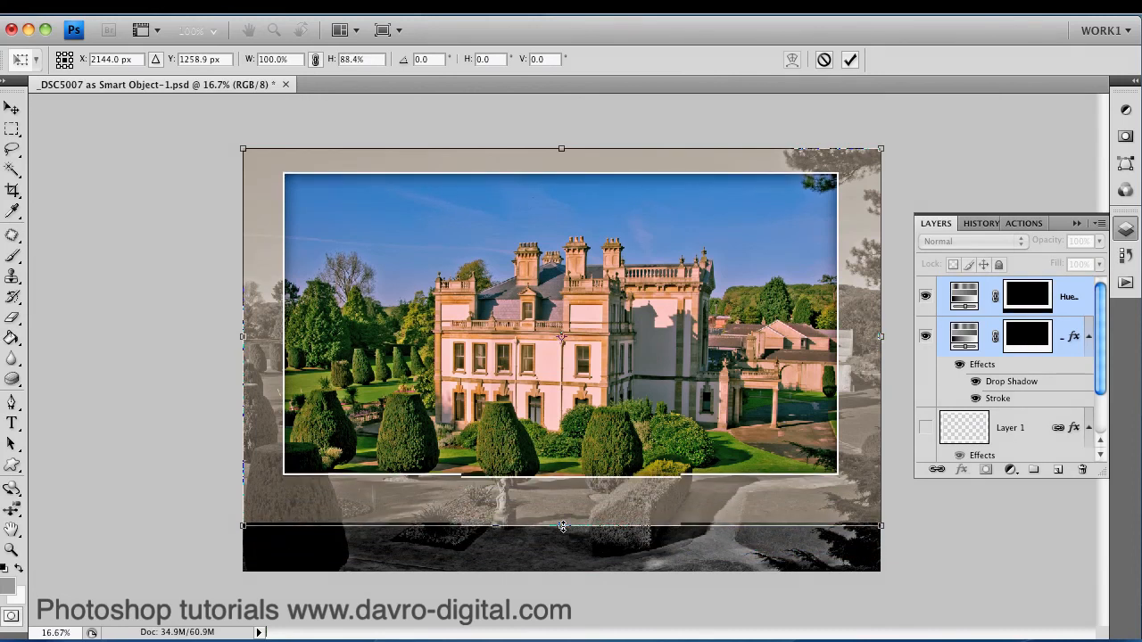
pyautogui.moveTo(562, 525); pyautogui.dragTo(562, 473)
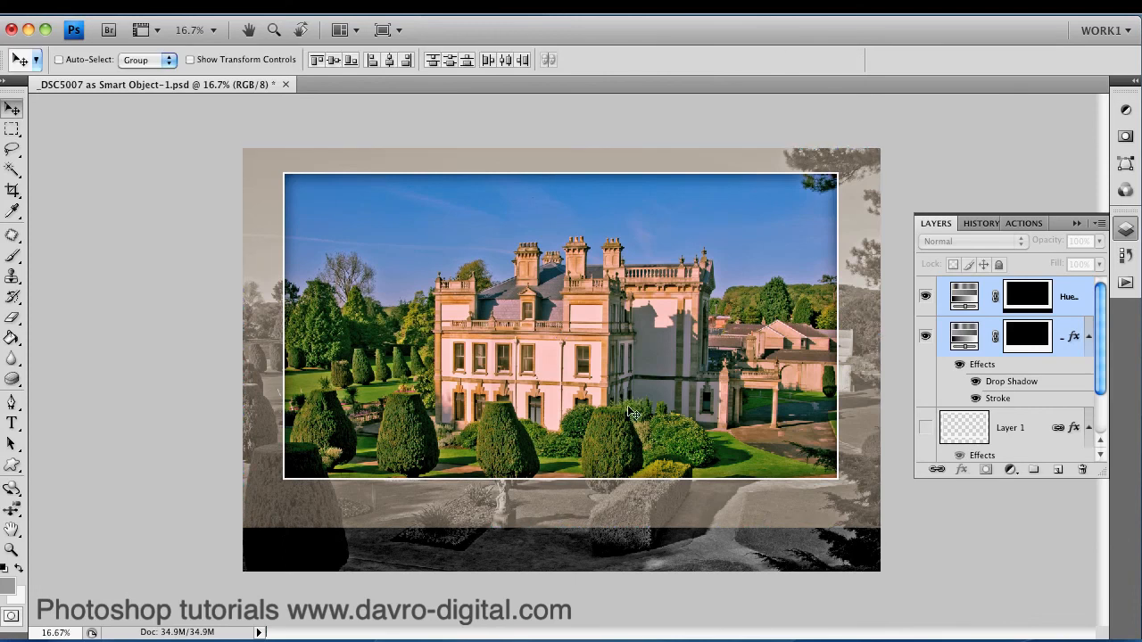
pyautogui.moveTo(658, 408)
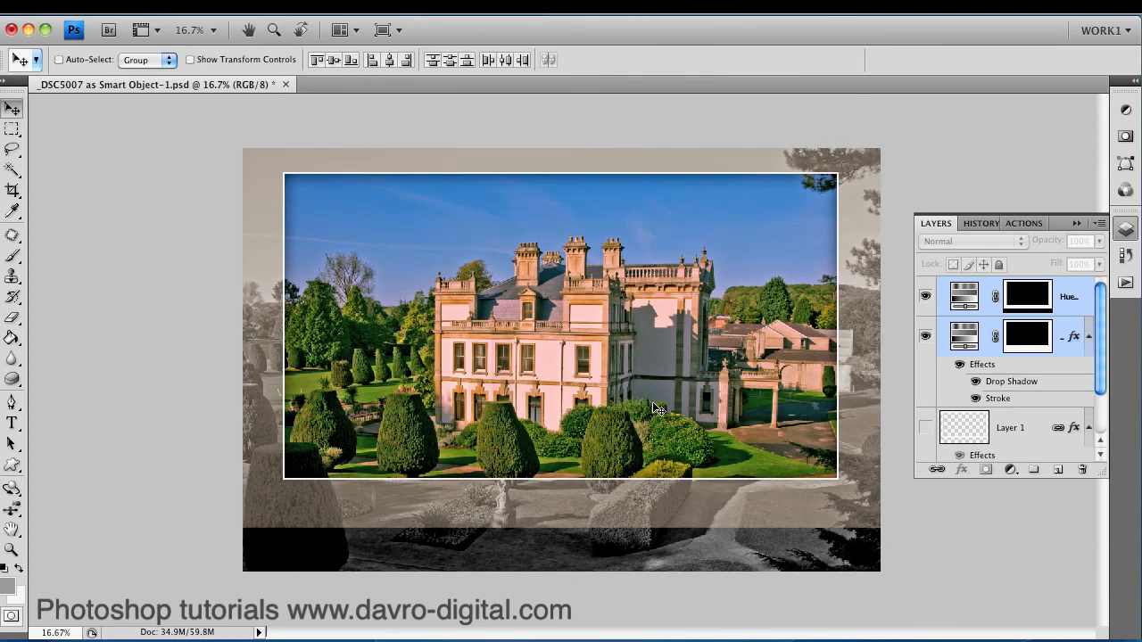
pyautogui.moveTo(624, 553)
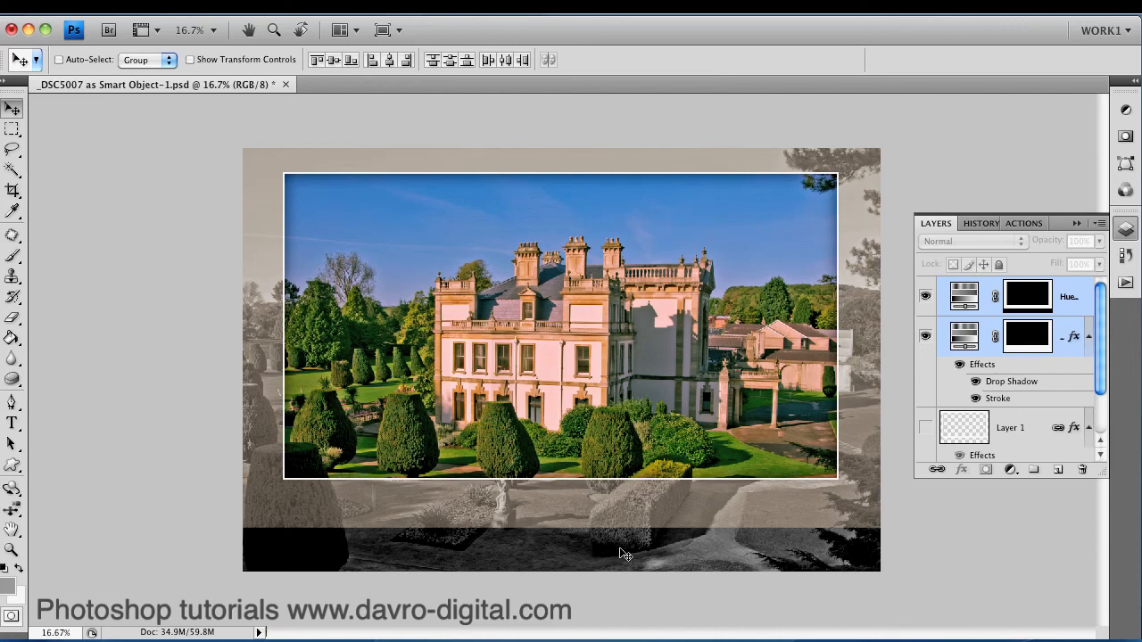
pyautogui.moveTo(728, 521)
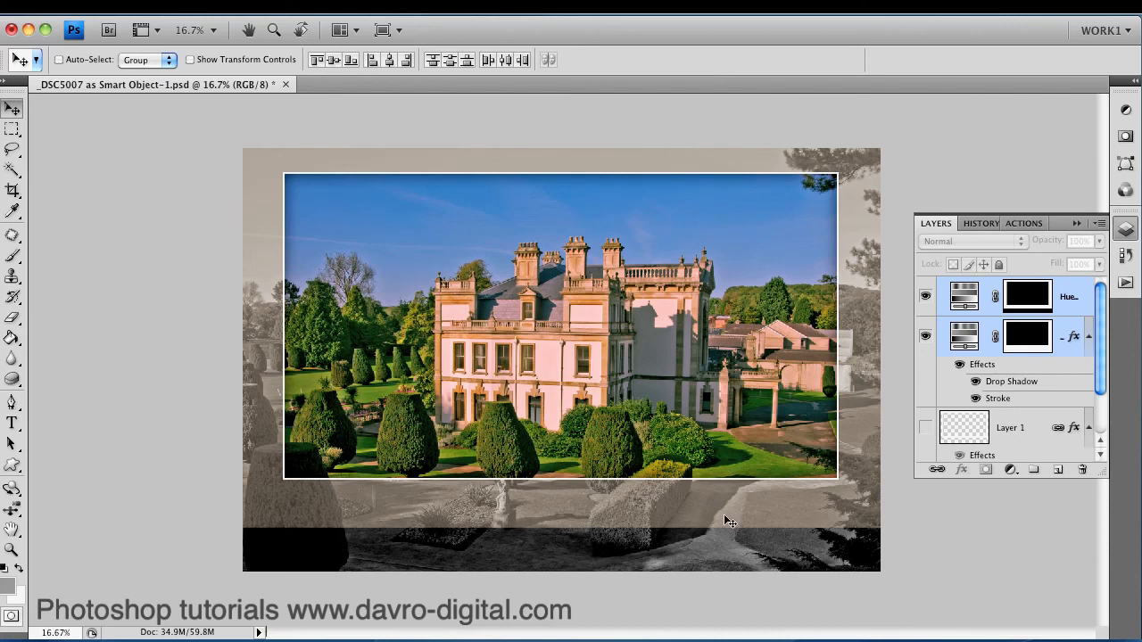
# Target the sepia Hue/Saturation layer's mask and choose the 500 px Brush tool
pyautogui.click(1027, 295)
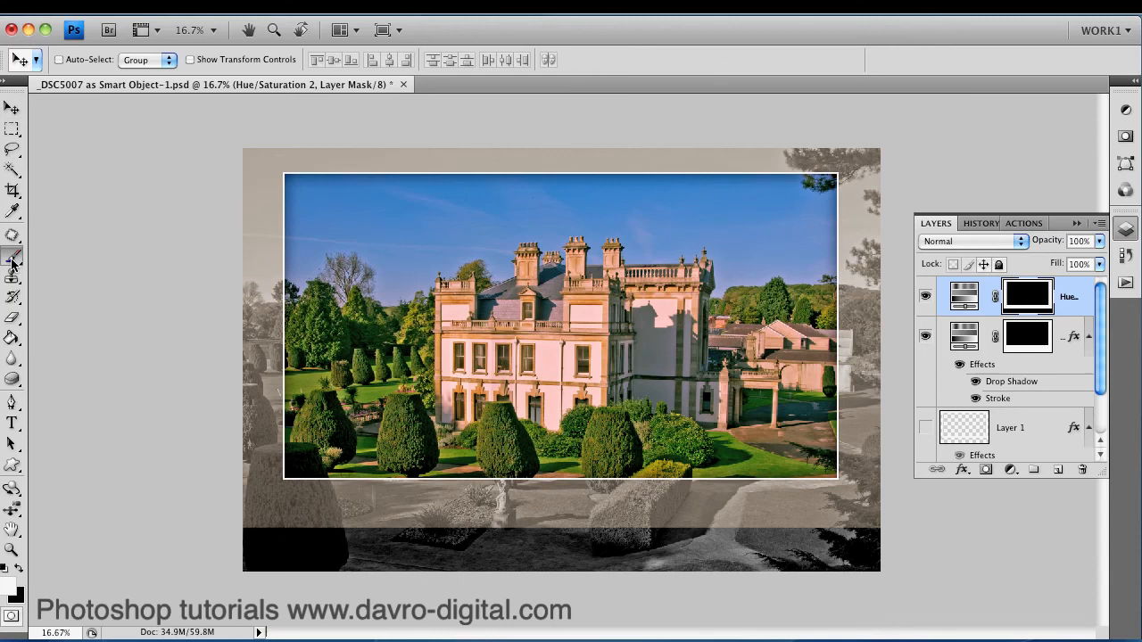
pyautogui.click(13, 259)
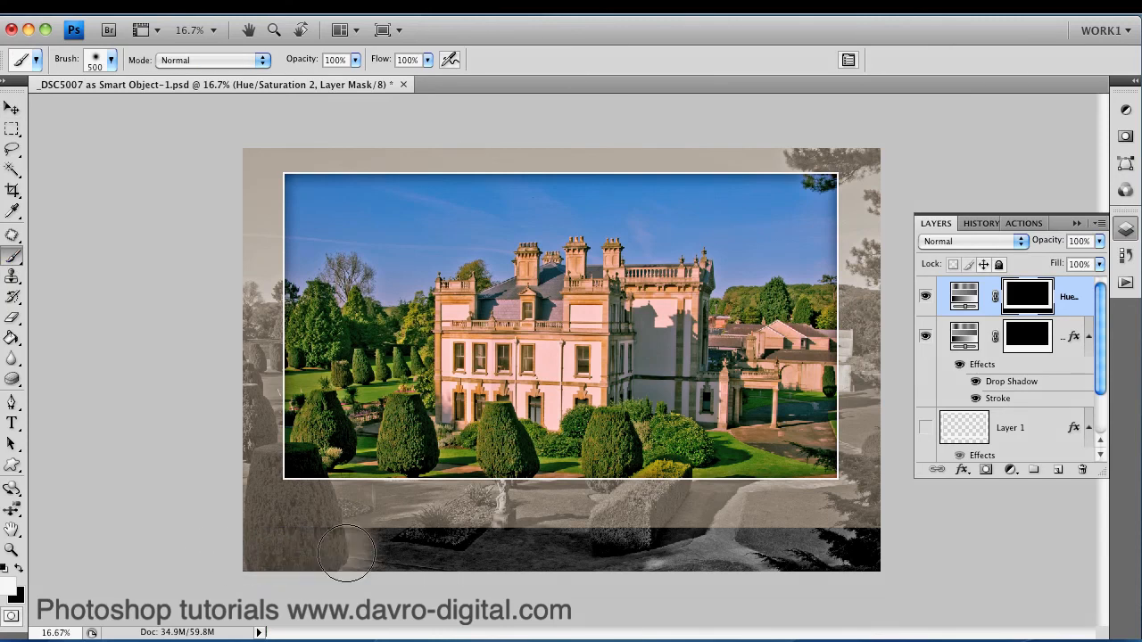